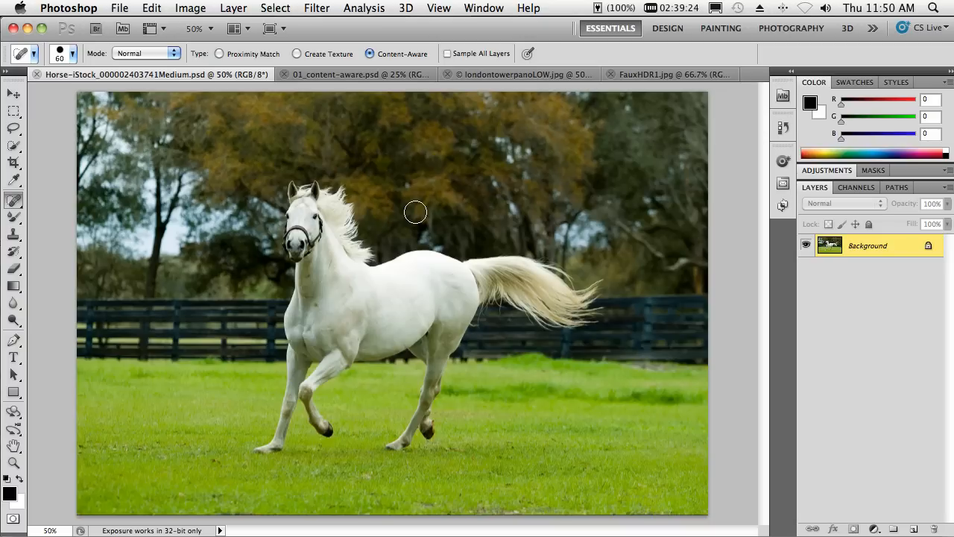
mouse_move(468, 236)
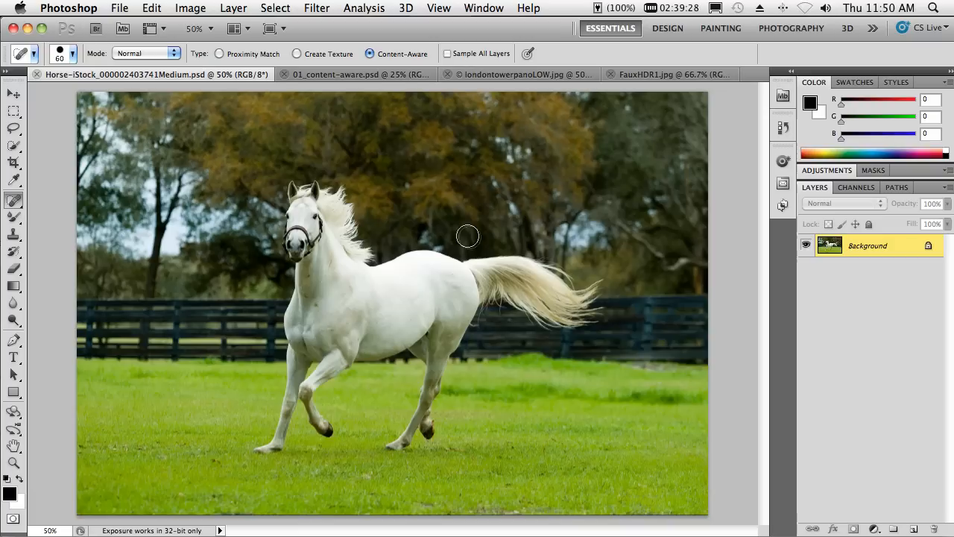
mouse_move(474, 239)
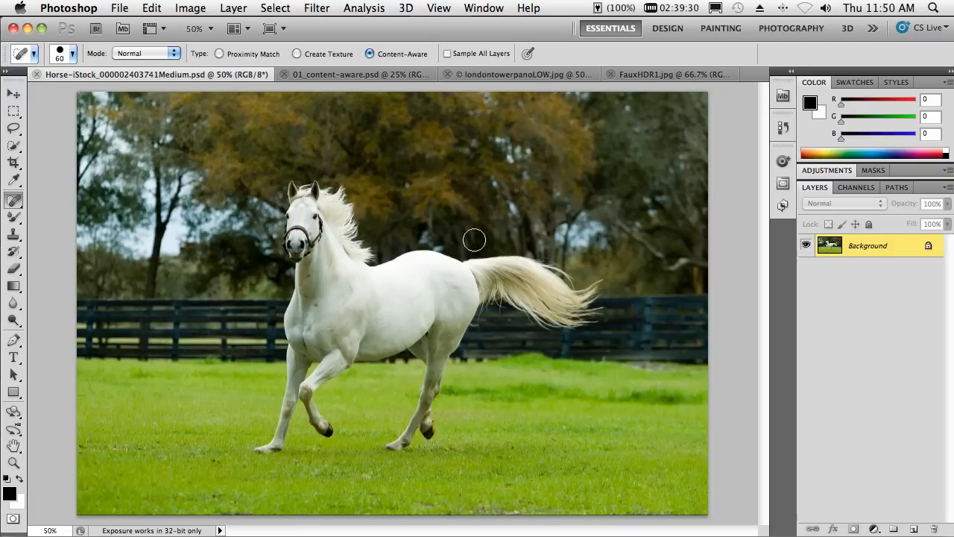
mouse_move(449, 236)
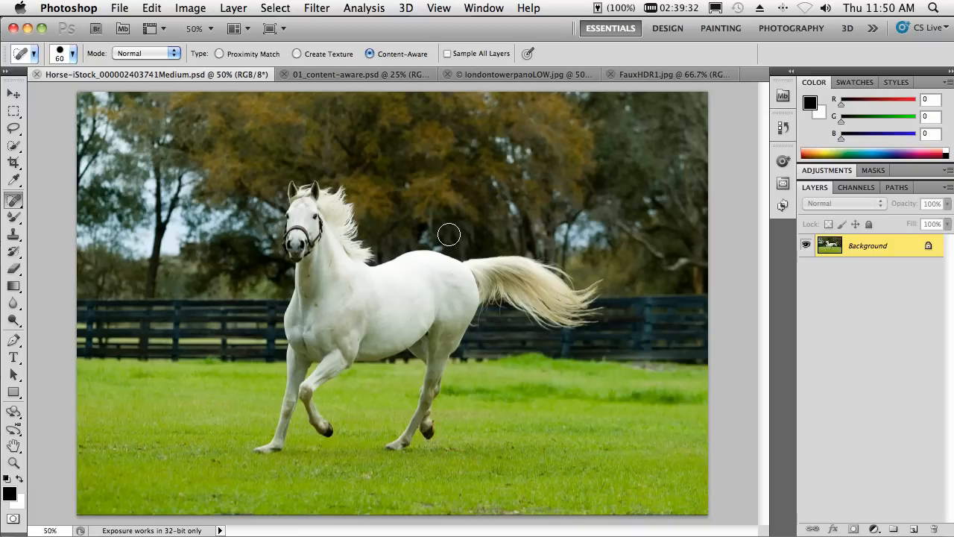
mouse_move(376, 191)
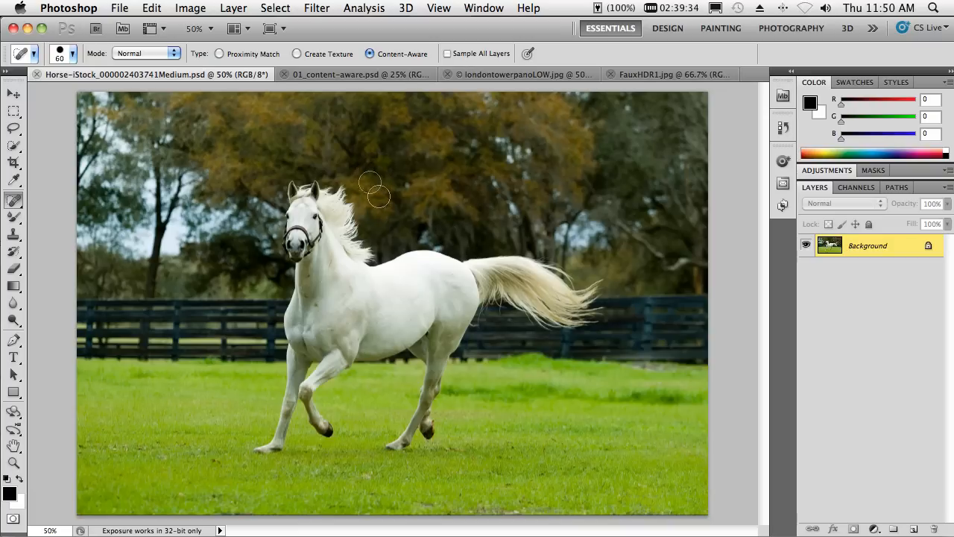
mouse_move(379, 280)
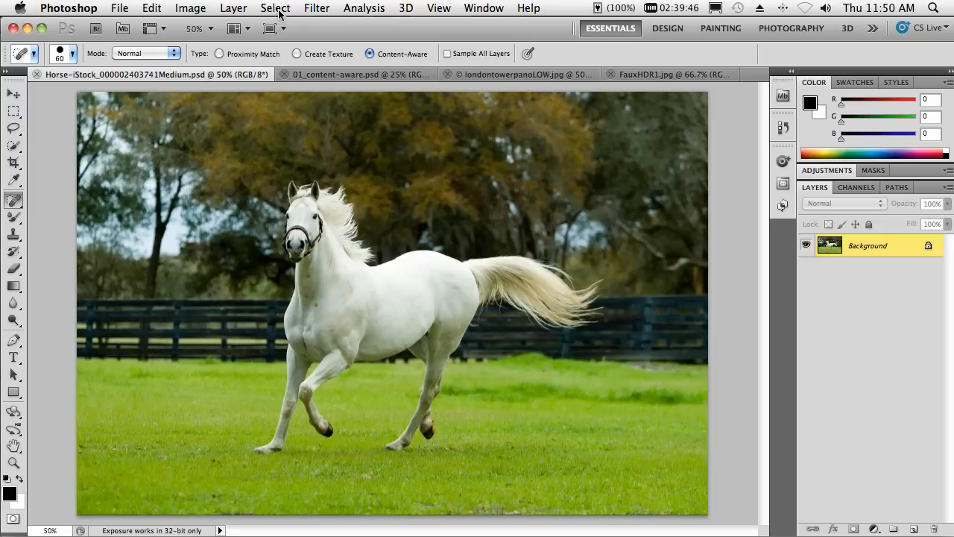
Load the saved Horse channel as a selection around the white horse
left_click(275, 9)
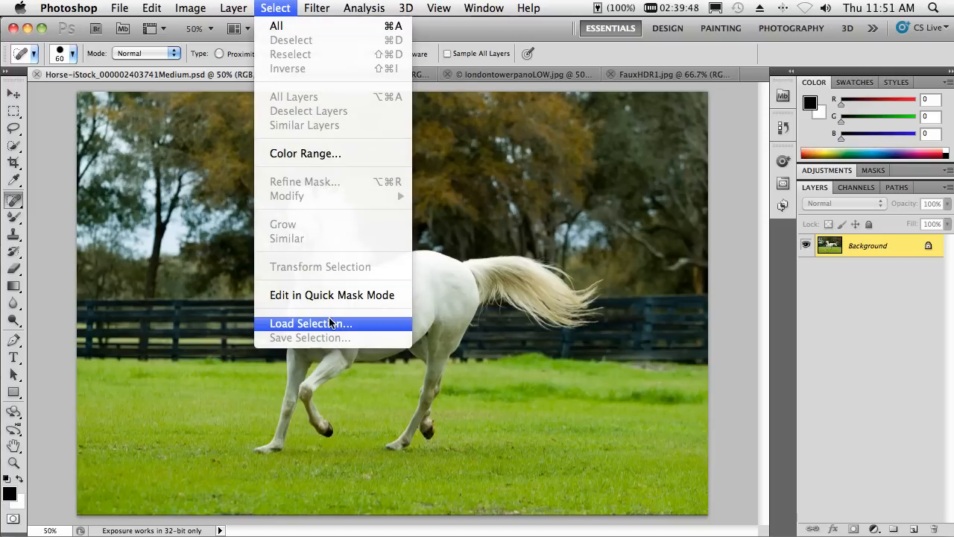
left_click(310, 322)
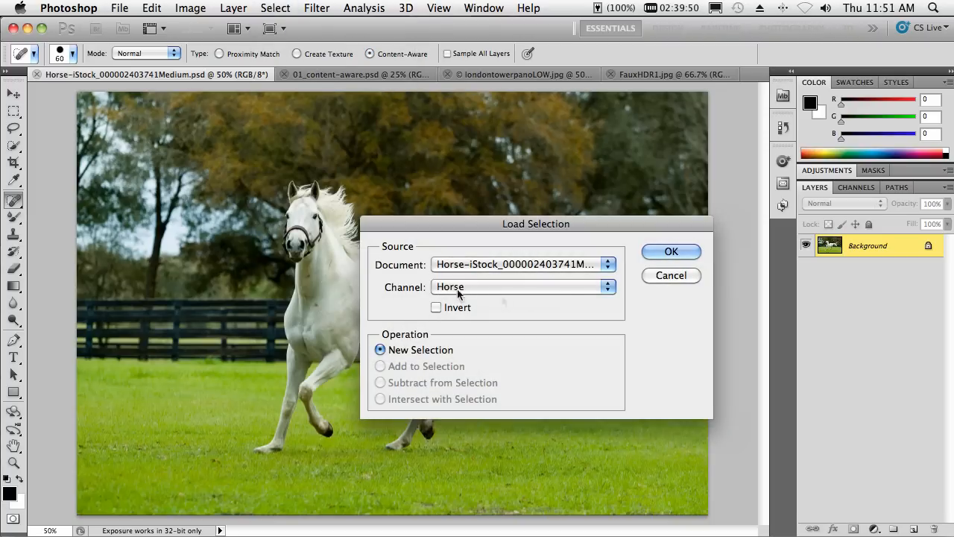
left_click(671, 251)
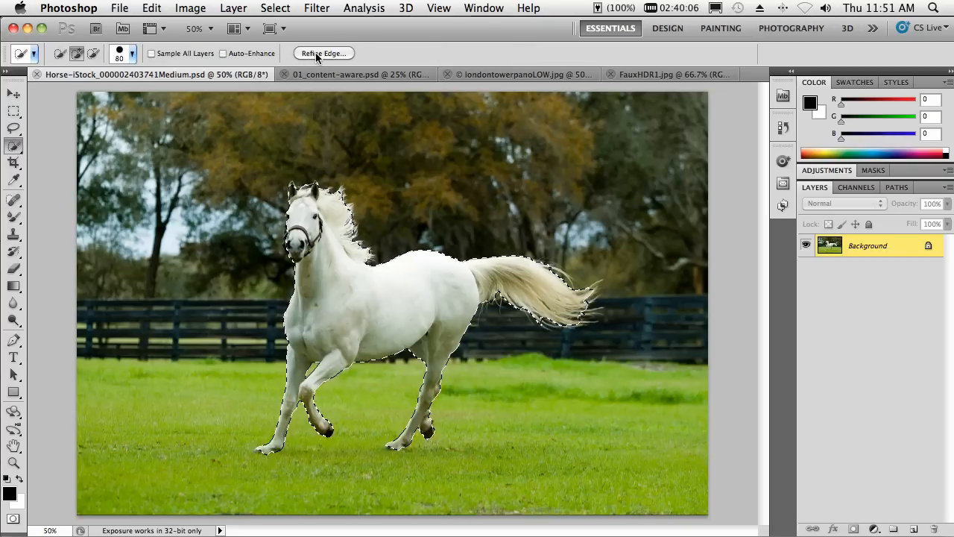
Refine the horse selection edge with Smart Radius at 7.5 px
left_click(323, 54)
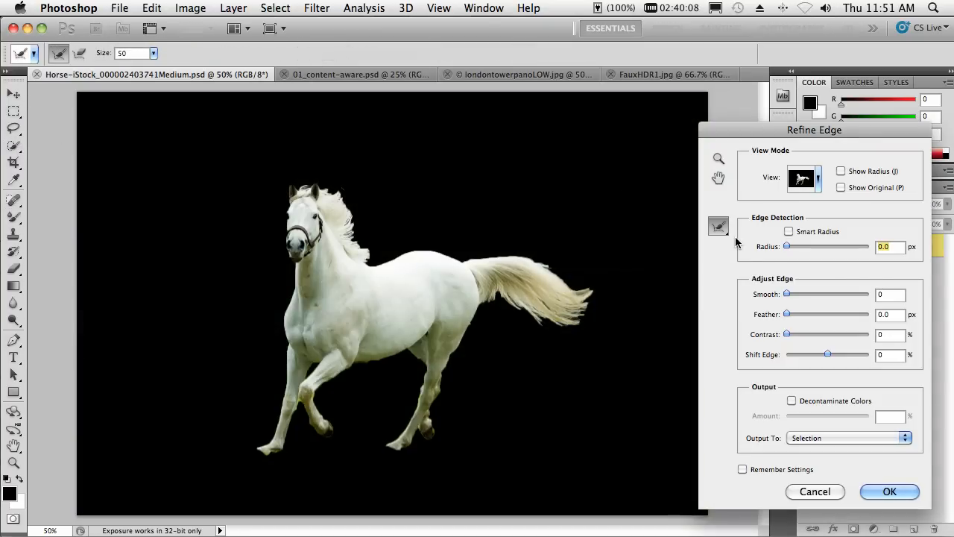
mouse_move(793, 234)
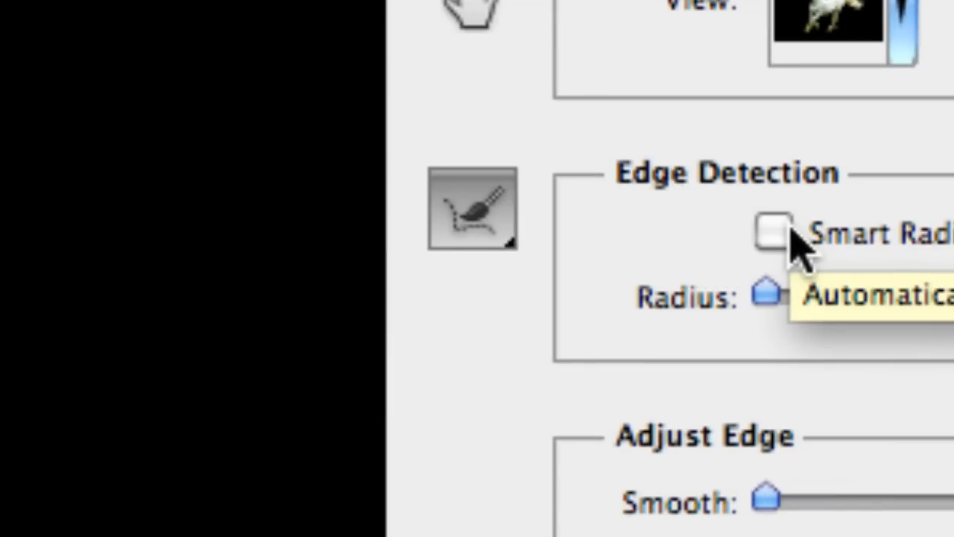
left_click(789, 231)
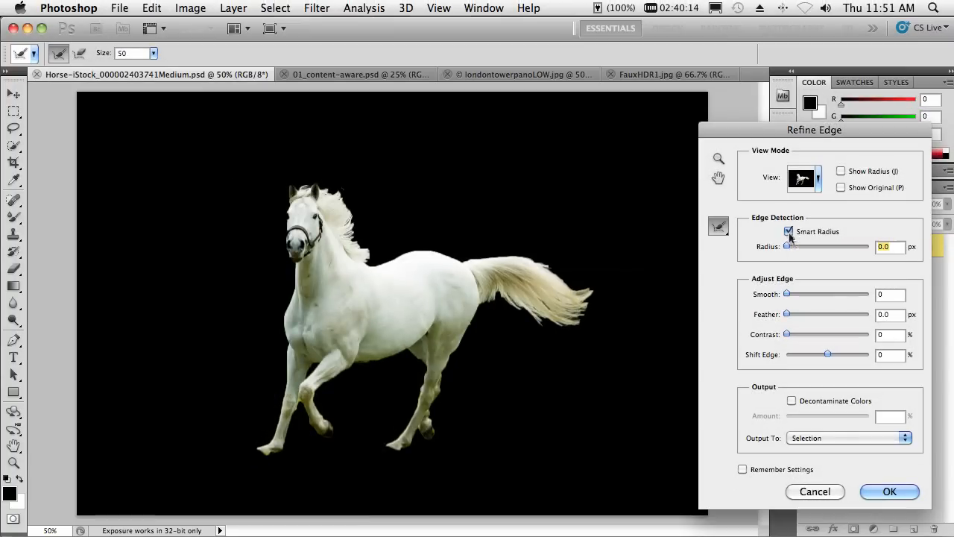
left_click_drag(789, 248, 808, 248)
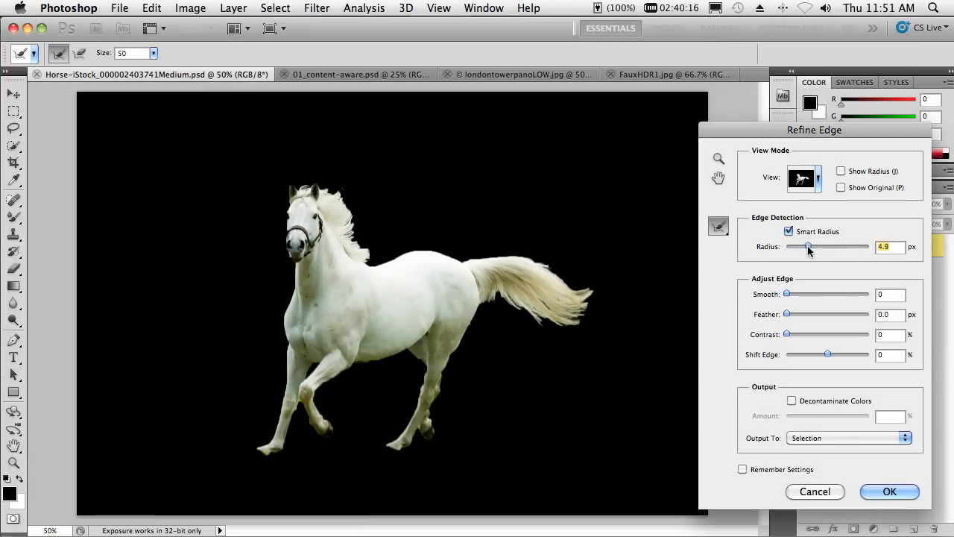
left_click_drag(808, 247, 814, 248)
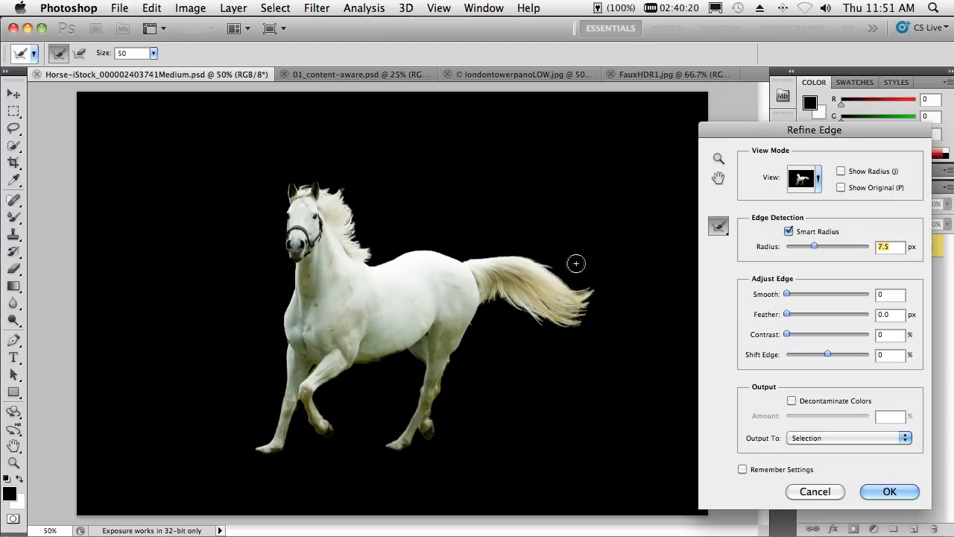
mouse_move(564, 271)
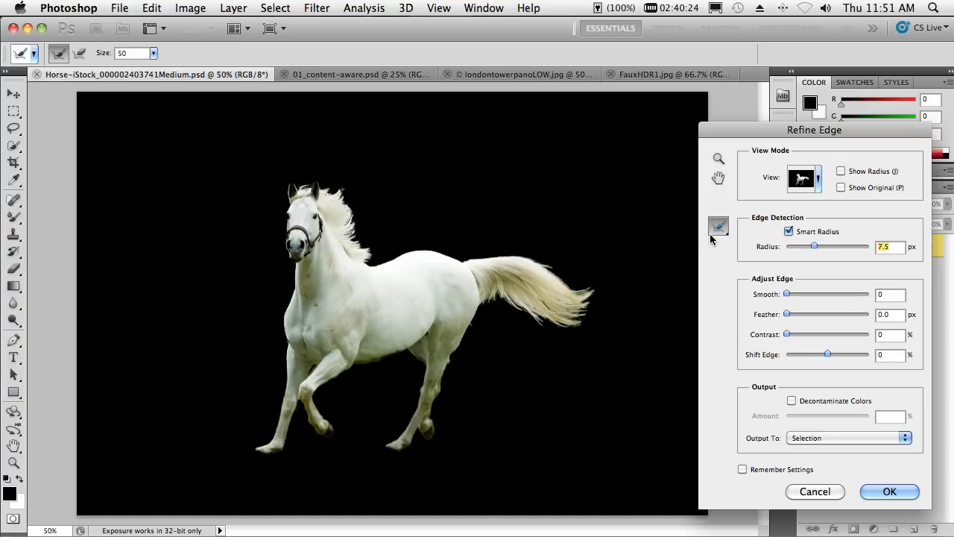
mouse_move(719, 225)
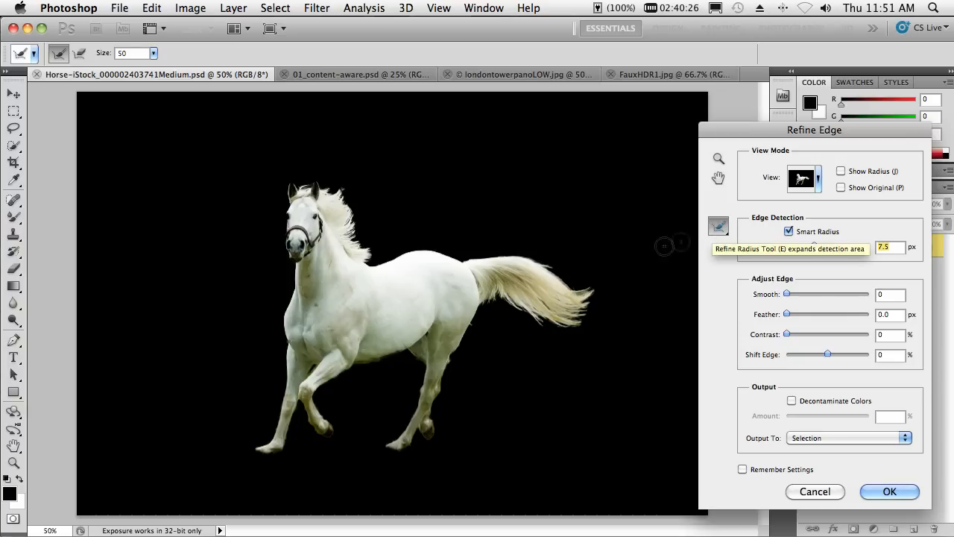
mouse_move(566, 282)
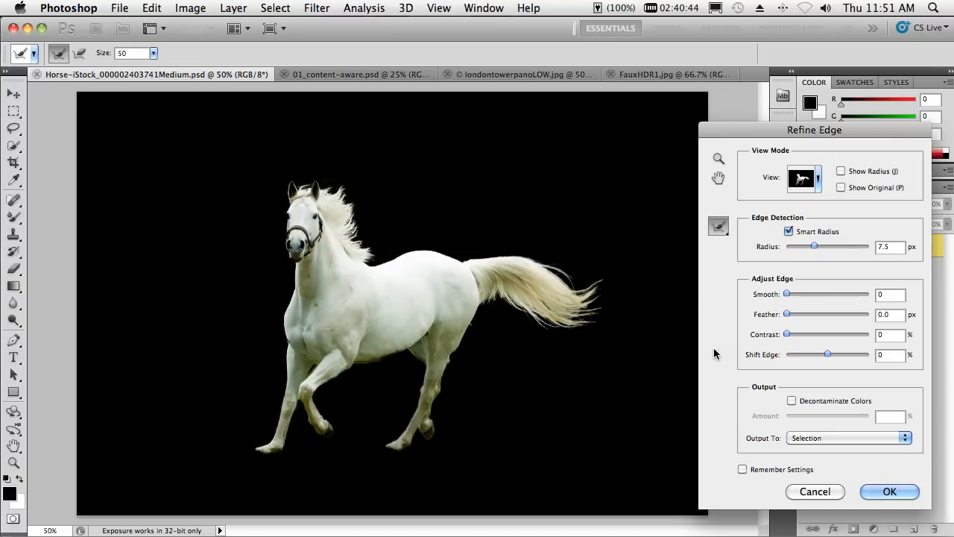
mouse_move(663, 360)
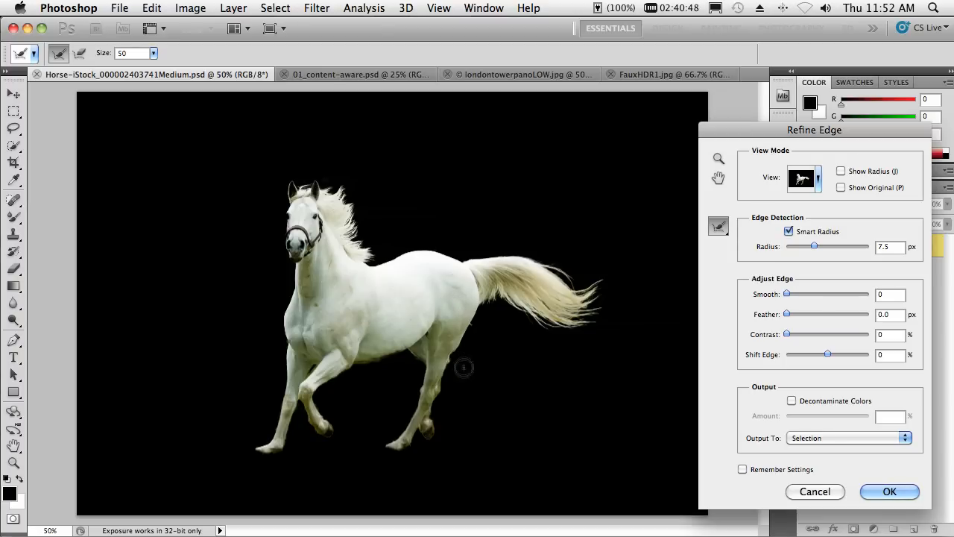
mouse_move(701, 355)
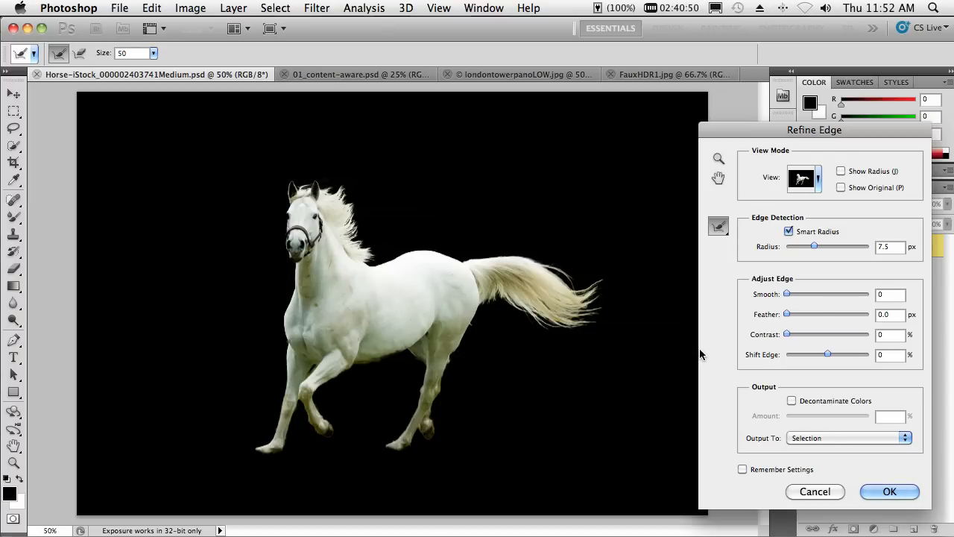
mouse_move(853, 465)
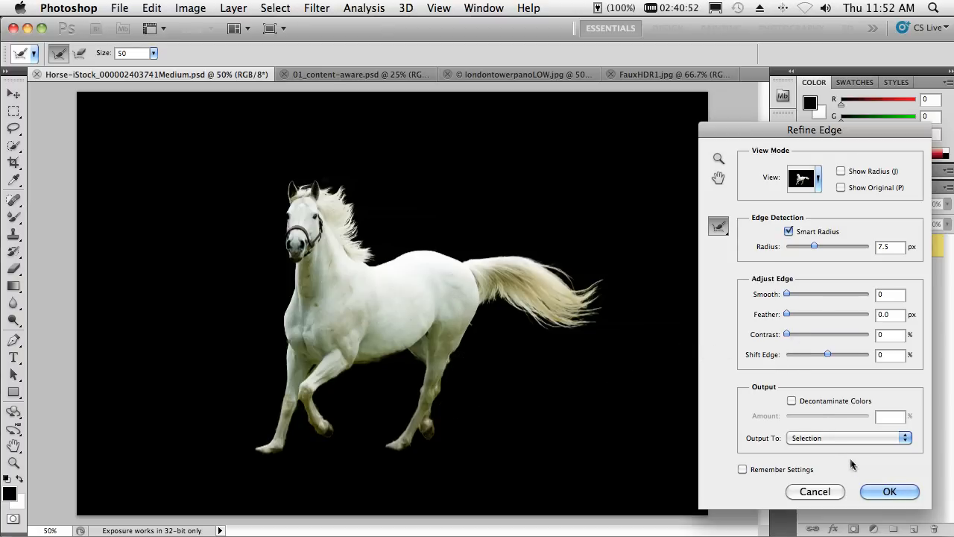
Output the refined horse to a New Layer with Layer Mask, then hide that copy layer
left_click(848, 438)
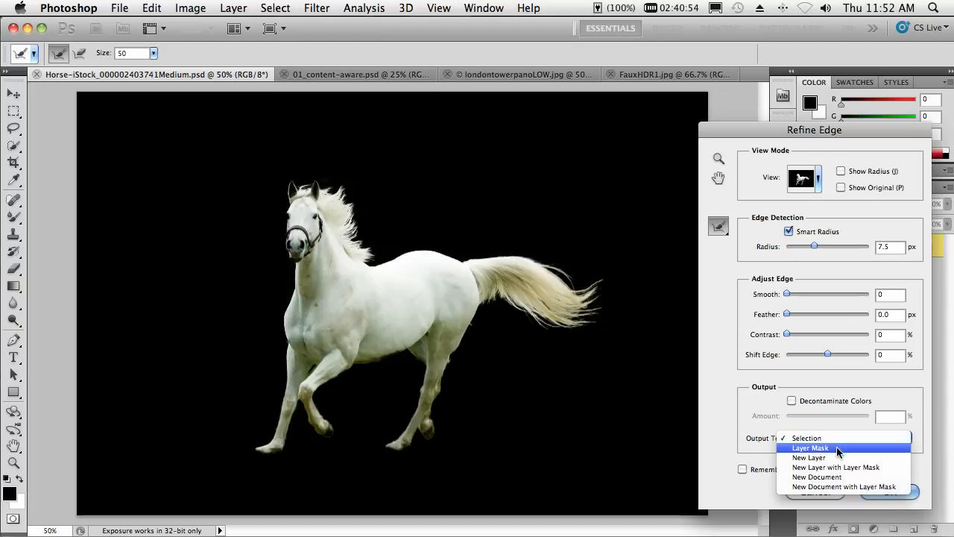
left_click(808, 456)
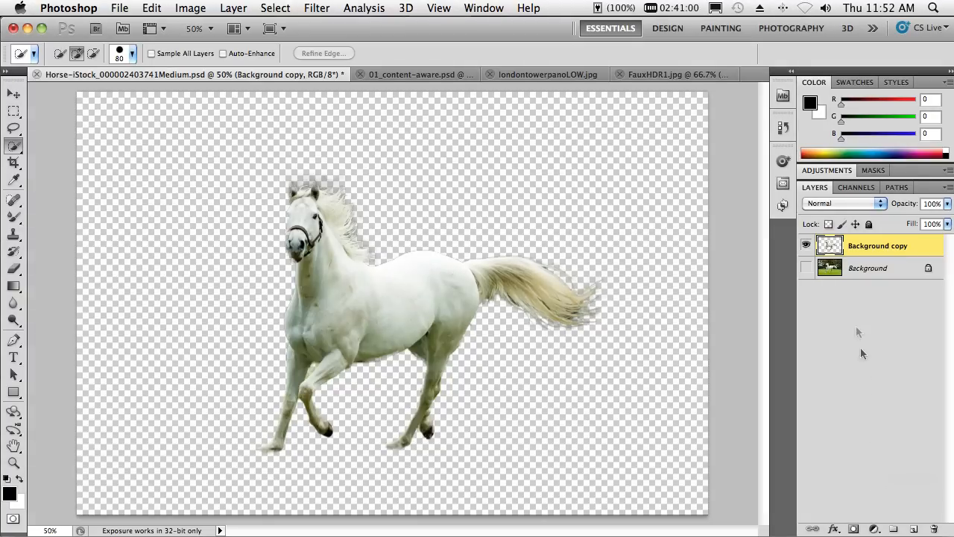
left_click(806, 269)
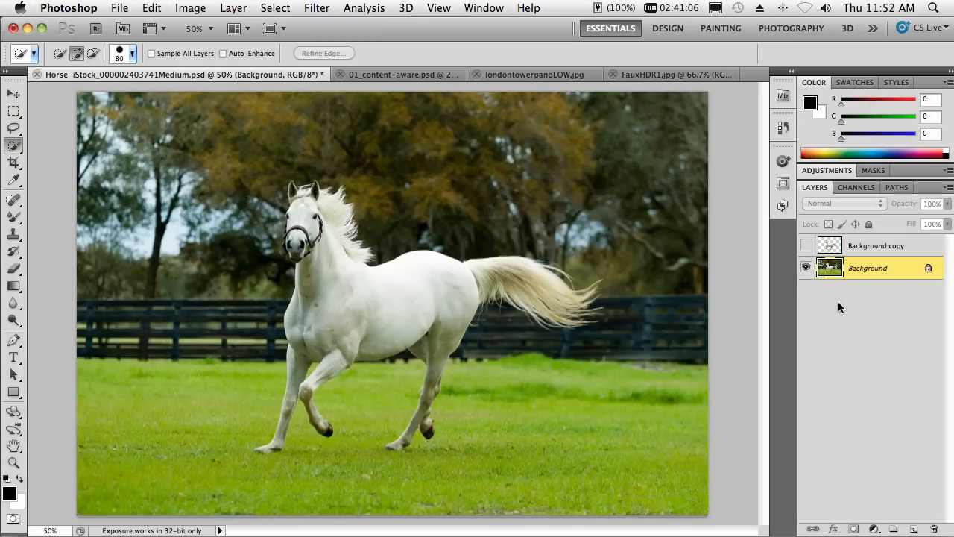
mouse_move(268, 28)
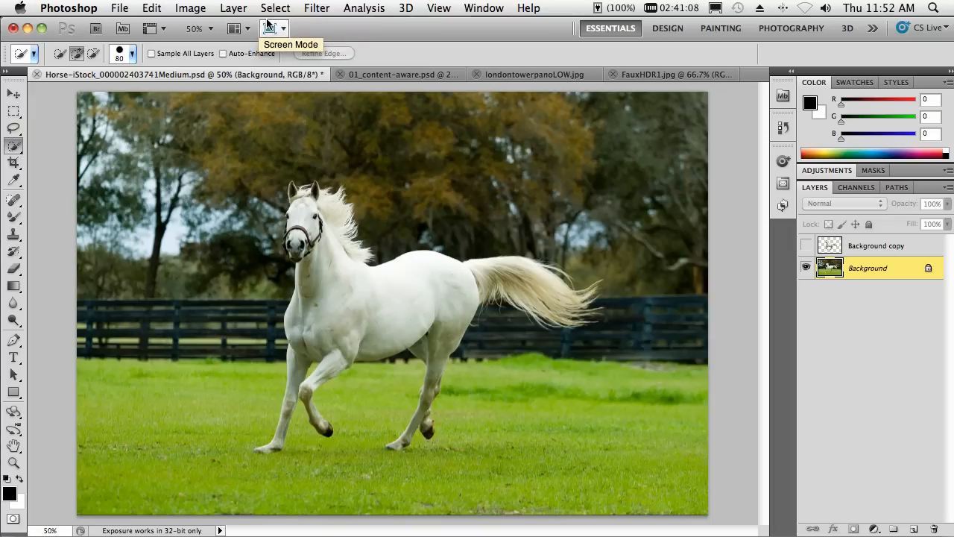
mouse_move(274, 10)
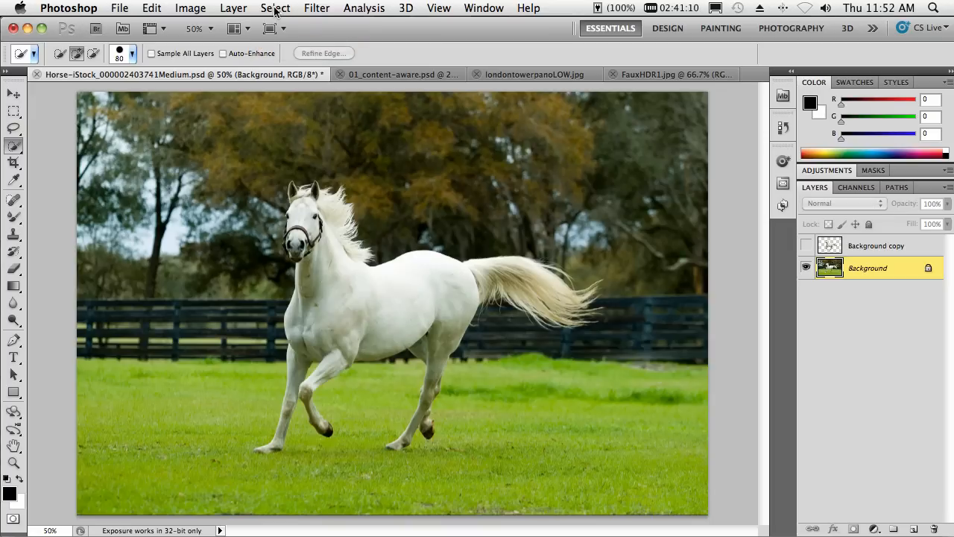
Reload the Horse selection and Content-Aware fill it out of the background
left_click(274, 9)
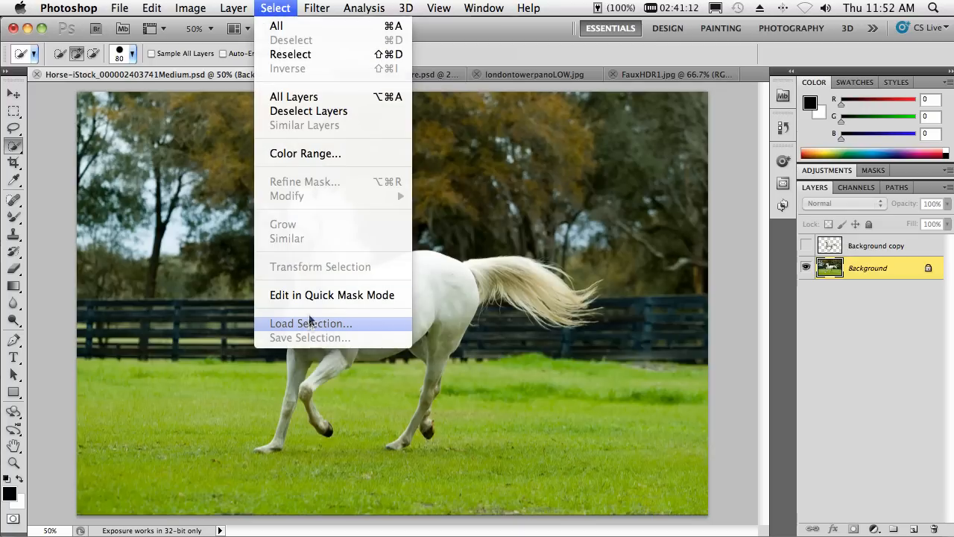
left_click(310, 322)
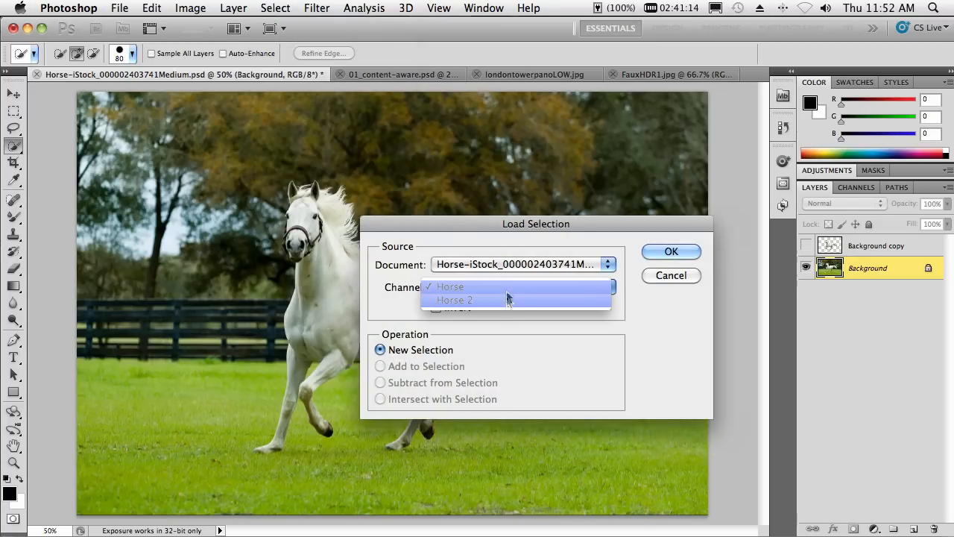
left_click(670, 251)
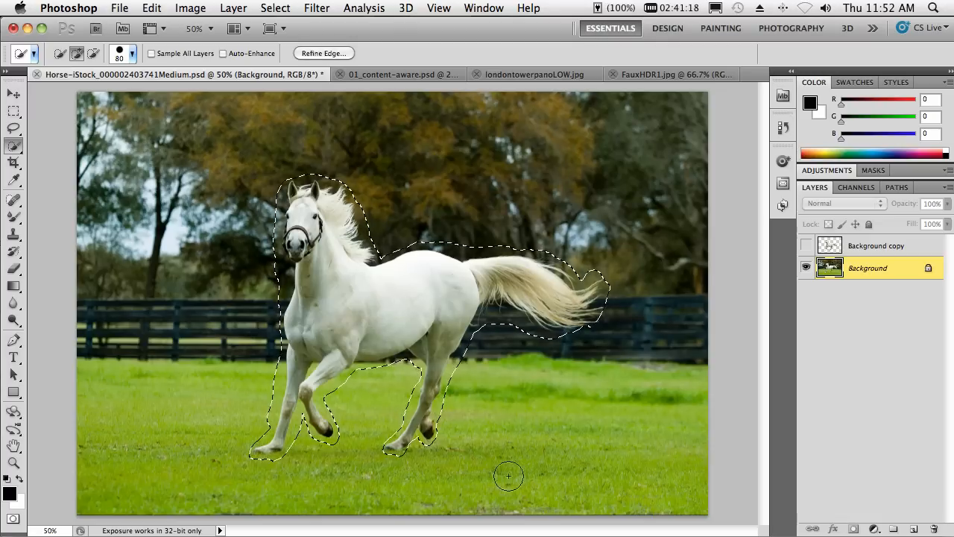
mouse_move(535, 453)
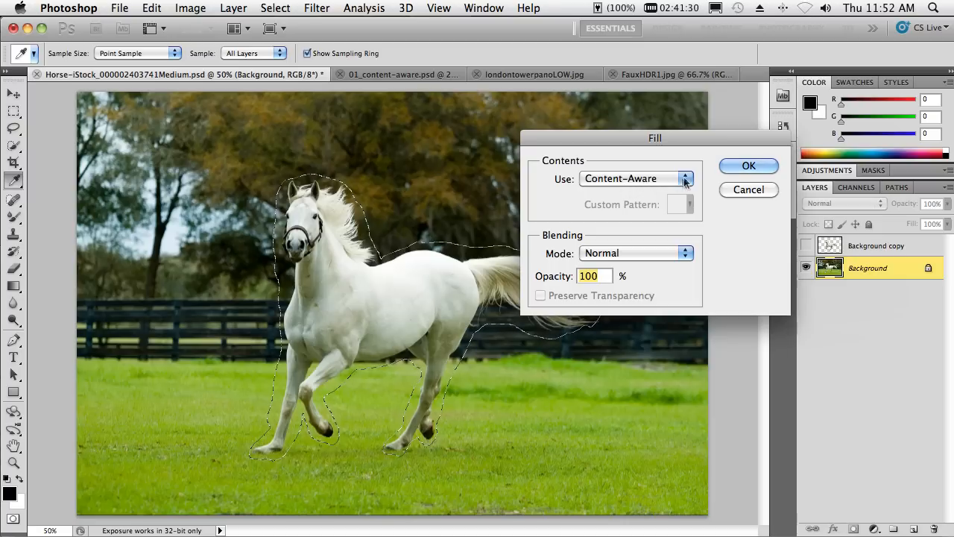
left_click(748, 165)
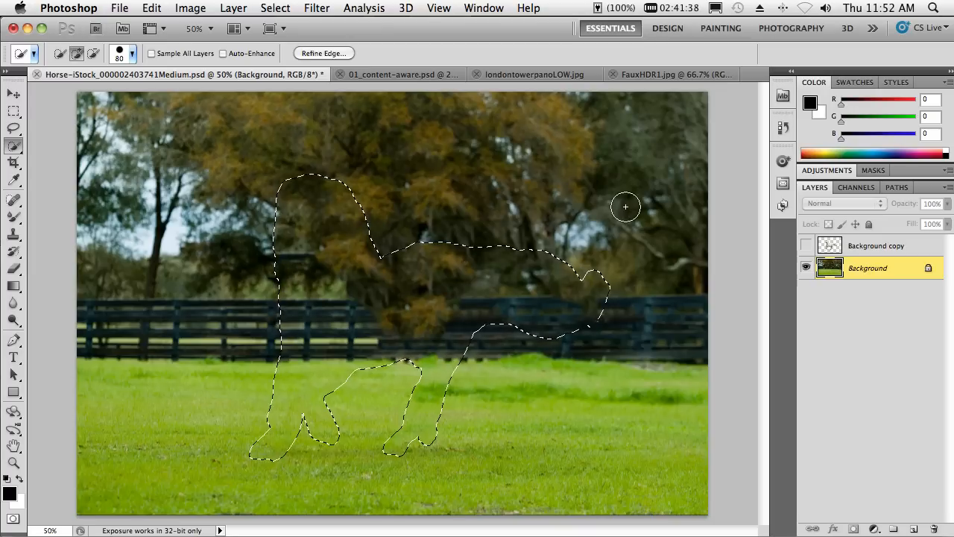
mouse_move(629, 212)
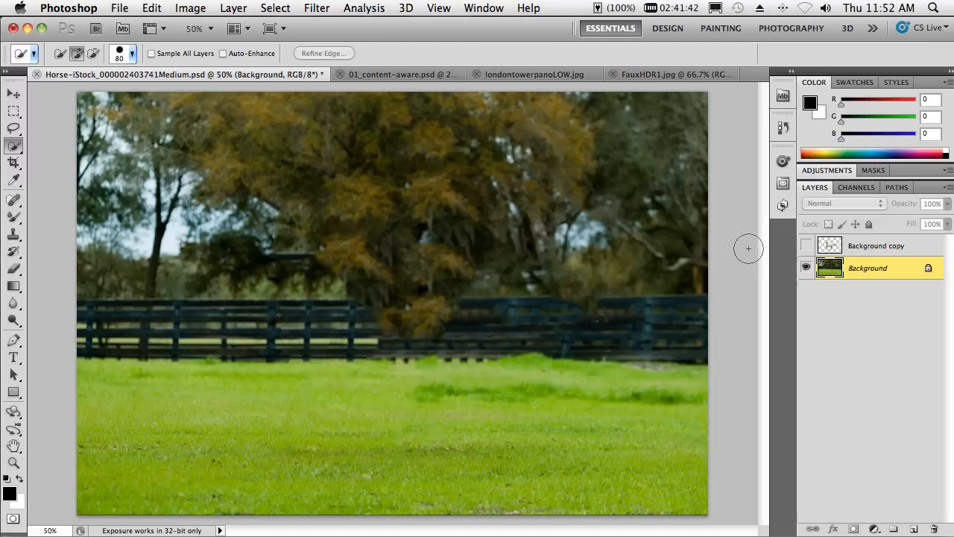
Show the Background copy layer and move the horse cutout rightward in the field
left_click(805, 244)
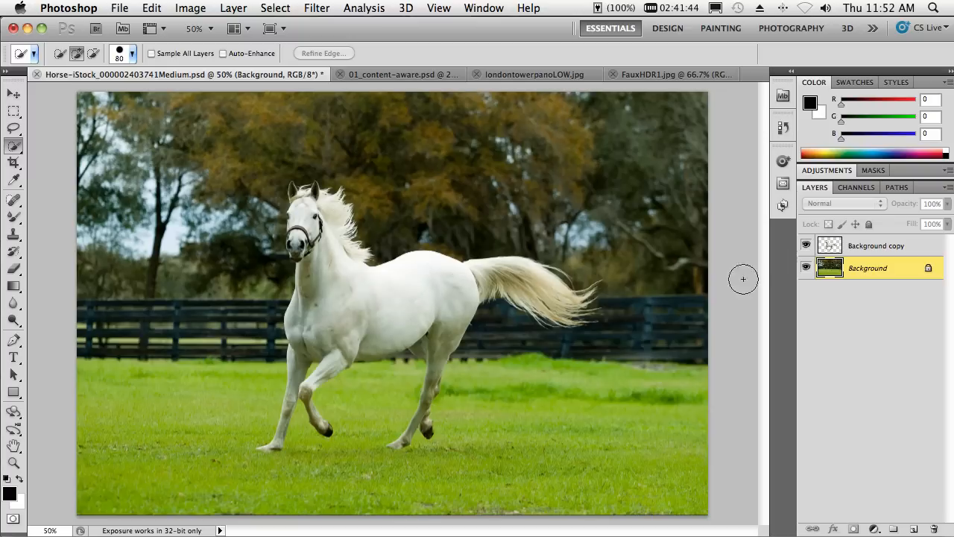
left_click(877, 244)
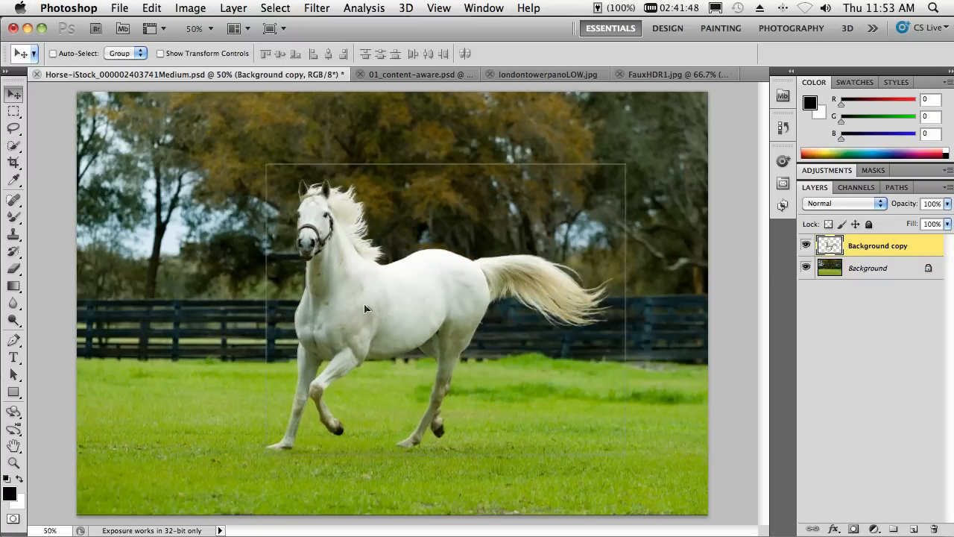
left_click_drag(366, 309, 435, 313)
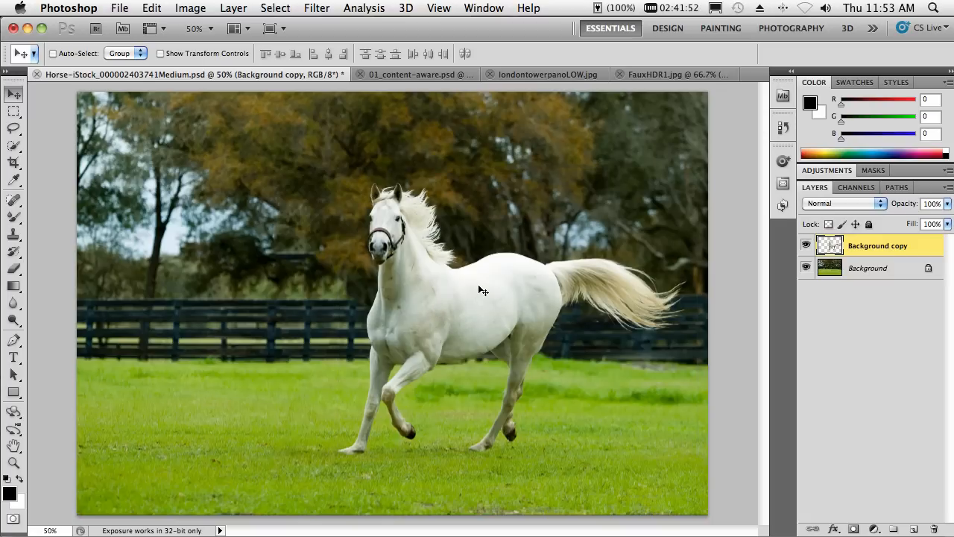
mouse_move(447, 246)
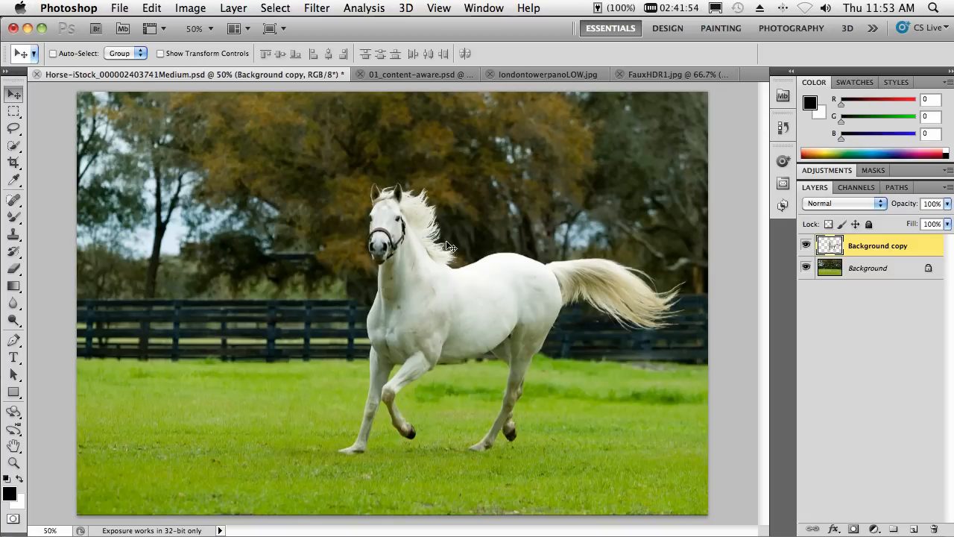
mouse_move(408, 93)
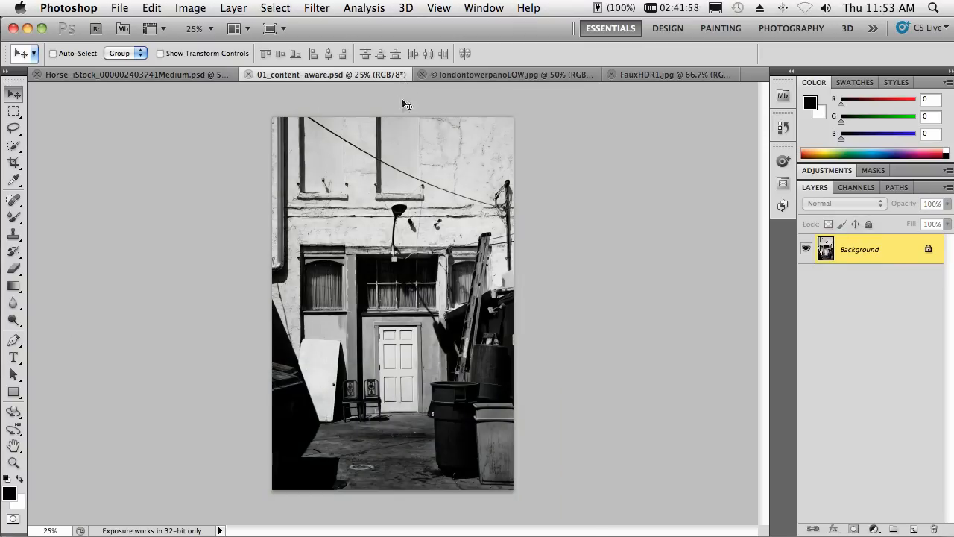
mouse_move(384, 176)
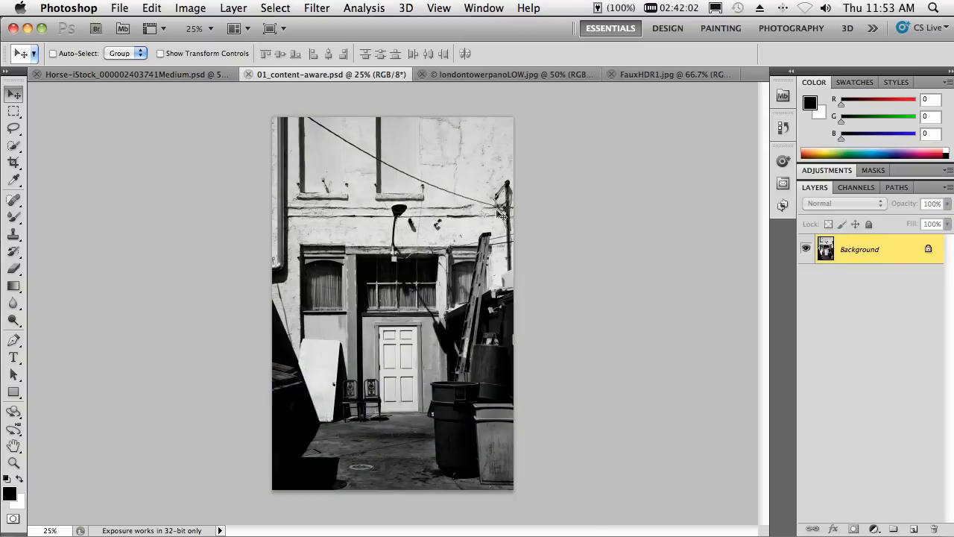
Trial-heal the overhead wire in the alley photo with the Spot Healing Brush
left_click(14, 201)
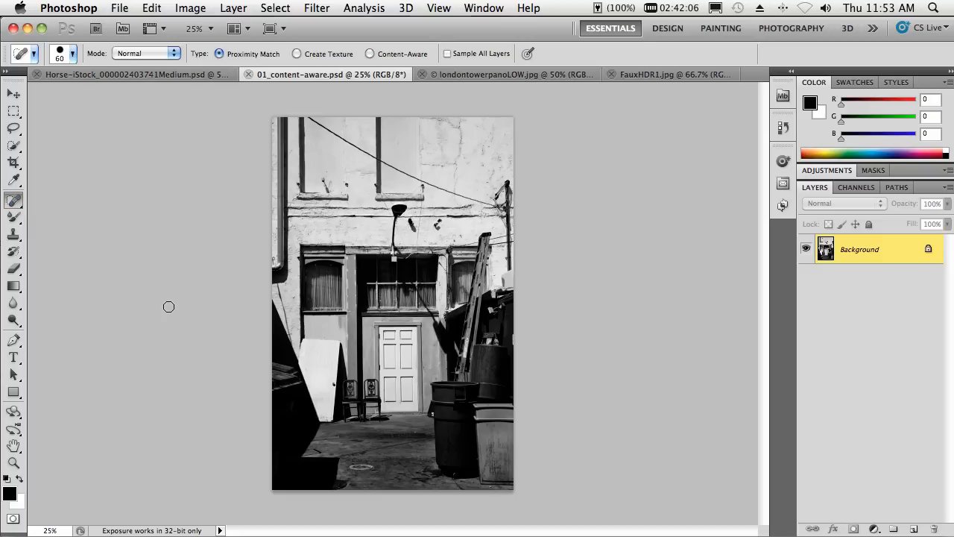
mouse_move(307, 116)
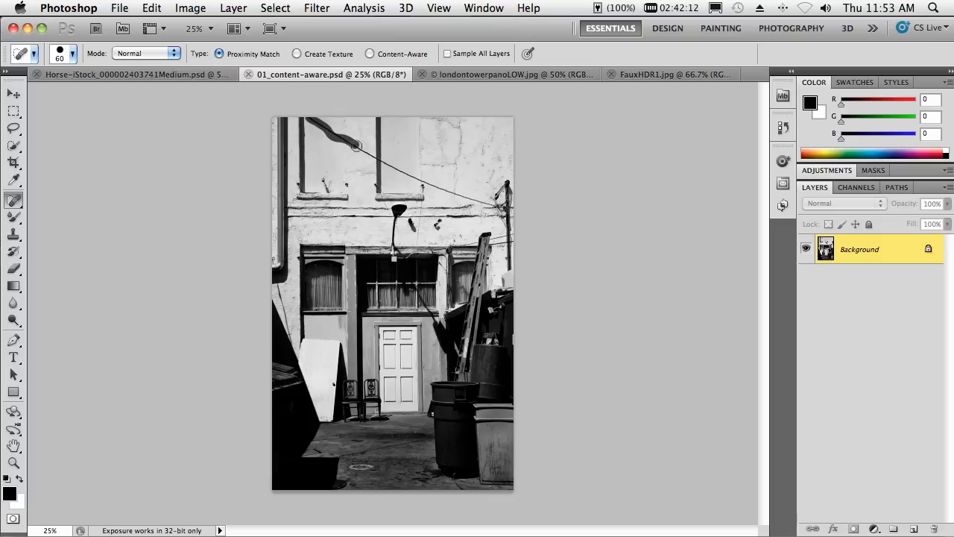
left_click_drag(355, 143, 419, 177)
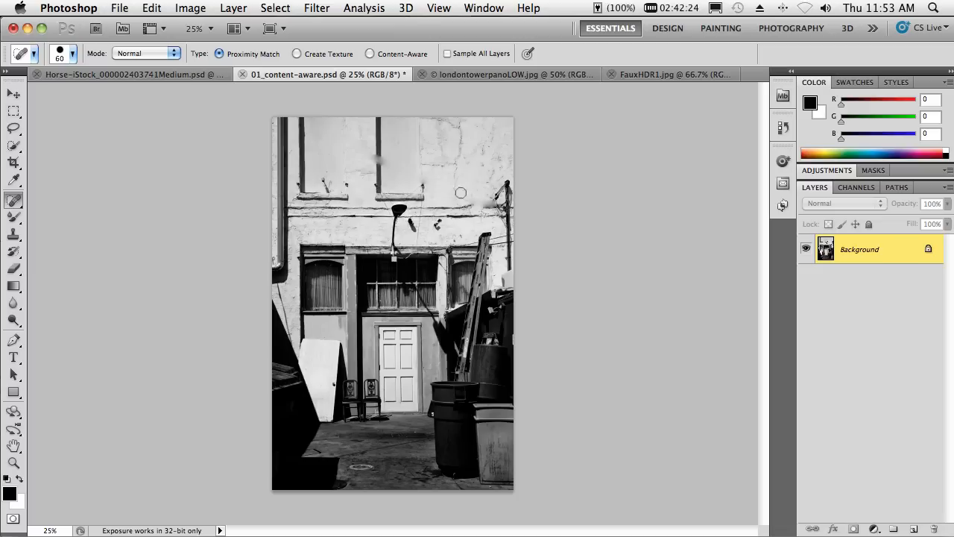
mouse_move(383, 158)
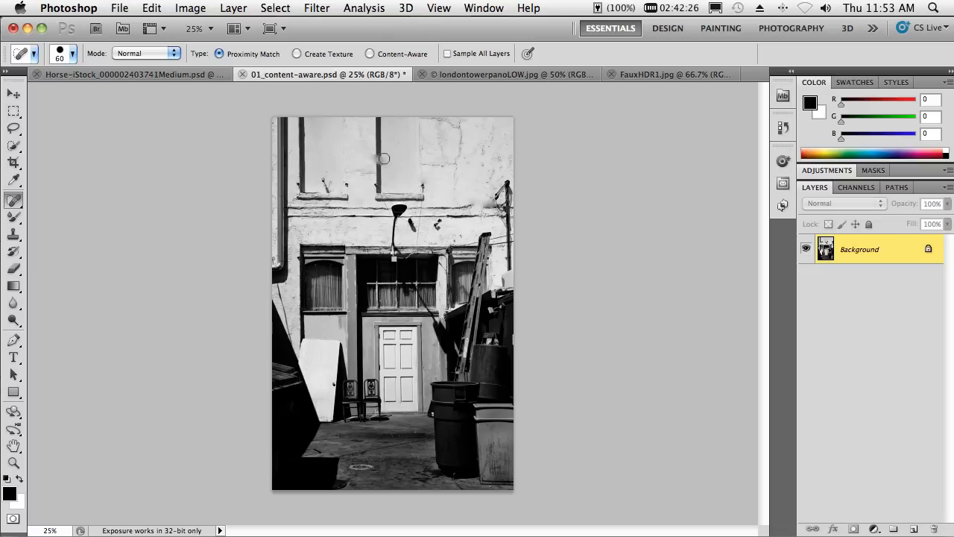
mouse_move(350, 149)
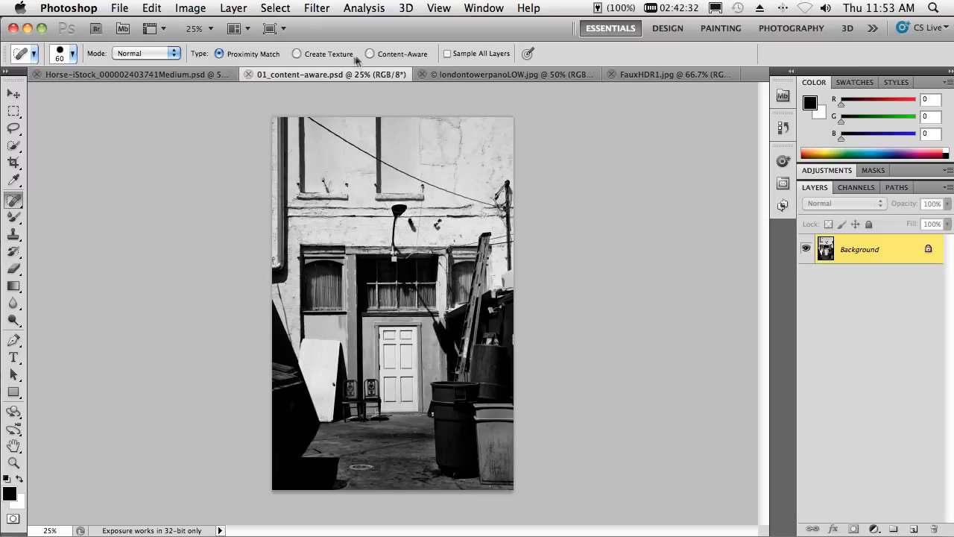
Remove the overhead wire with the Spot Healing Brush in Content-Aware mode
left_click(370, 54)
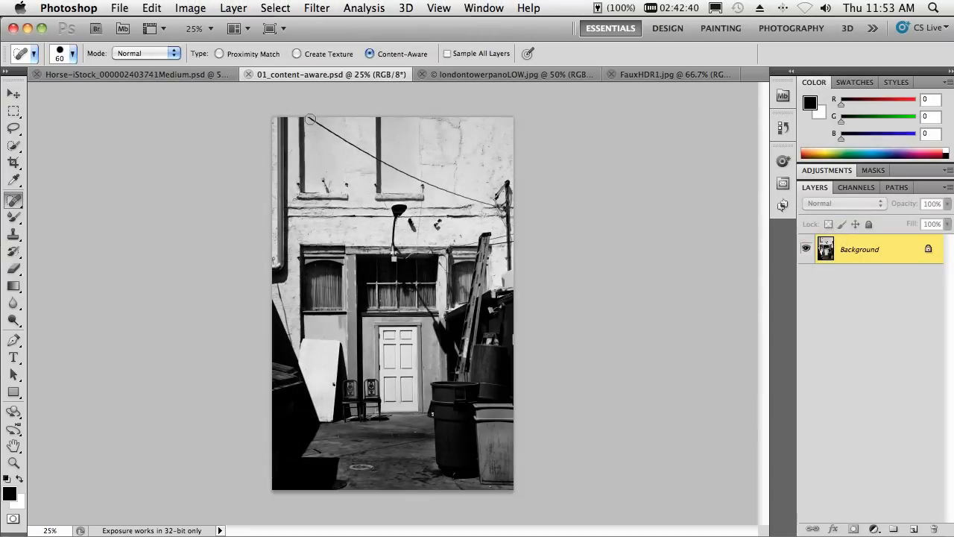
left_click(321, 132)
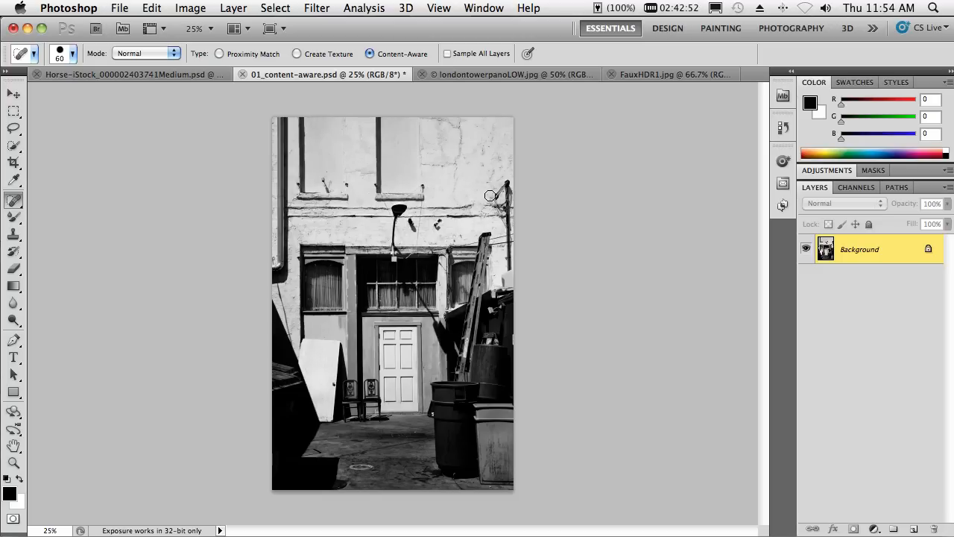
mouse_move(444, 232)
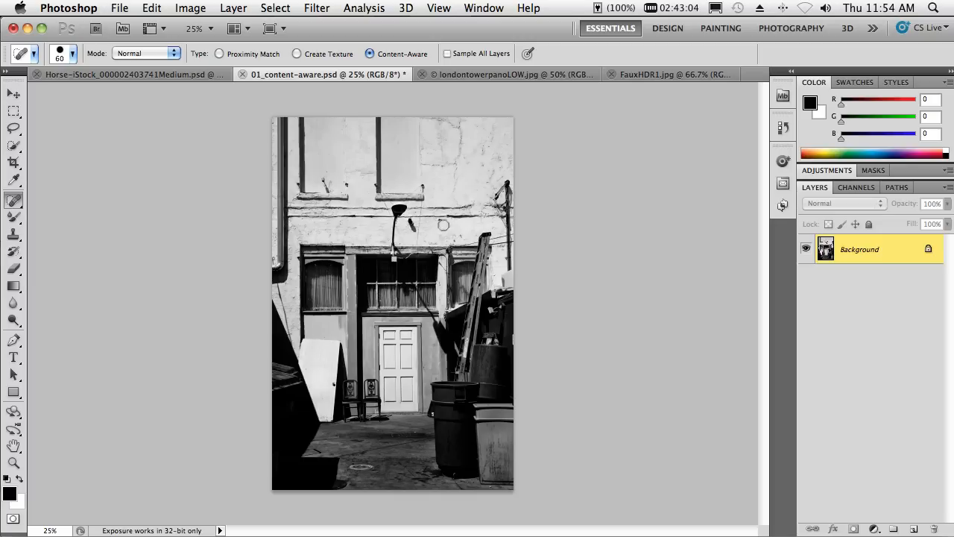
mouse_move(411, 227)
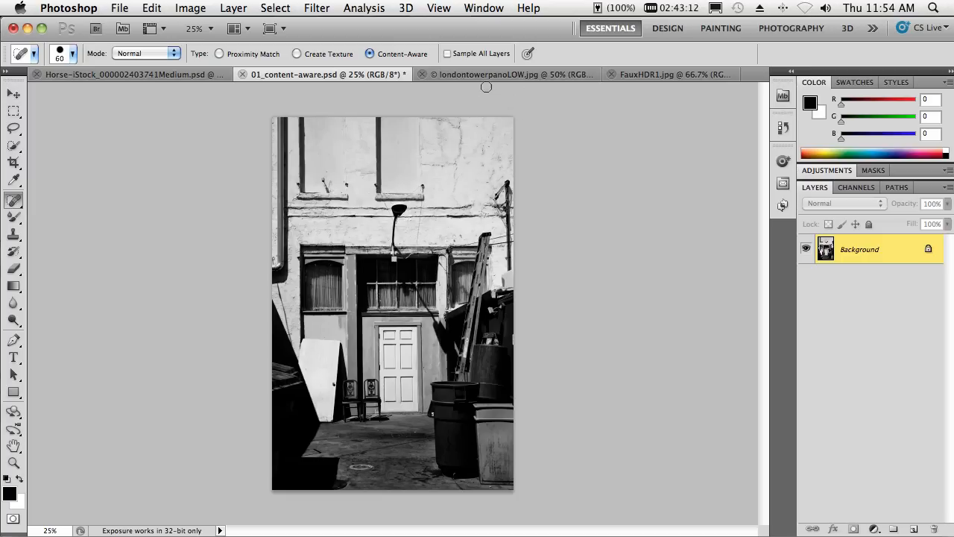
Mark a trial crop inside the Tower of London panorama's curved edges, then cancel it
left_click(507, 74)
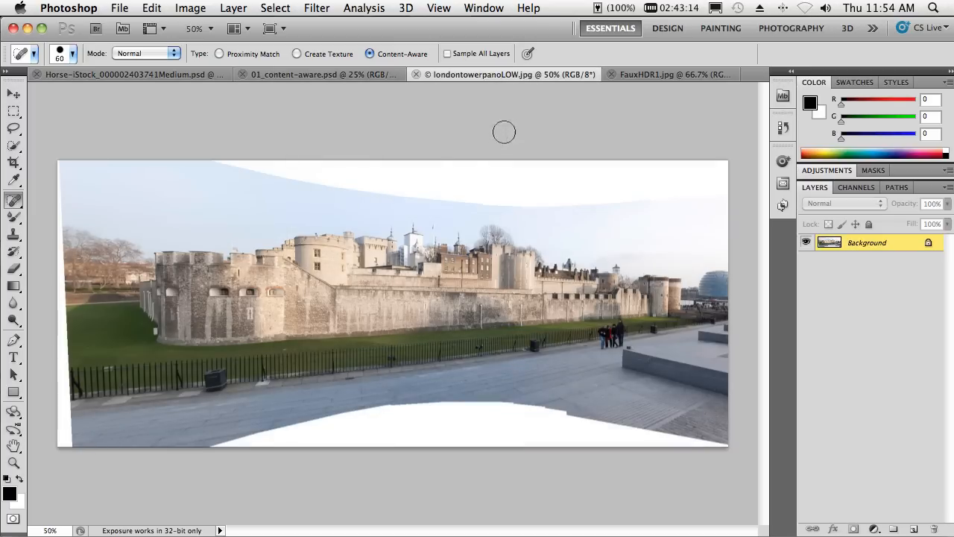
left_click(13, 162)
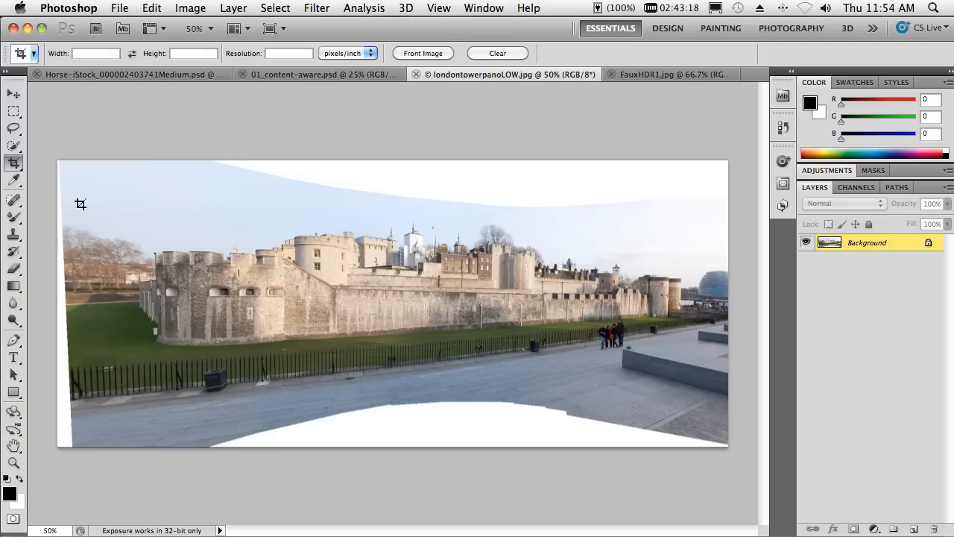
left_click_drag(81, 202, 334, 286)
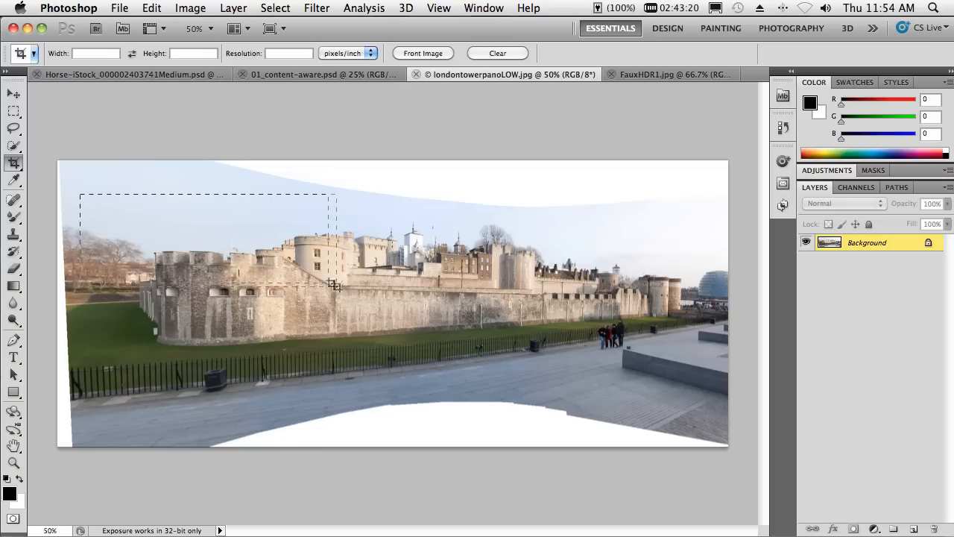
left_click_drag(334, 285, 706, 395)
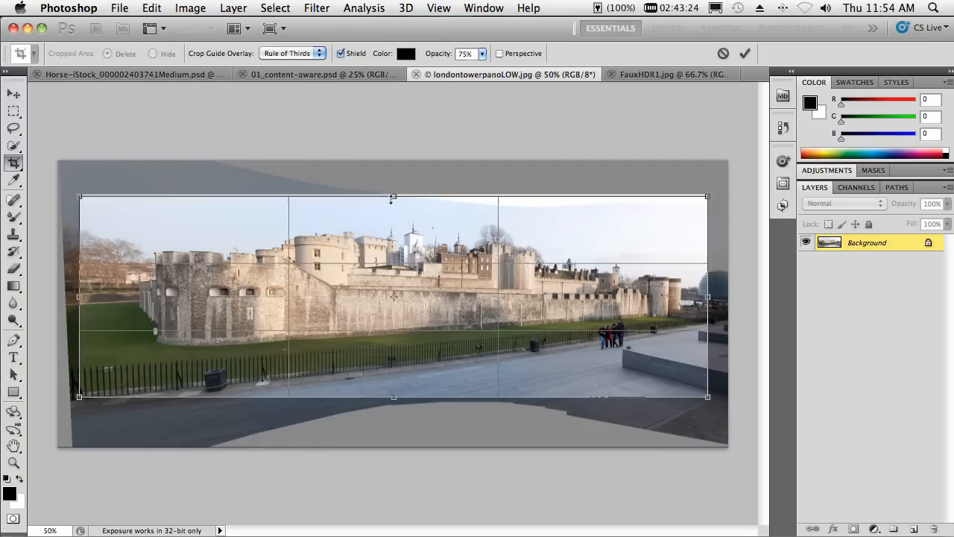
left_click_drag(394, 197, 394, 209)
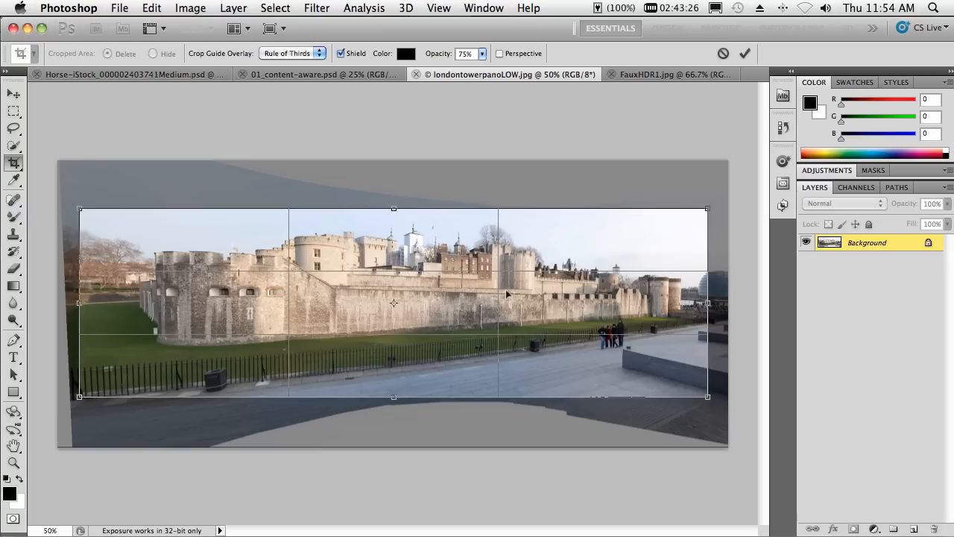
left_click(744, 54)
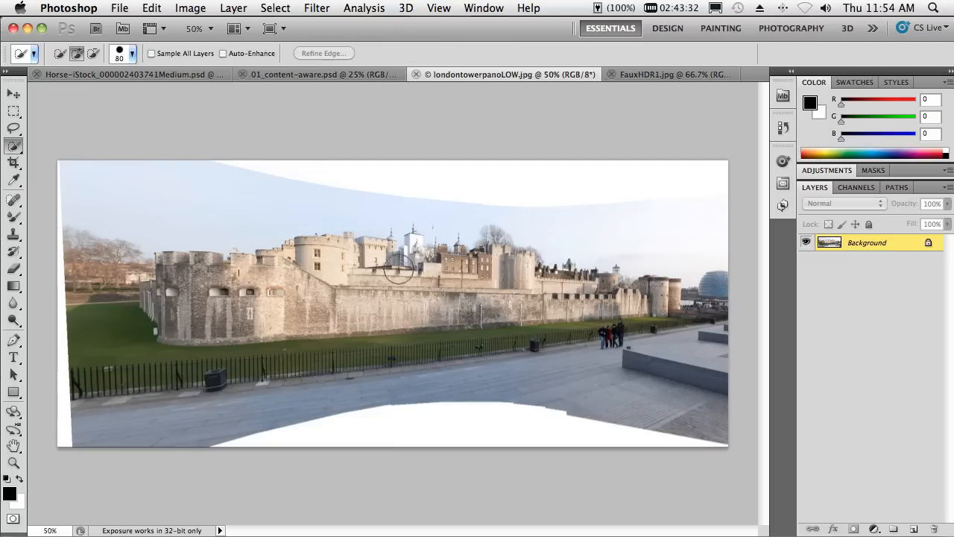
Magic Wand-select the panorama's white edges and Content-Aware fill them
left_click(14, 146)
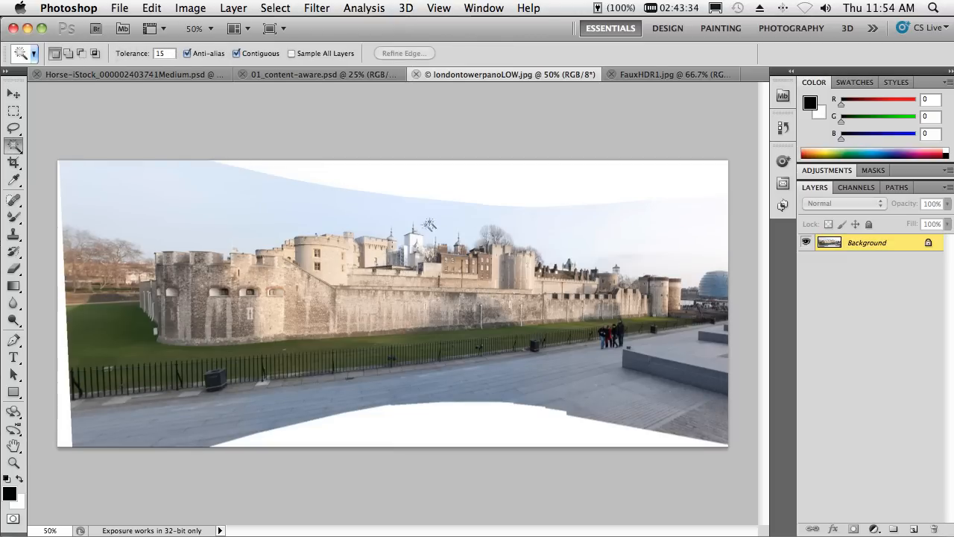
left_click(430, 224)
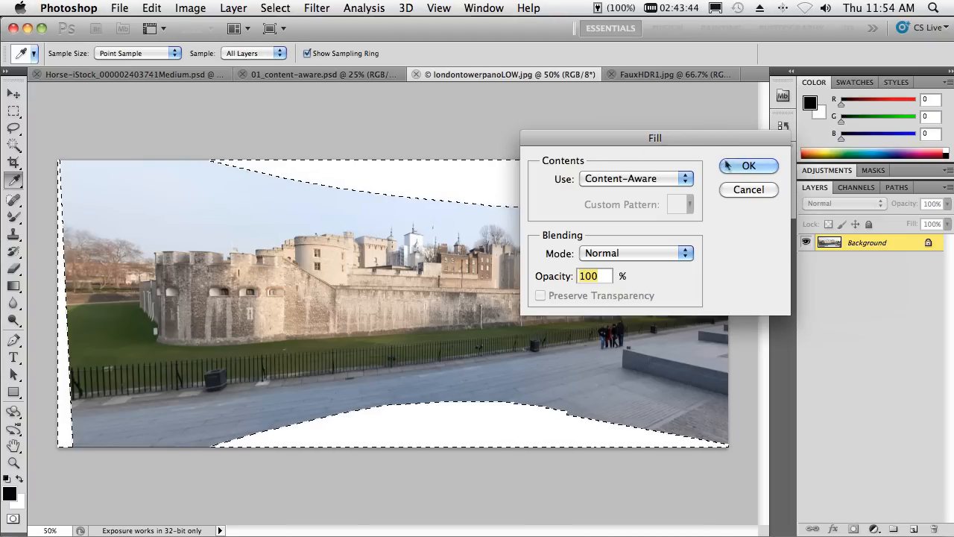
left_click(748, 165)
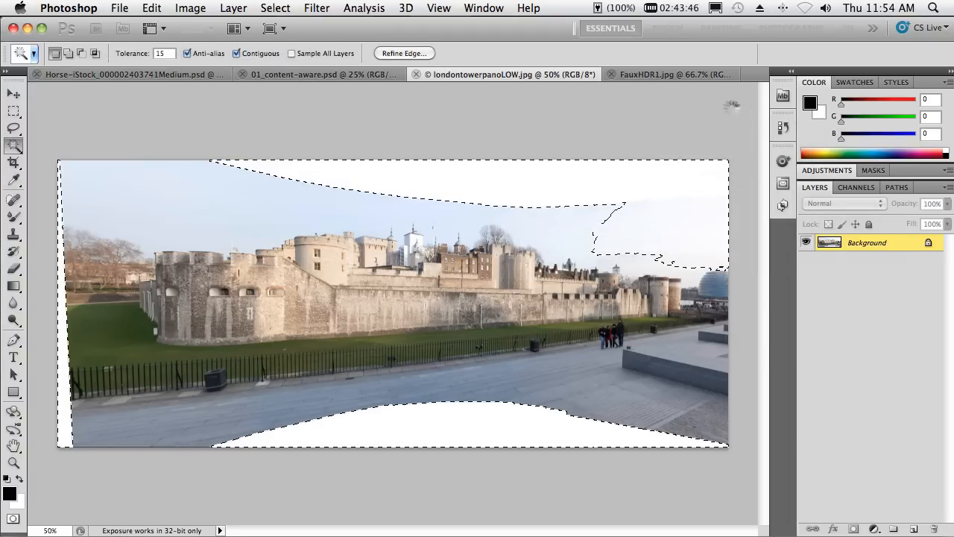
mouse_move(708, 114)
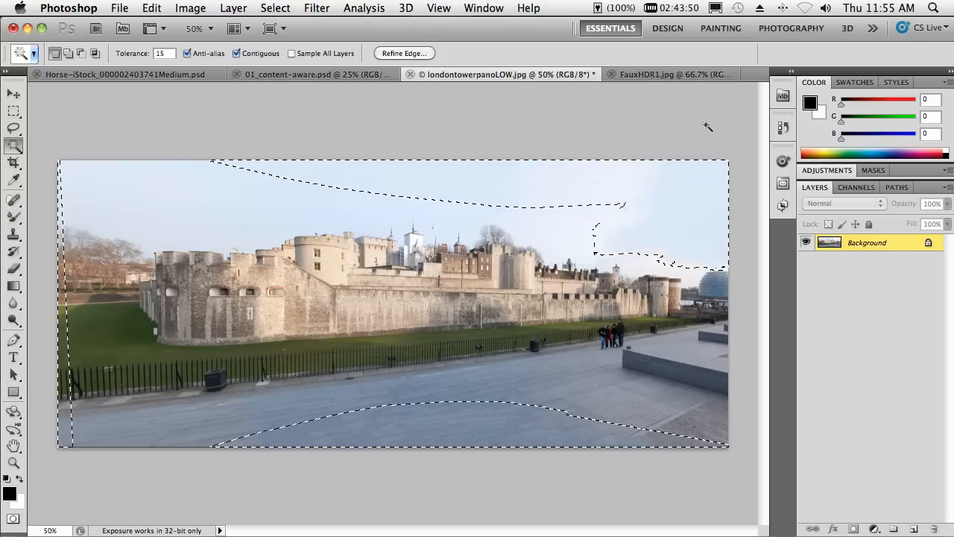
mouse_move(683, 127)
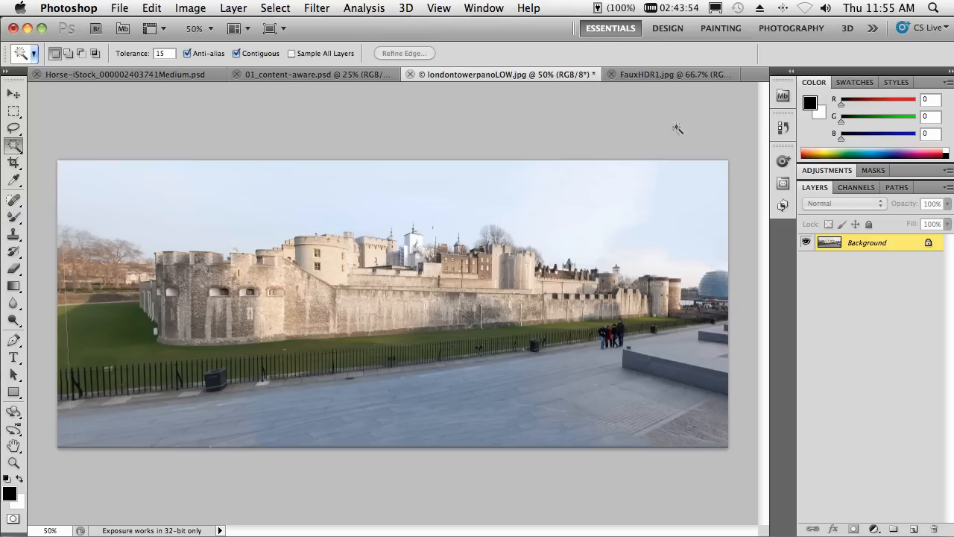
mouse_move(76, 340)
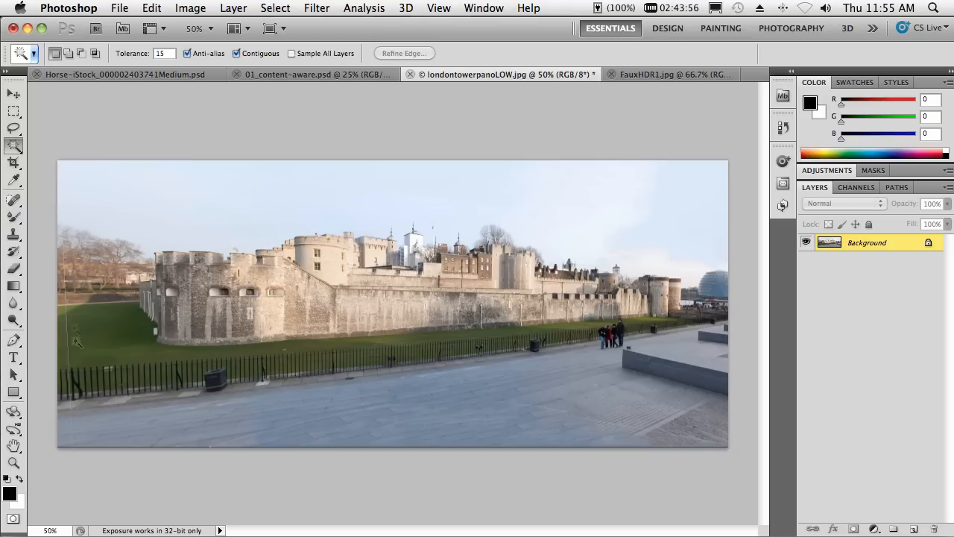
Touch up the panorama with content-aware spot healing, then switch to the Horse document
left_click(13, 200)
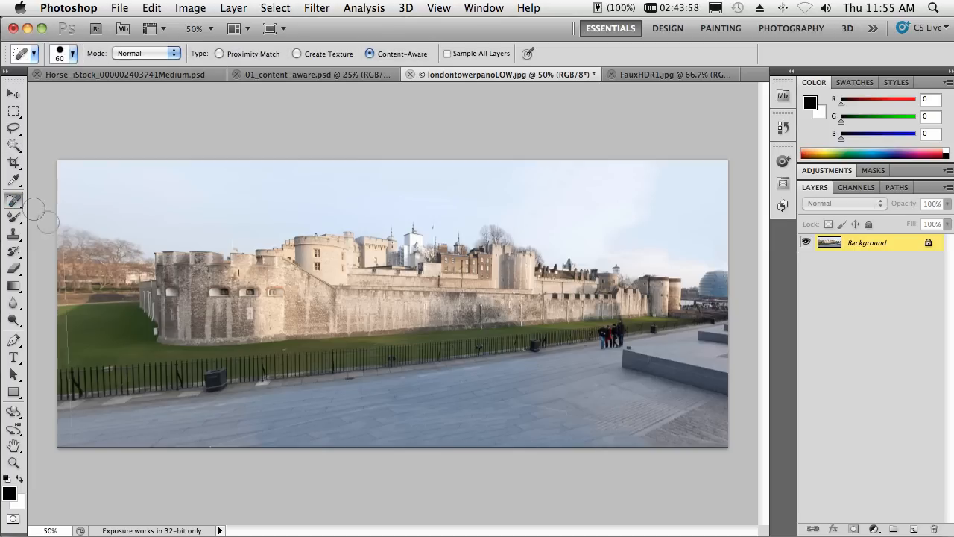
mouse_move(64, 248)
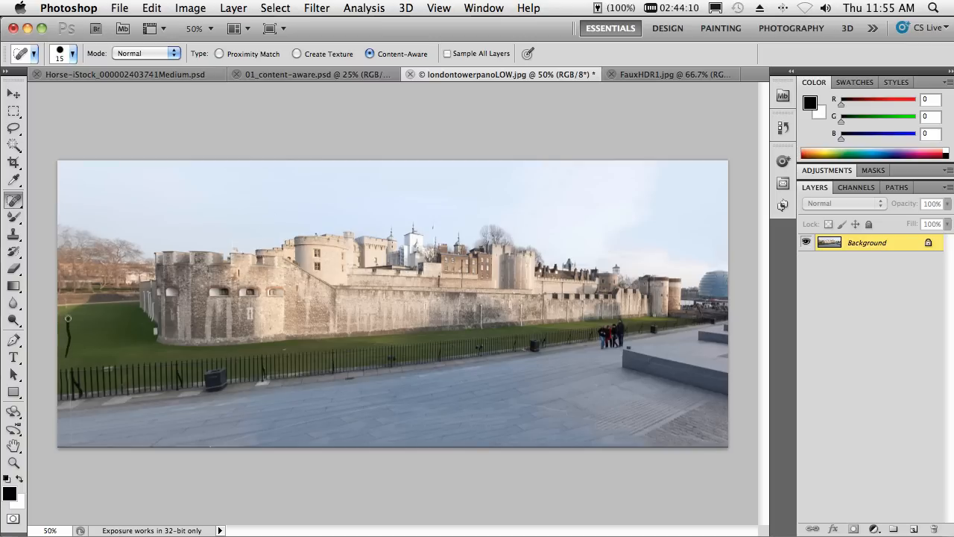
mouse_move(136, 374)
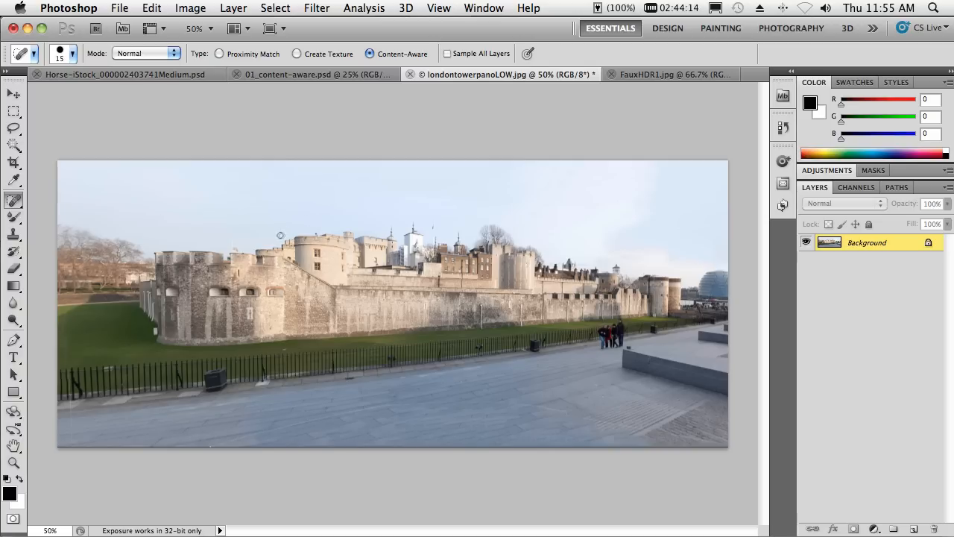
mouse_move(140, 91)
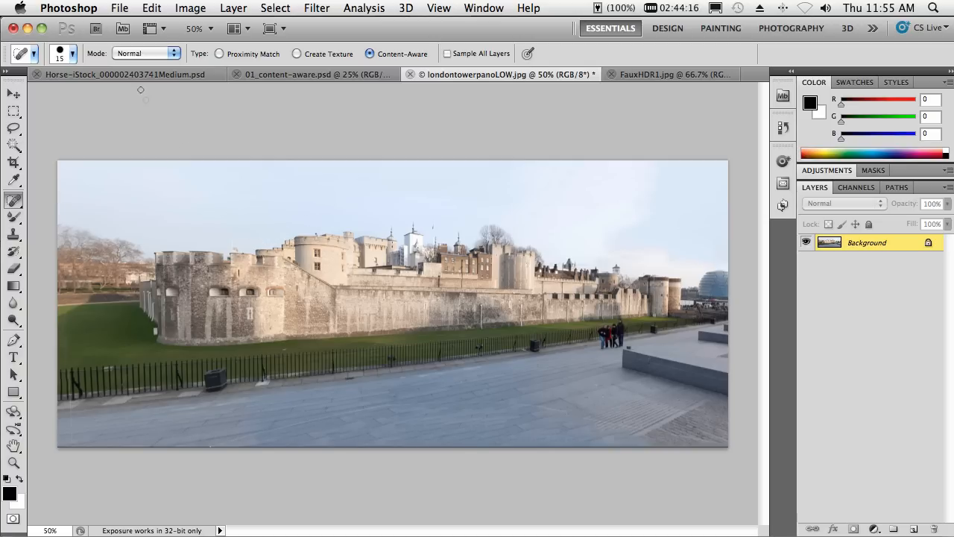
left_click(122, 74)
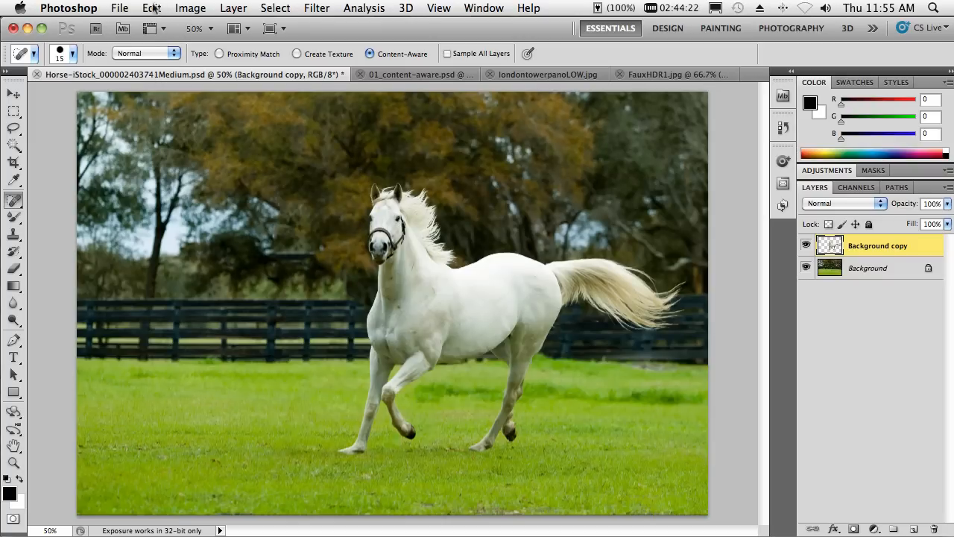
Start Puppet Warp on the horse layer after cancelling an accidental Free Transform
left_click(152, 9)
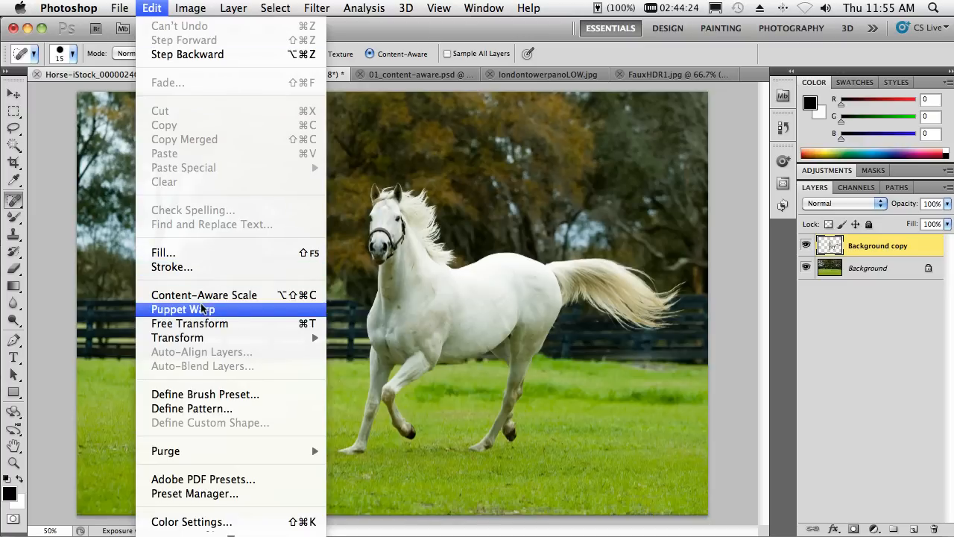
left_click(203, 296)
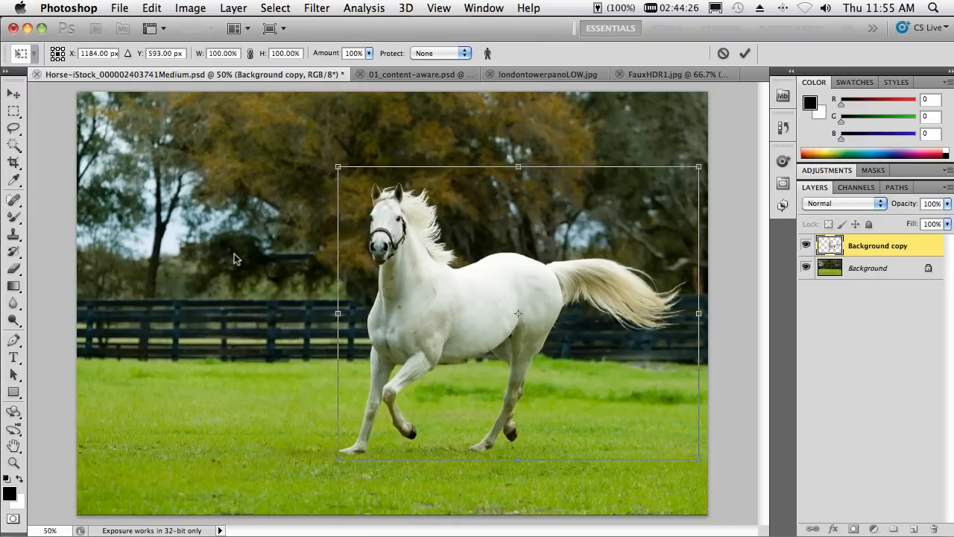
left_click(152, 9)
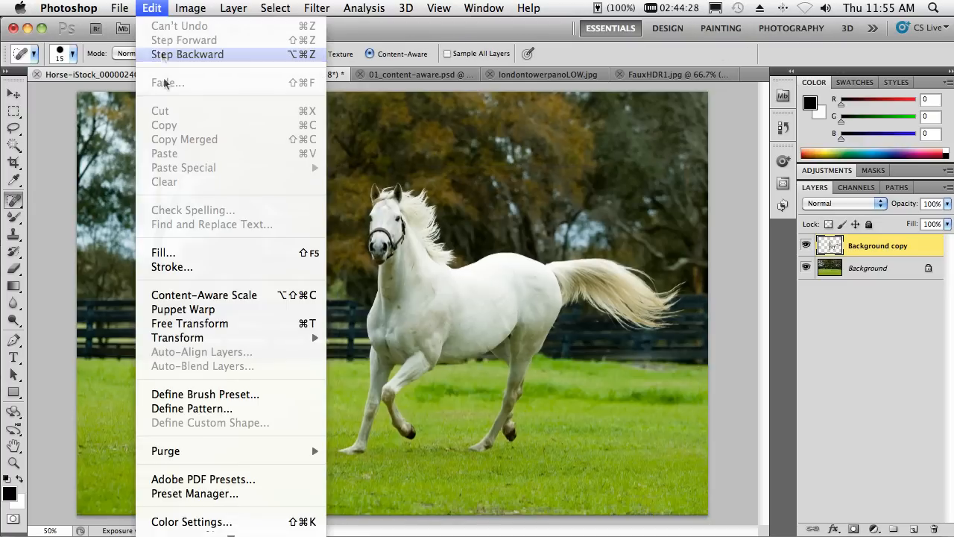
left_click(181, 309)
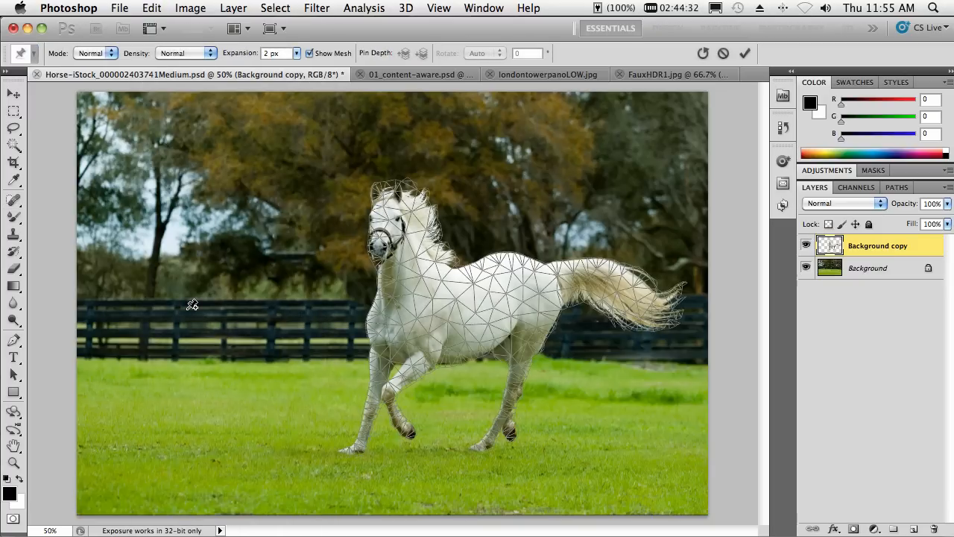
mouse_move(397, 387)
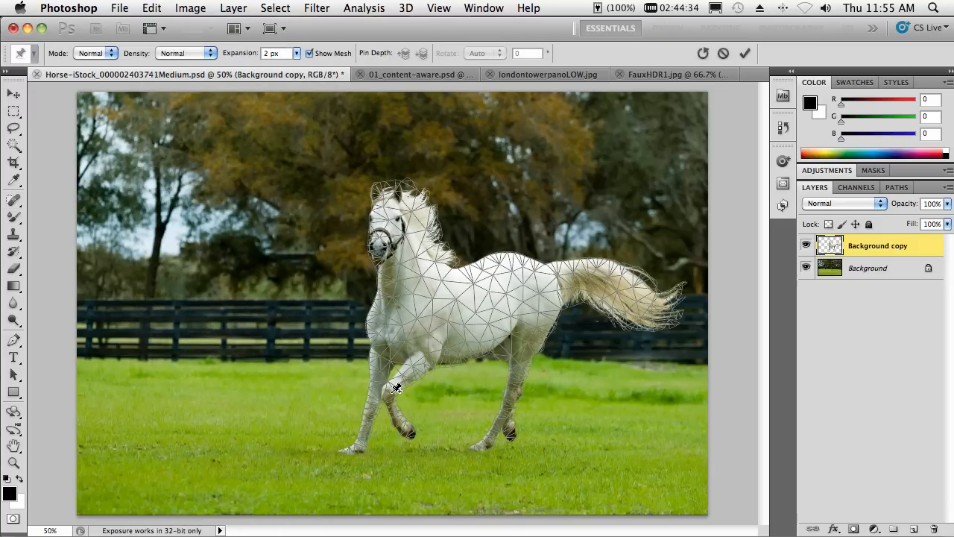
Pin the horse's leg, lift the tail tip and bend the front hoof back, then apply the warp
left_click(389, 389)
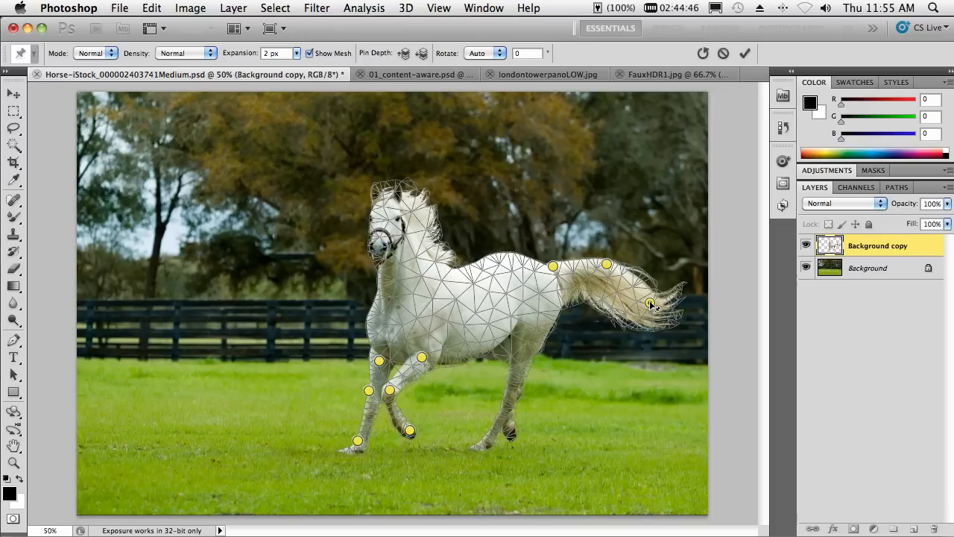
left_click_drag(653, 304, 653, 286)
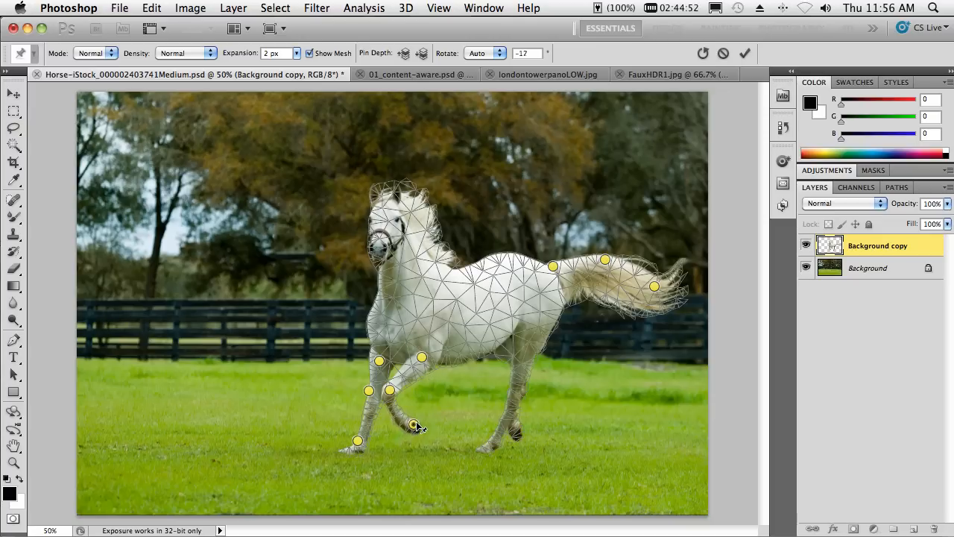
left_click_drag(414, 425, 420, 418)
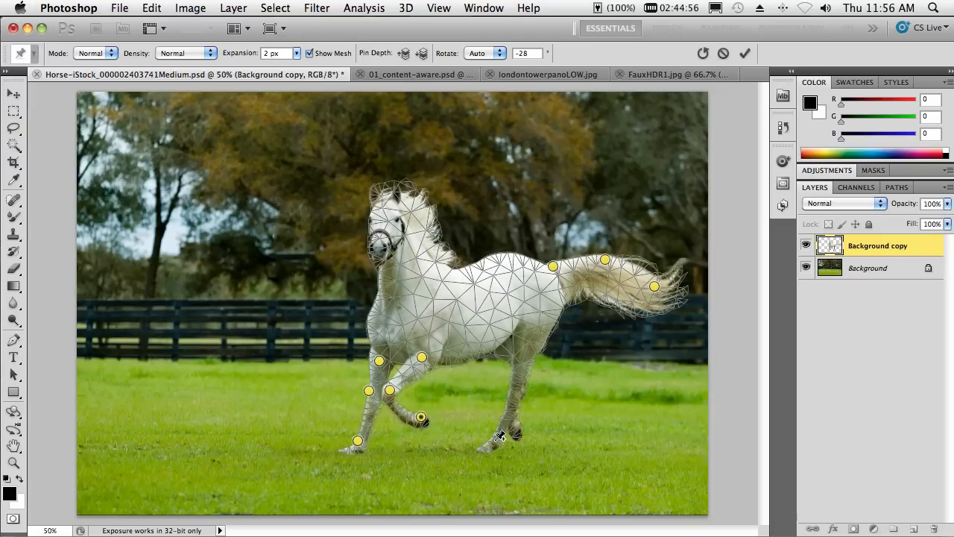
left_click(744, 54)
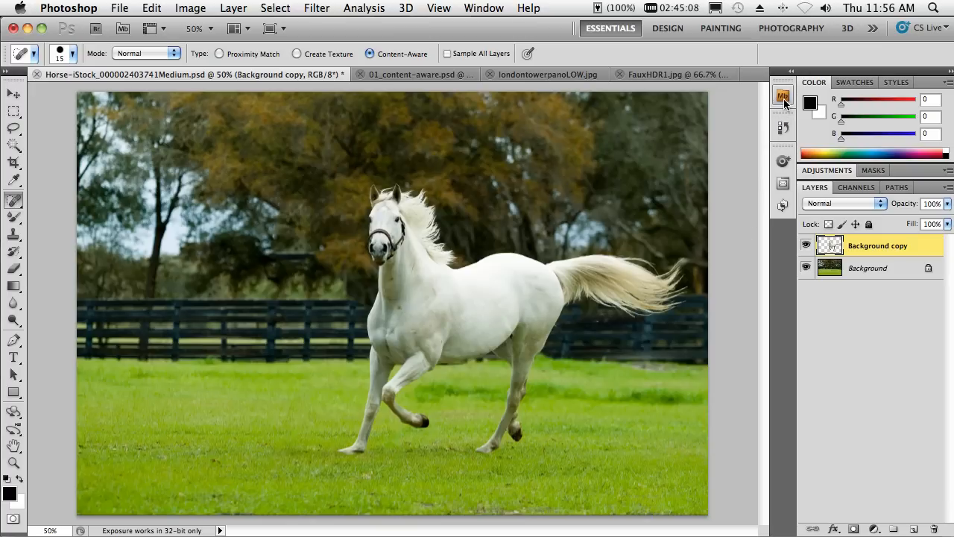
Open the raw portrait _OUL0109.dng from Mini Bridge into Camera Raw
left_click(783, 95)
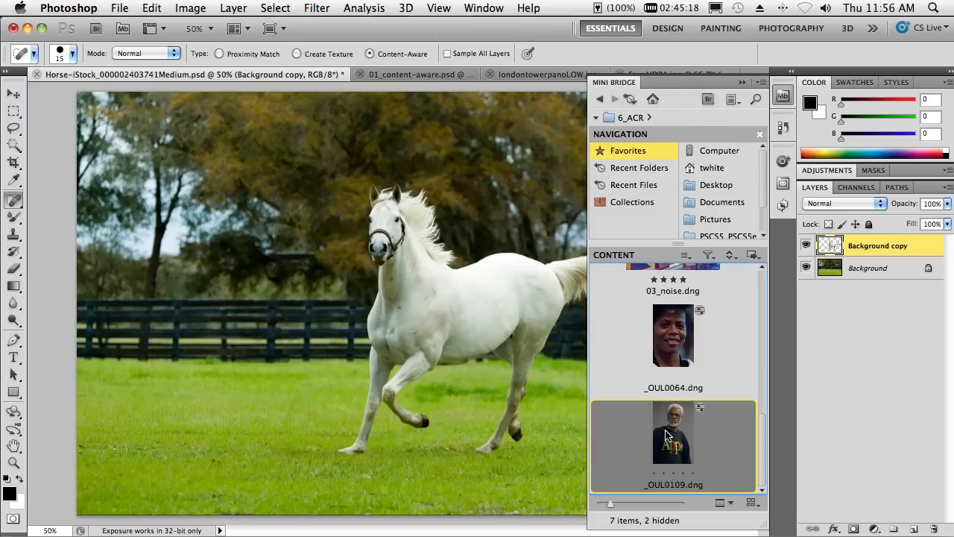
double_click(672, 433)
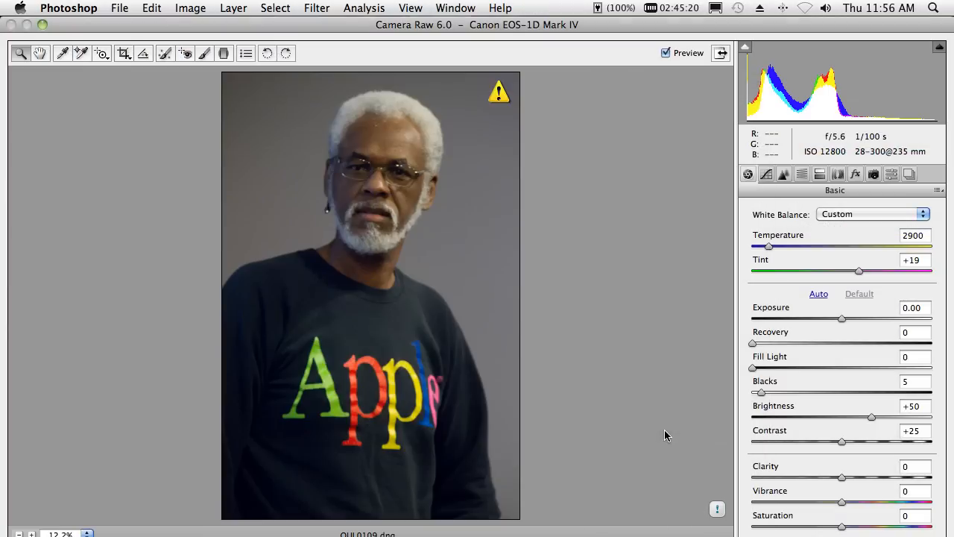
mouse_move(8, 15)
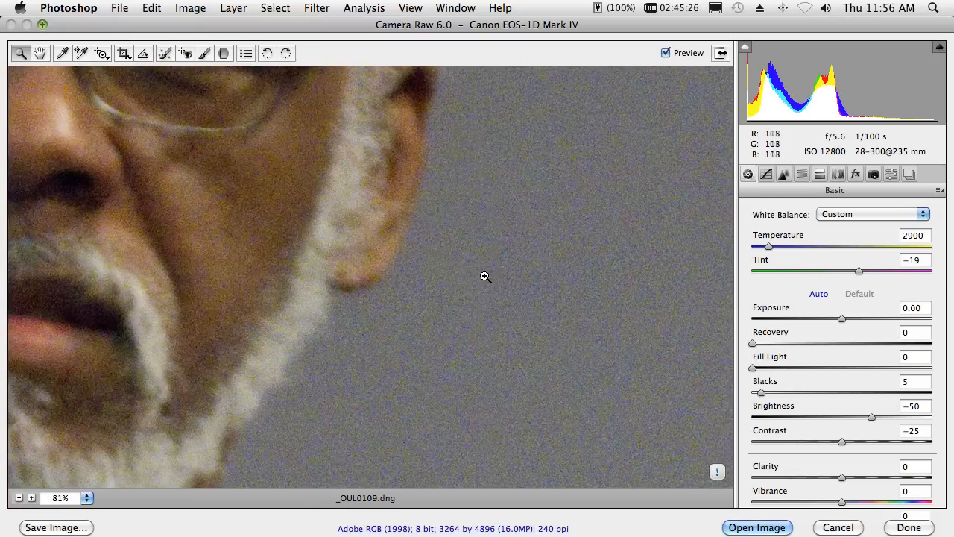
mouse_move(531, 307)
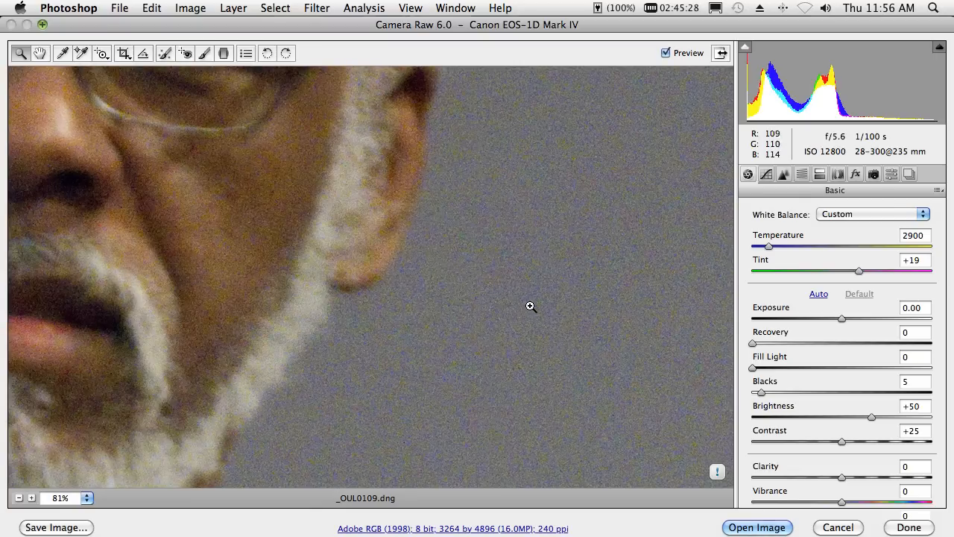
mouse_move(835, 158)
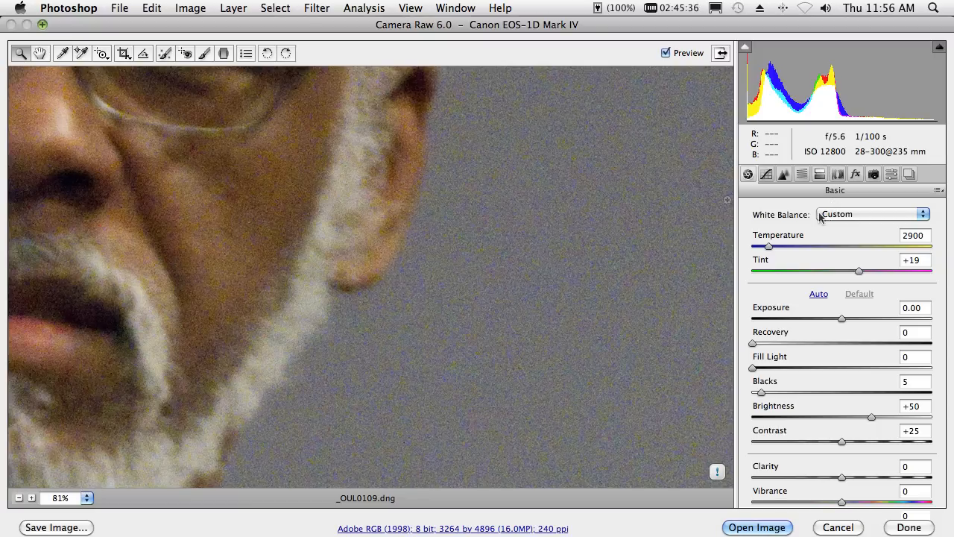
mouse_move(702, 358)
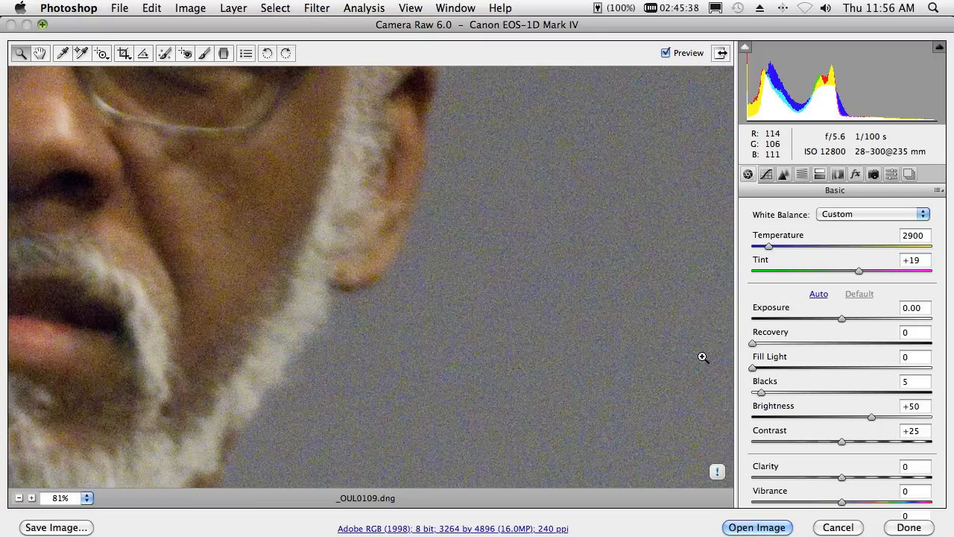
mouse_move(802, 364)
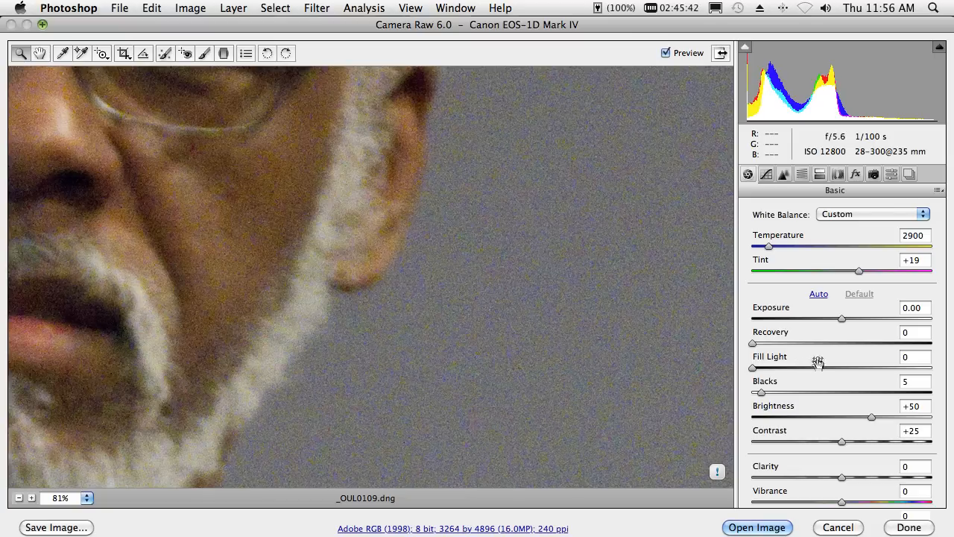
mouse_move(863, 214)
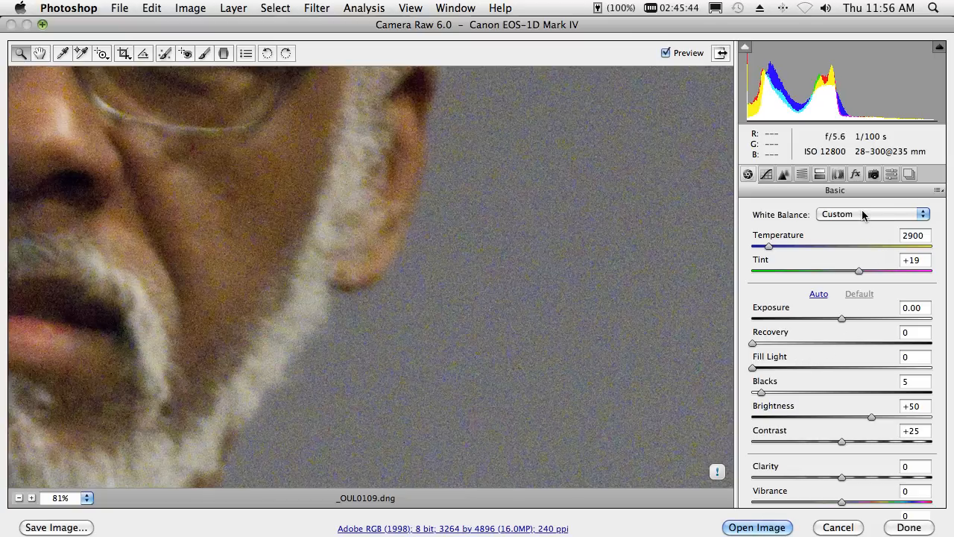
In the Detail settings, adjust Color noise reduction up and down and settle it at 49
left_click(784, 173)
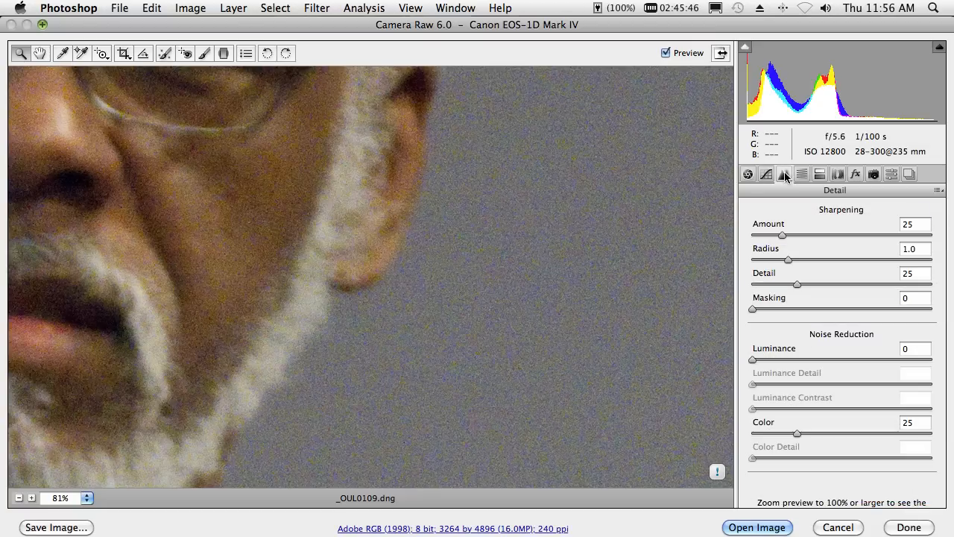
mouse_move(805, 364)
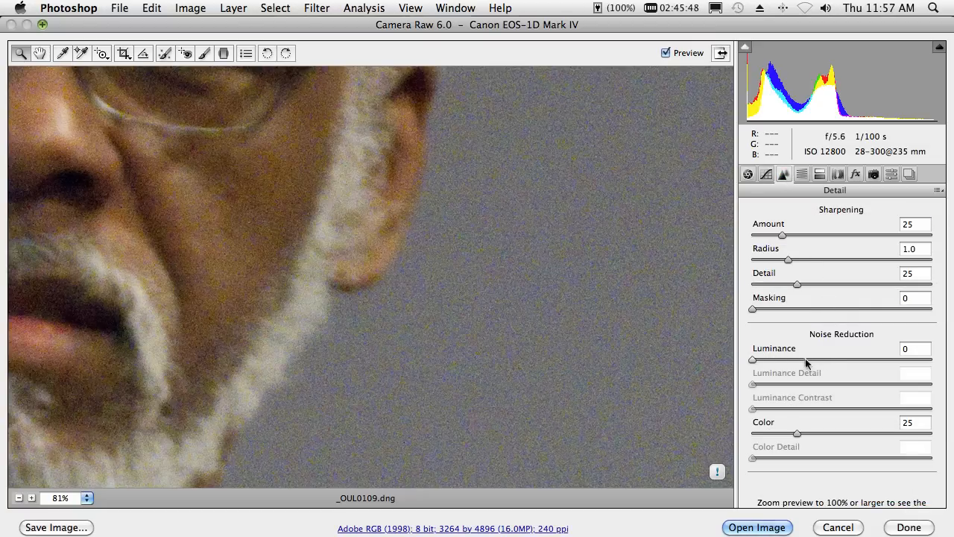
mouse_move(798, 438)
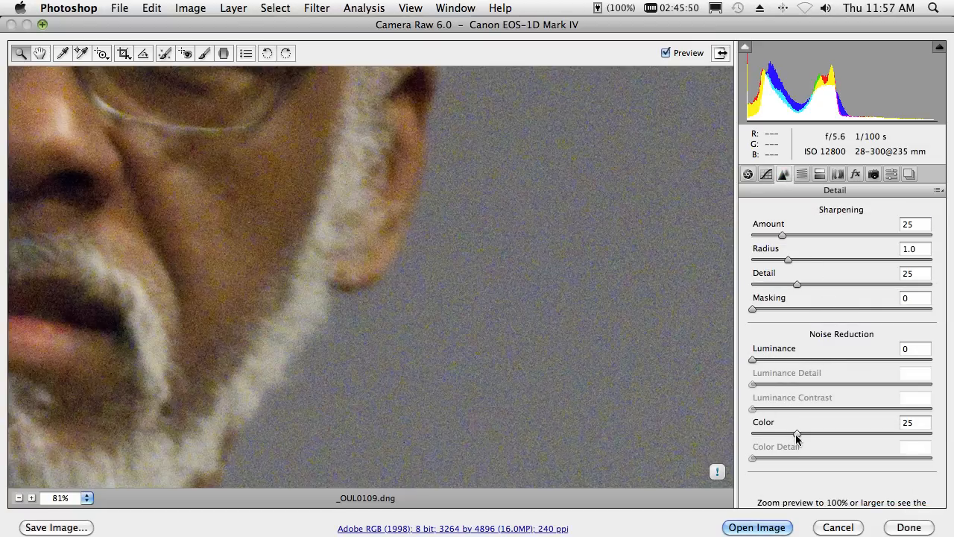
left_click_drag(798, 435, 832, 436)
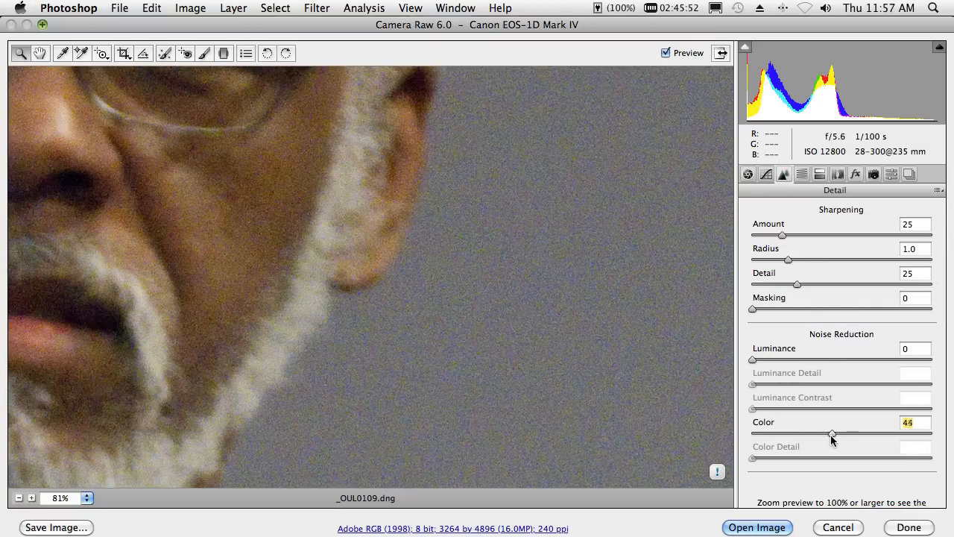
left_click_drag(832, 436, 847, 435)
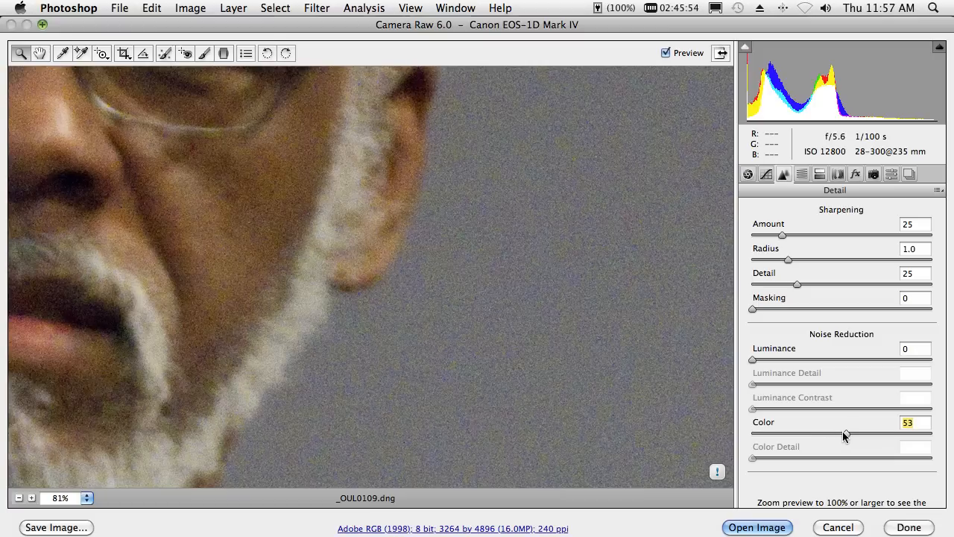
left_click_drag(847, 433, 872, 434)
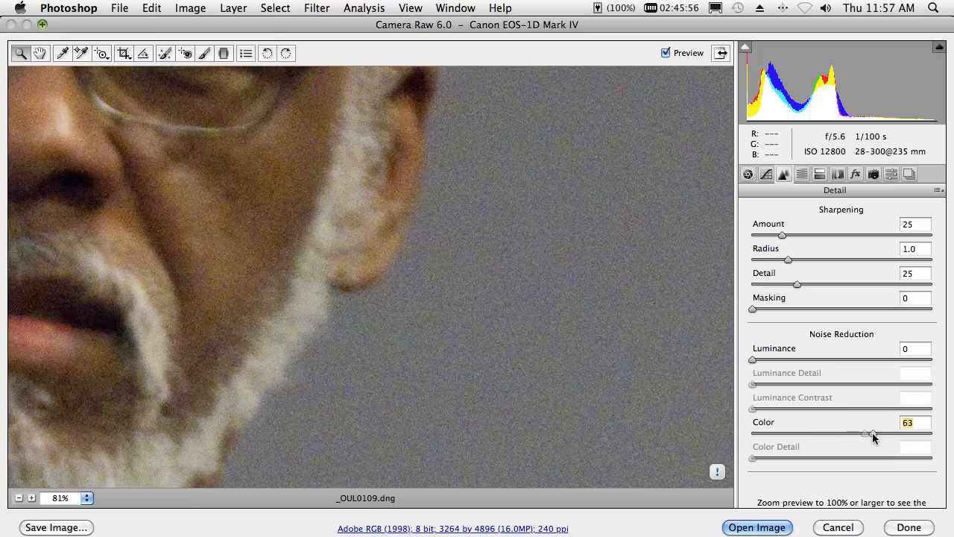
left_click_drag(865, 432, 874, 432)
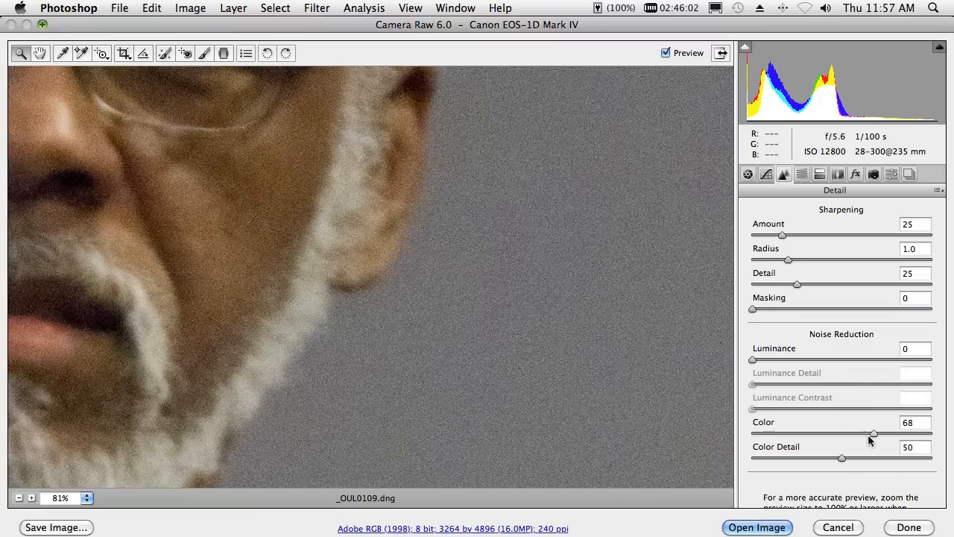
left_click_drag(874, 433, 844, 433)
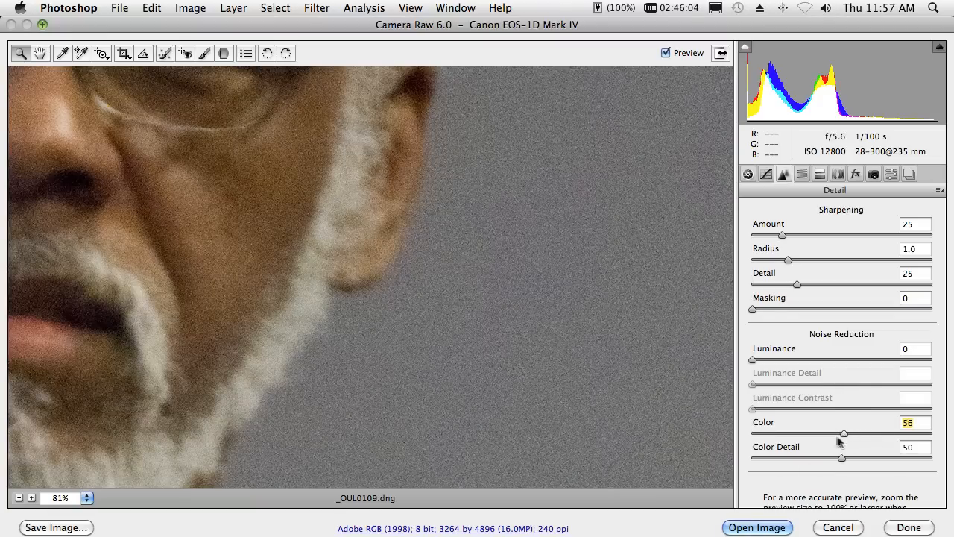
left_click_drag(844, 432, 823, 432)
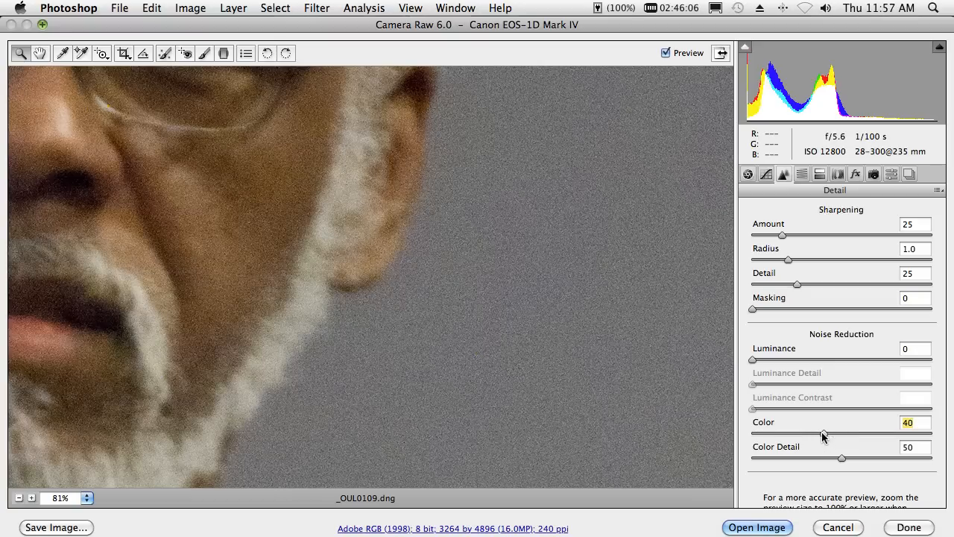
left_click_drag(823, 433, 773, 433)
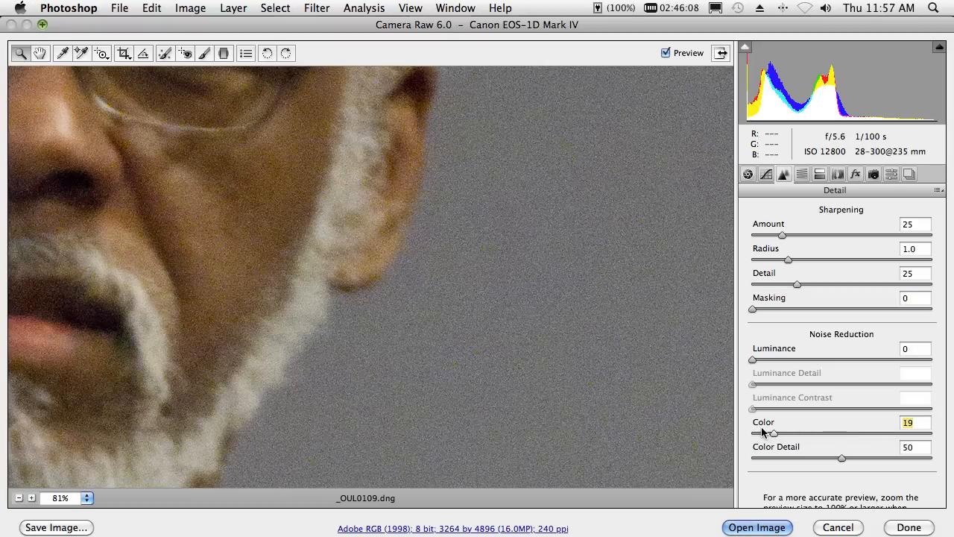
left_click_drag(773, 433, 814, 432)
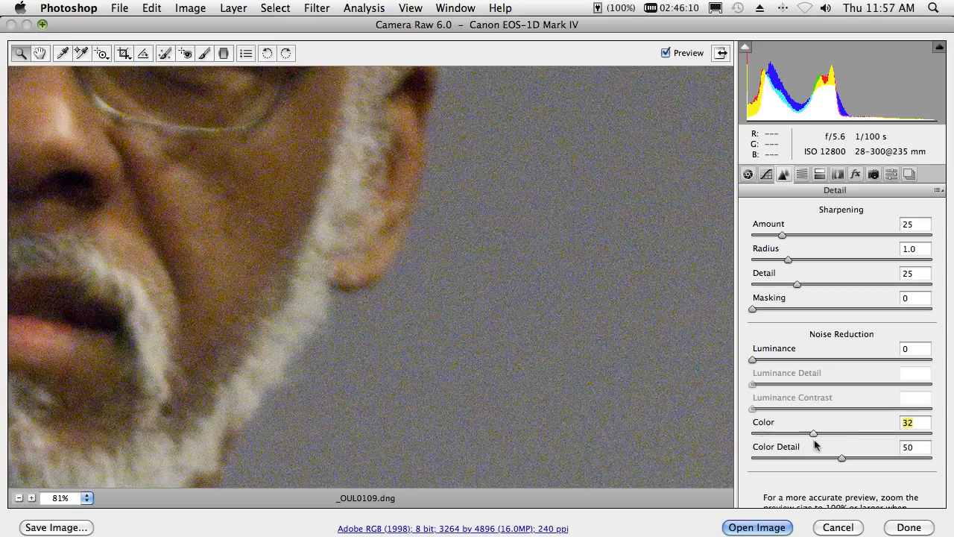
left_click_drag(814, 434, 841, 434)
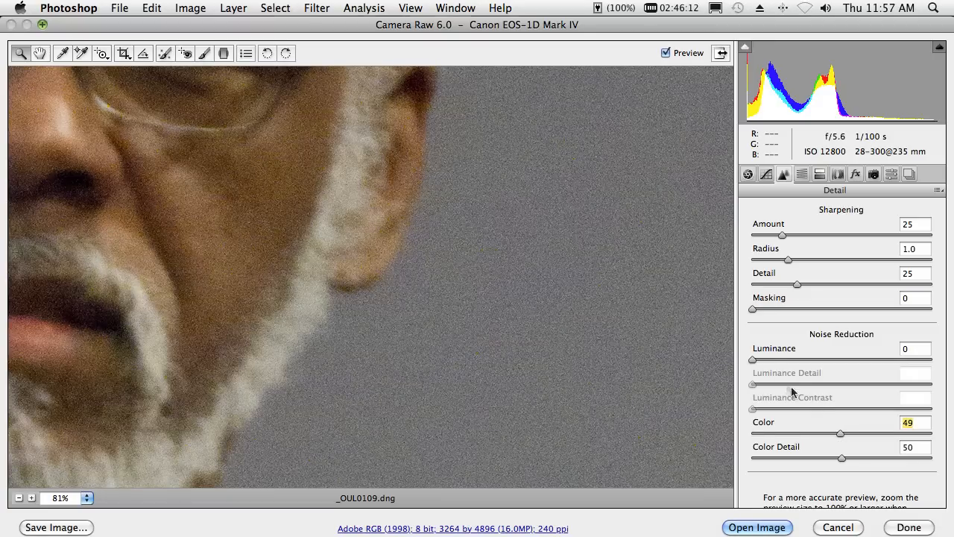
Raise Luminance noise reduction to 60 to smooth the grainy background
left_click_drag(751, 359, 783, 359)
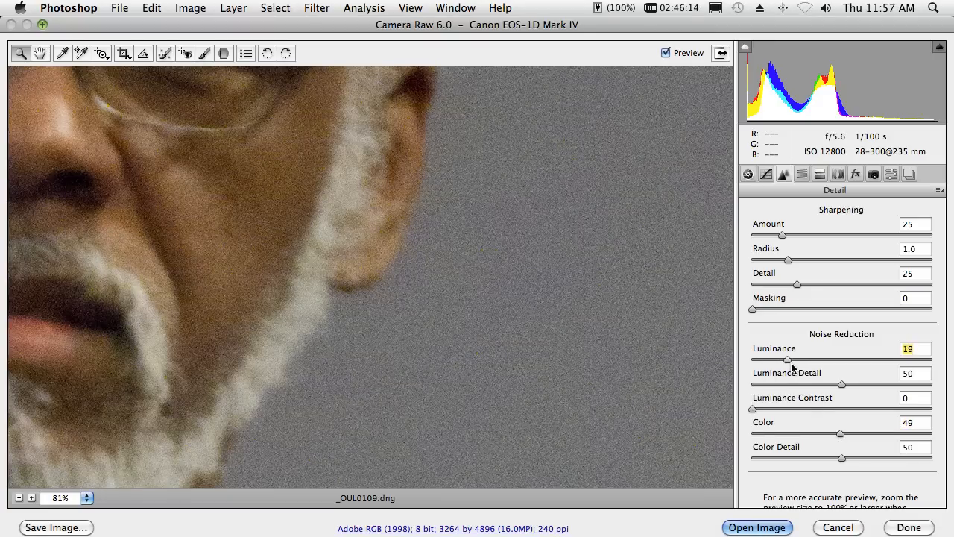
left_click_drag(784, 359, 817, 360)
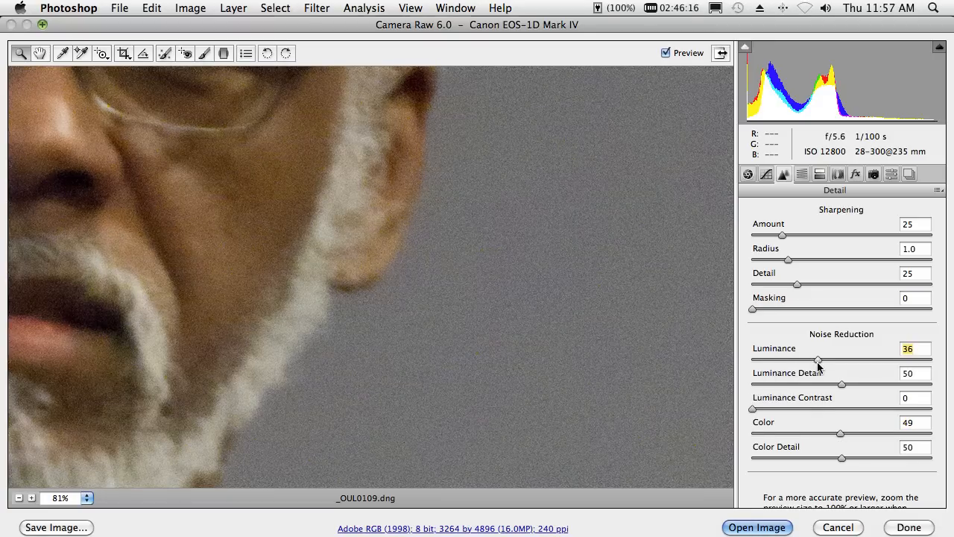
left_click_drag(817, 359, 847, 359)
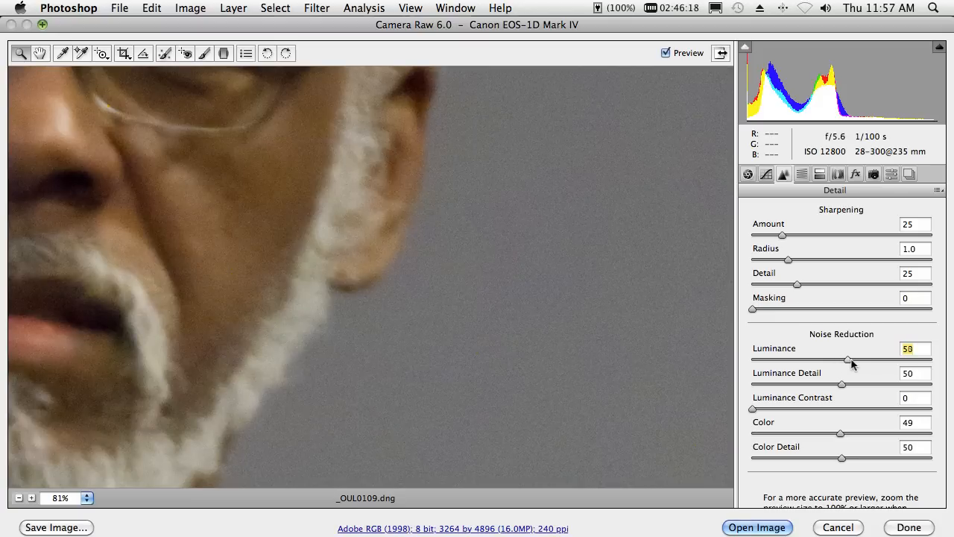
left_click_drag(847, 360, 859, 359)
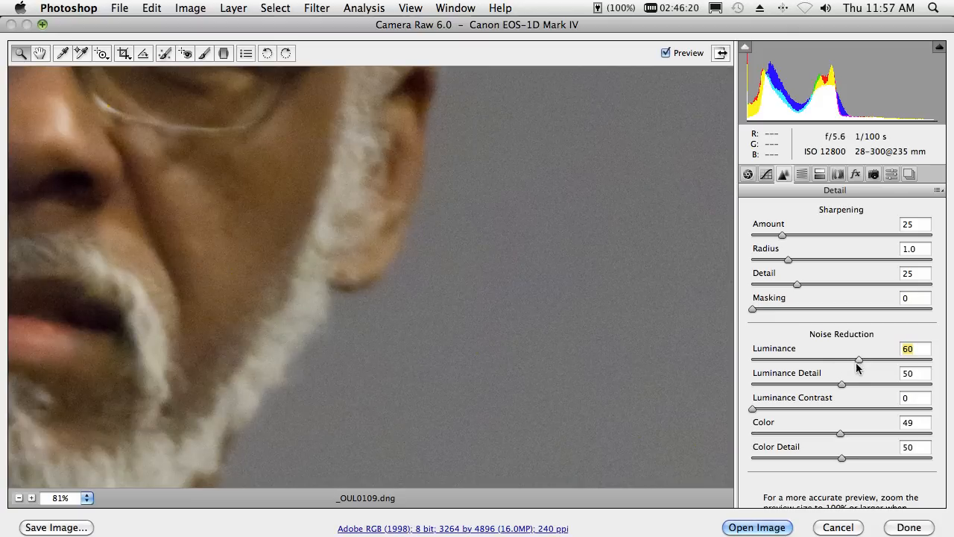
mouse_move(529, 188)
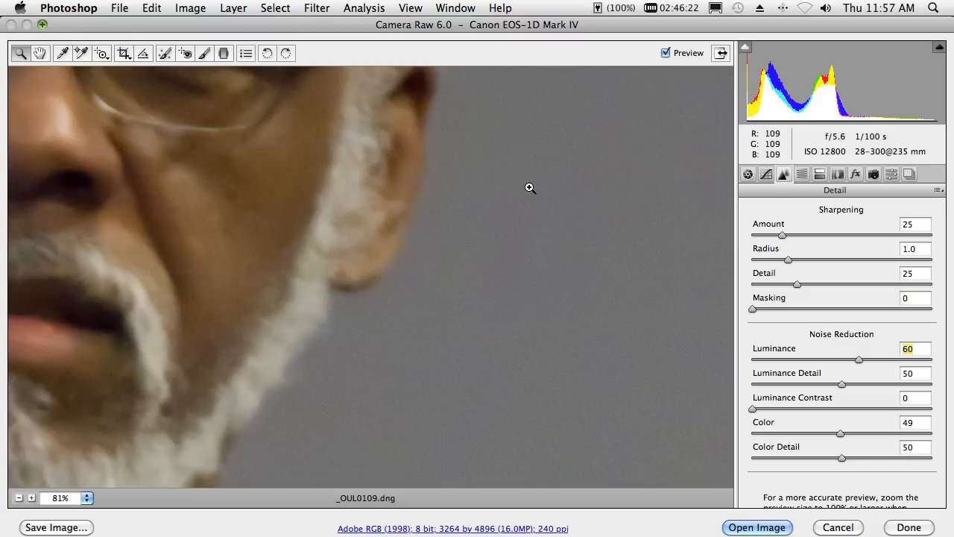
mouse_move(355, 218)
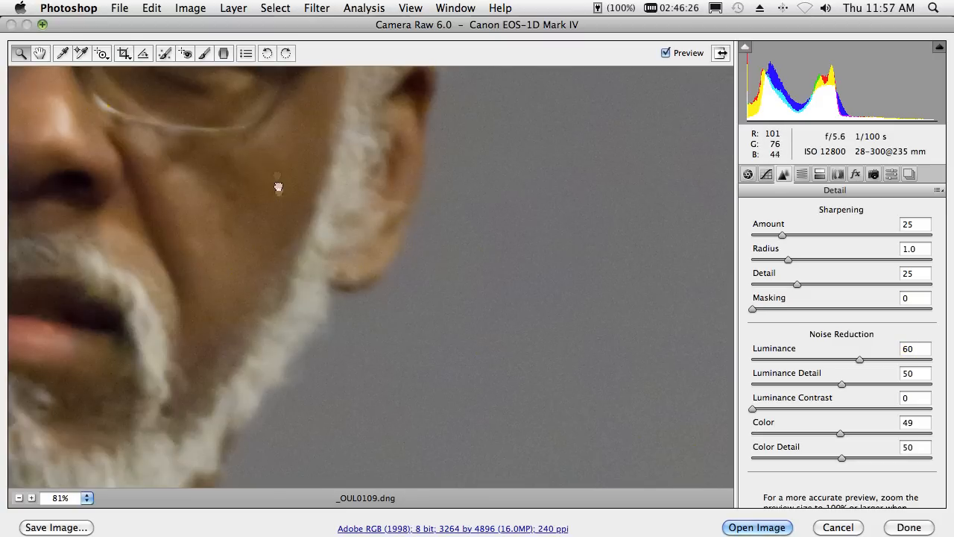
Pan to the face, compare the preview, then cancel Camera Raw discarding the noise changes
left_click_drag(278, 185, 395, 411)
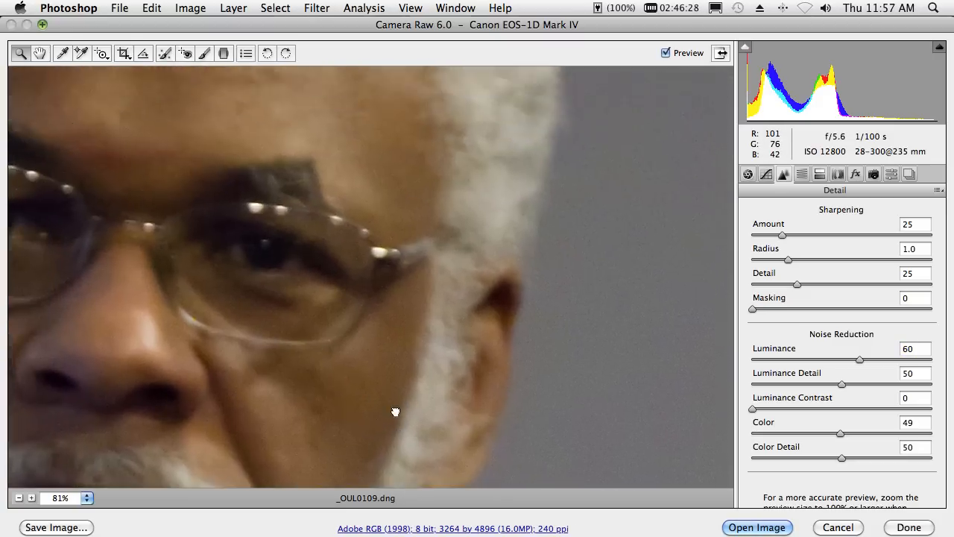
left_click_drag(395, 411, 417, 249)
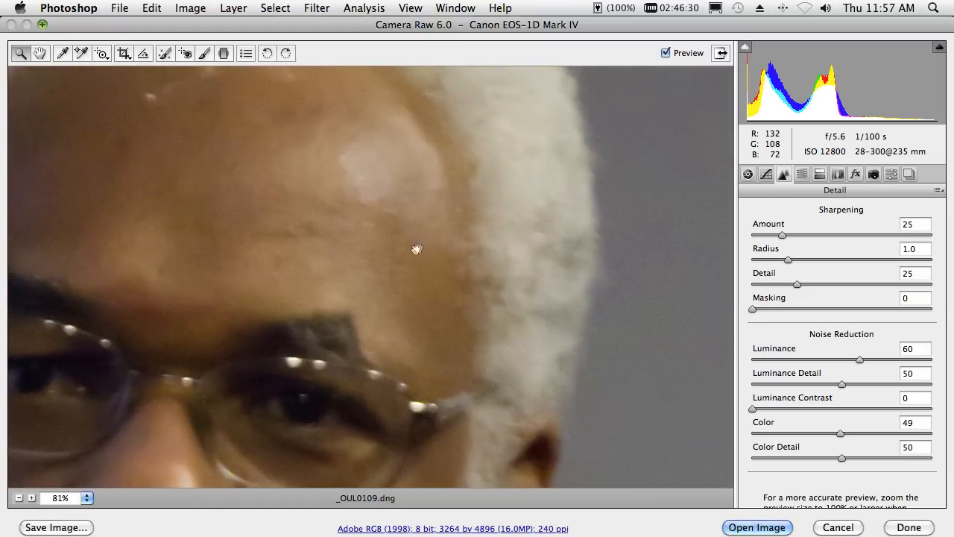
mouse_move(665, 52)
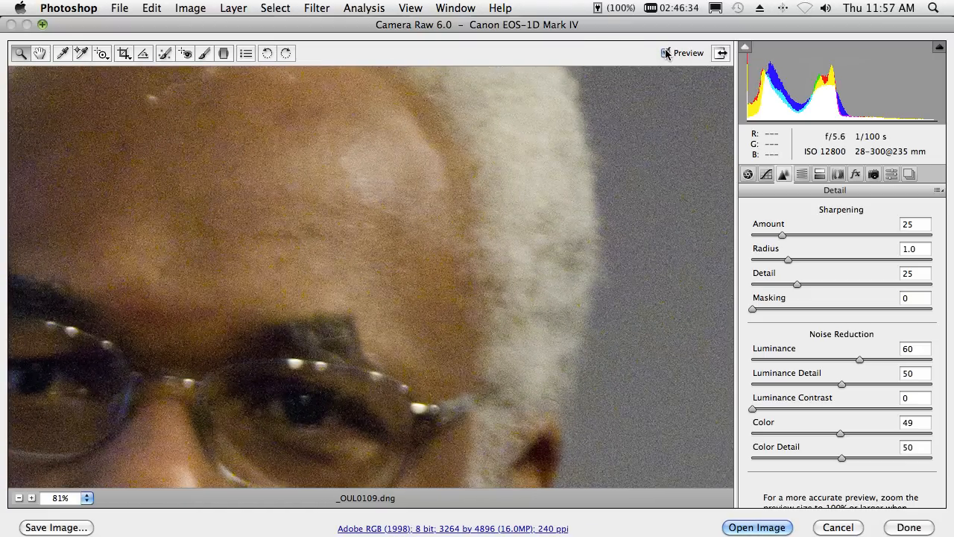
left_click(665, 53)
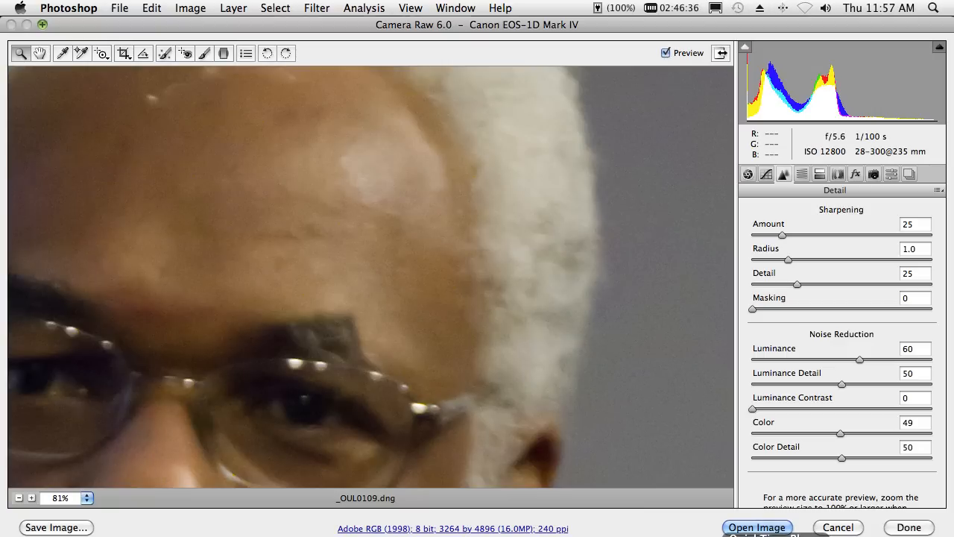
mouse_move(838, 528)
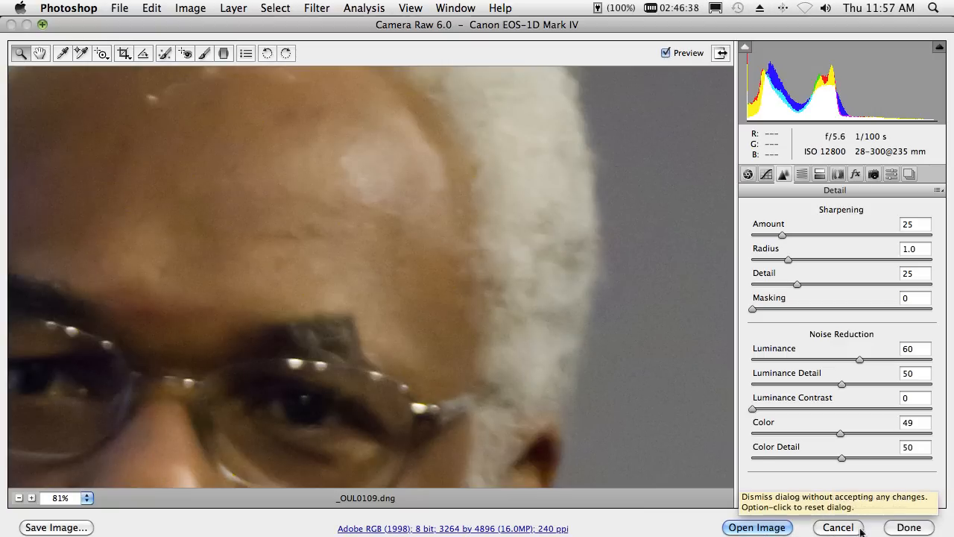
left_click(838, 528)
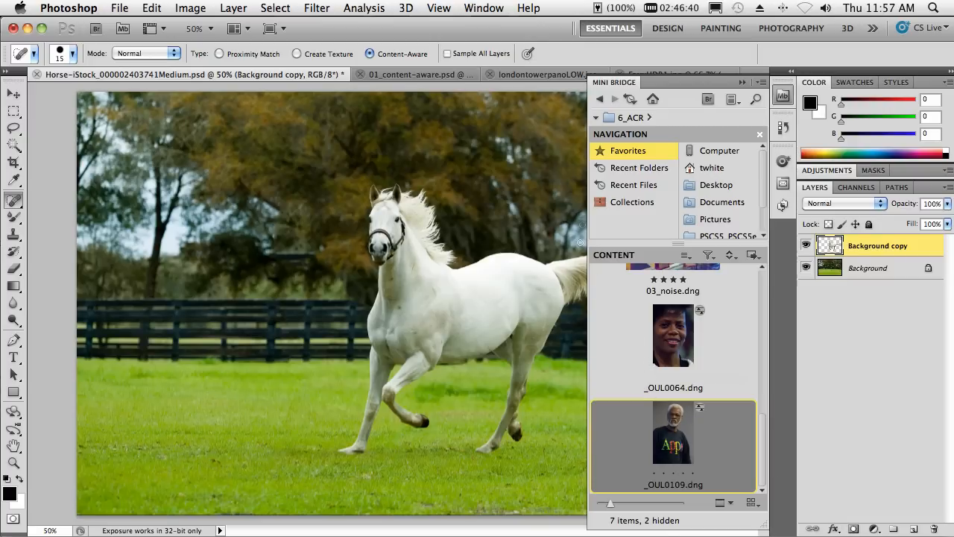
mouse_move(677, 327)
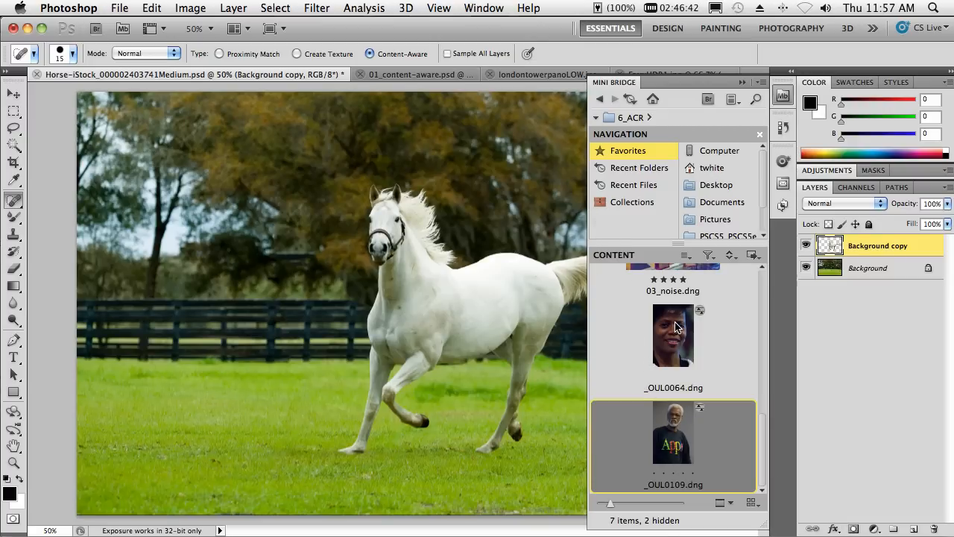
mouse_move(707, 352)
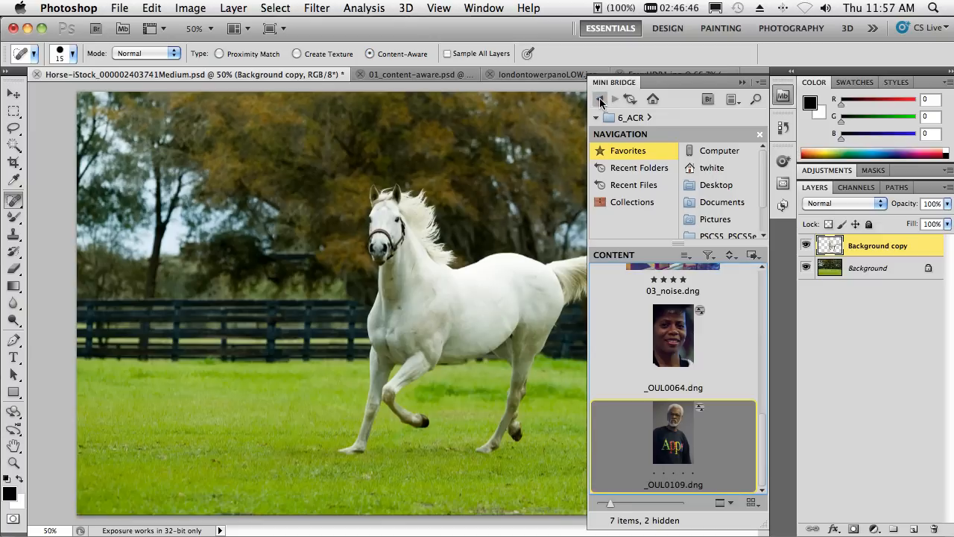
From the 7_HDR Pro folder, send the ten exposures to Merge to HDR Pro and dismiss the warning
left_click(601, 99)
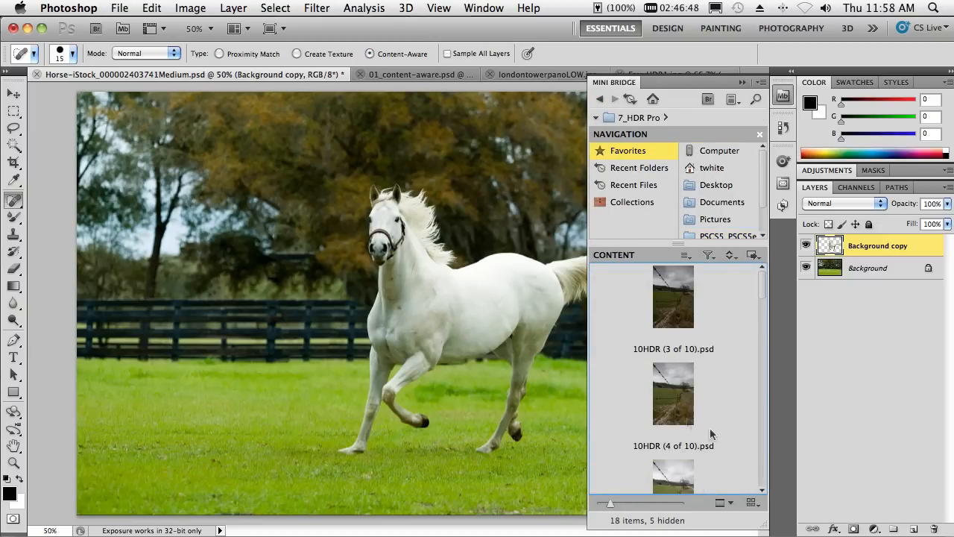
mouse_move(727, 297)
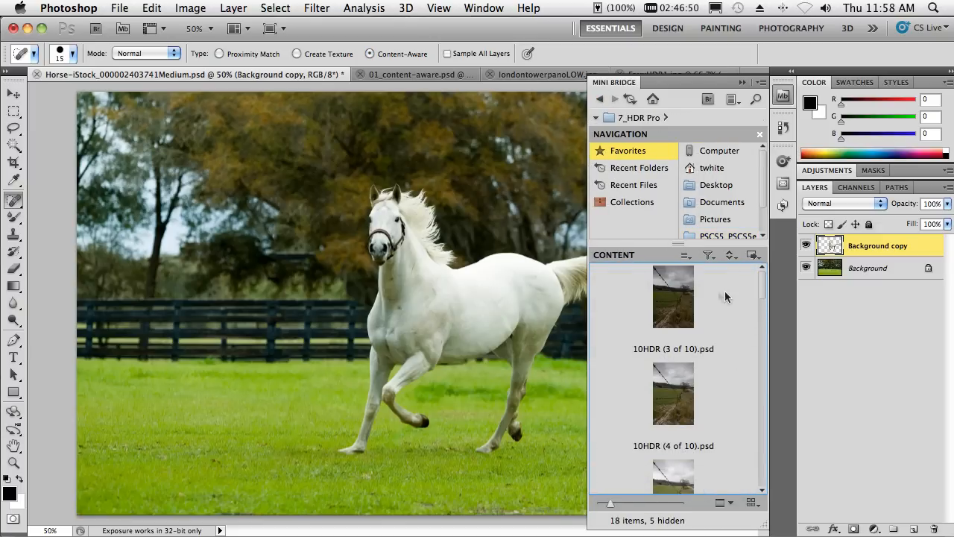
scroll("down", 3)
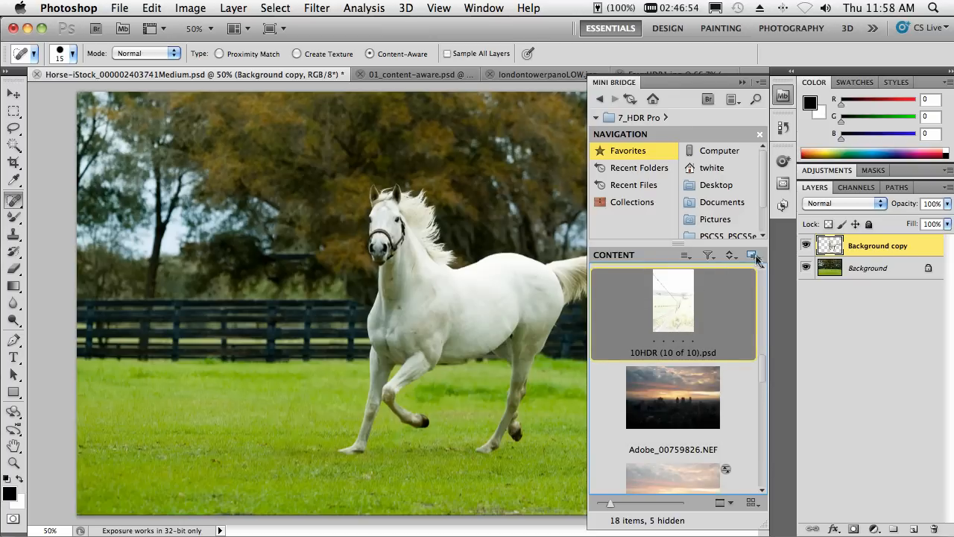
left_click(751, 255)
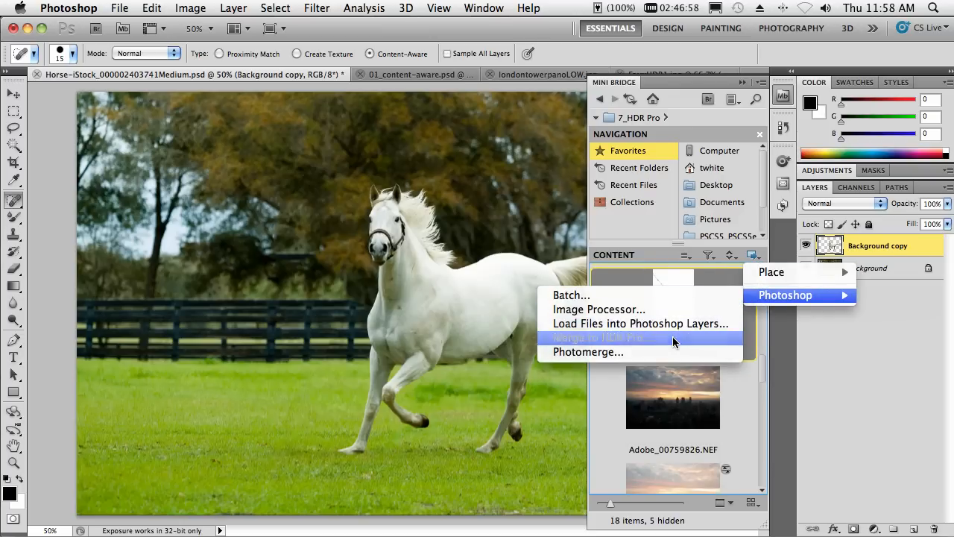
left_click(597, 337)
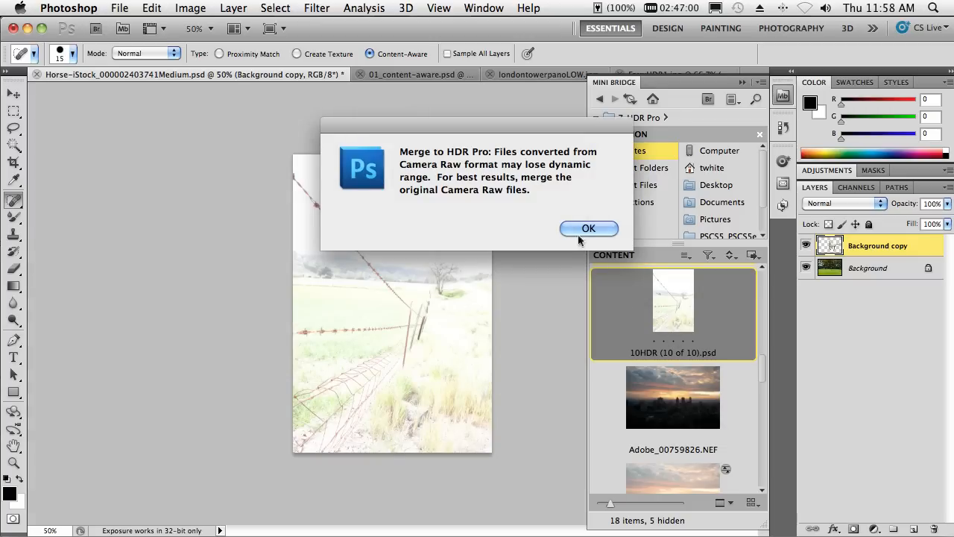
left_click(587, 228)
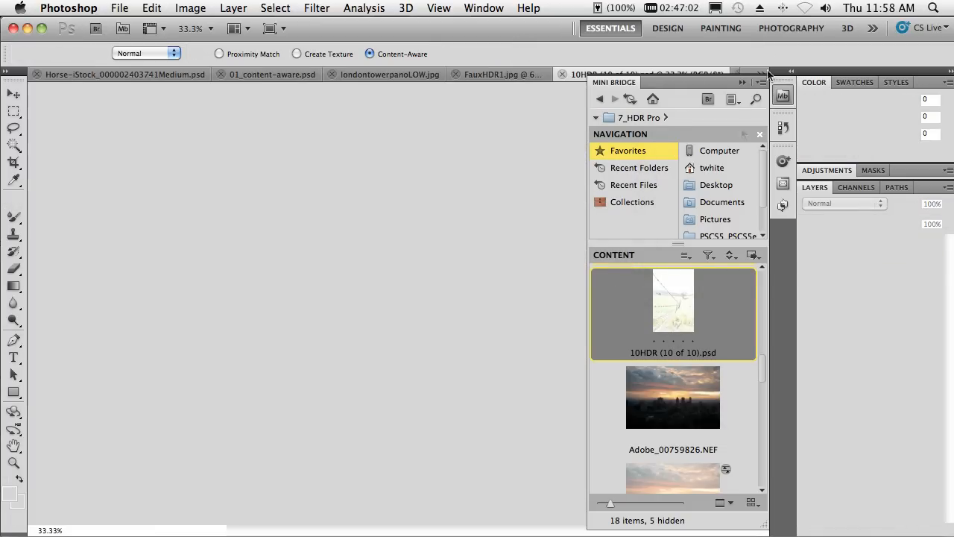
Apply the More Saturated preset, enable Remove ghosts and pick a different base exposure
double_click(672, 301)
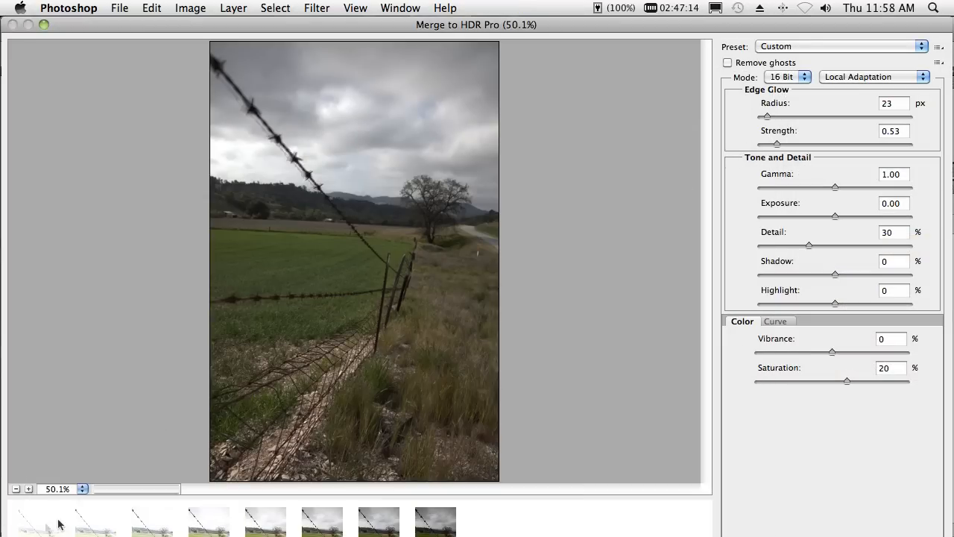
mouse_move(802, 58)
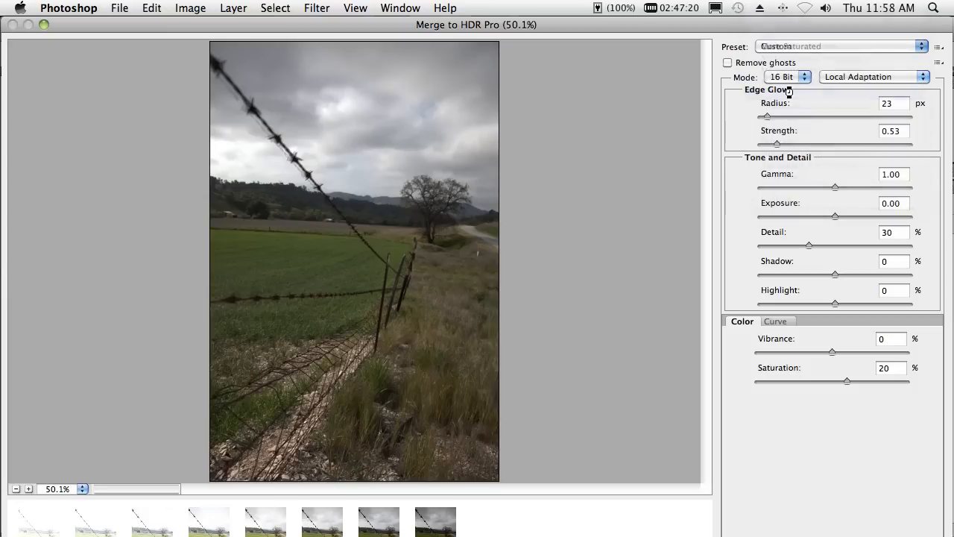
left_click(841, 46)
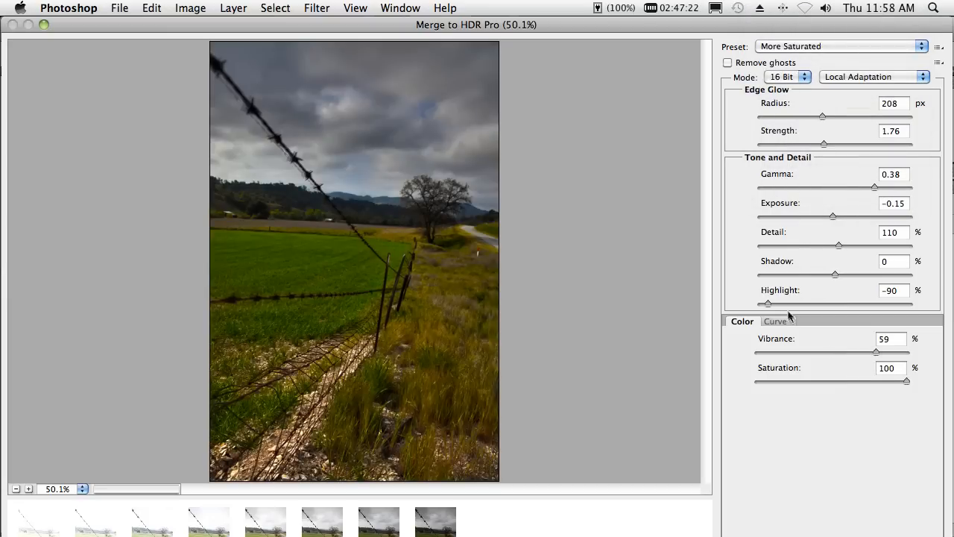
mouse_move(314, 121)
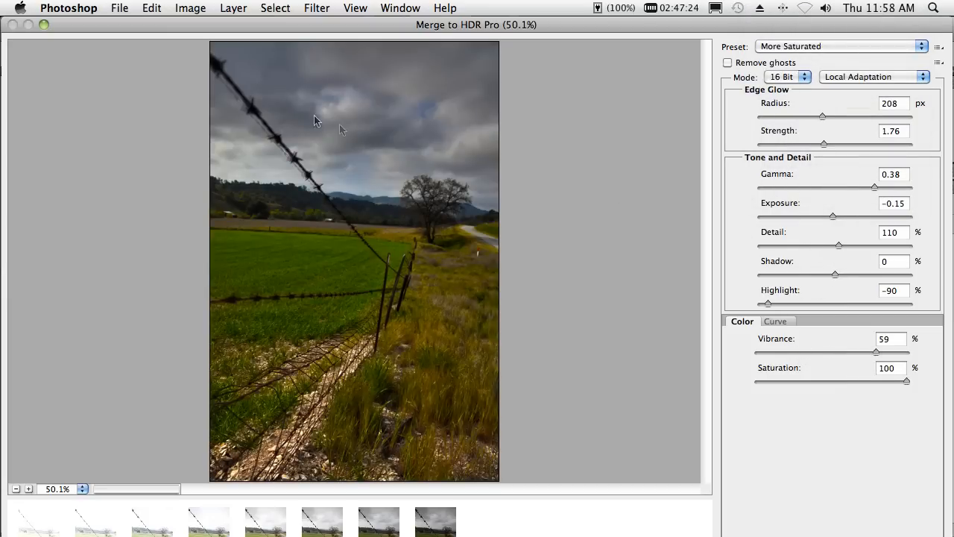
mouse_move(325, 191)
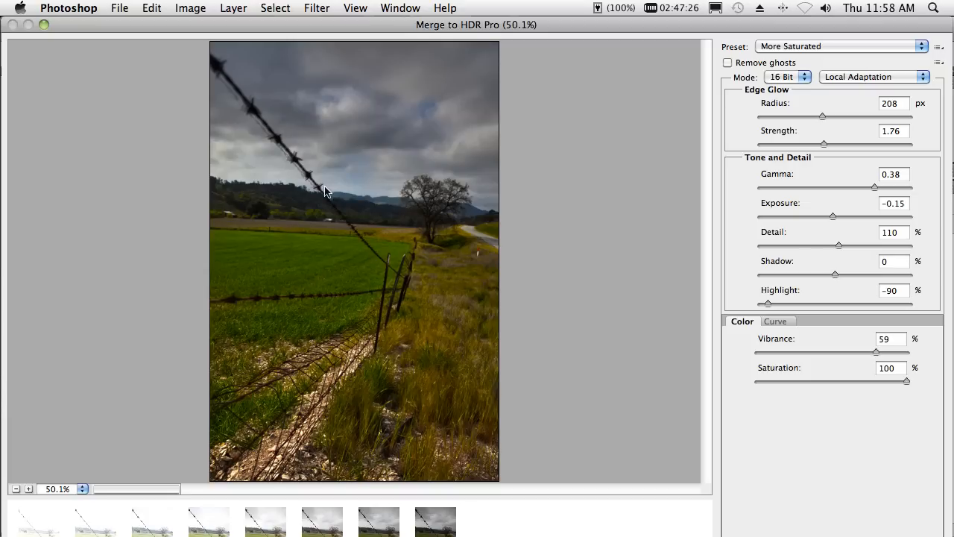
mouse_move(386, 209)
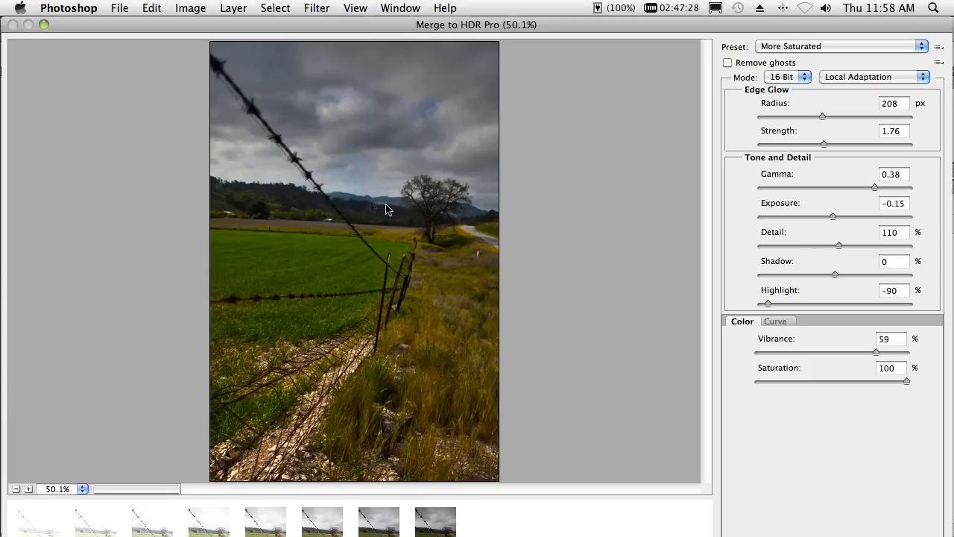
left_click(728, 63)
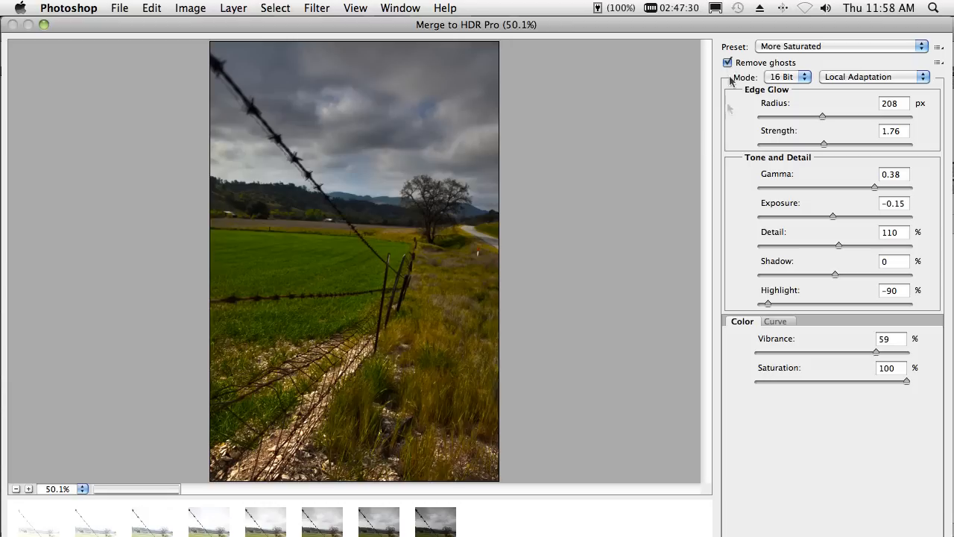
mouse_move(659, 153)
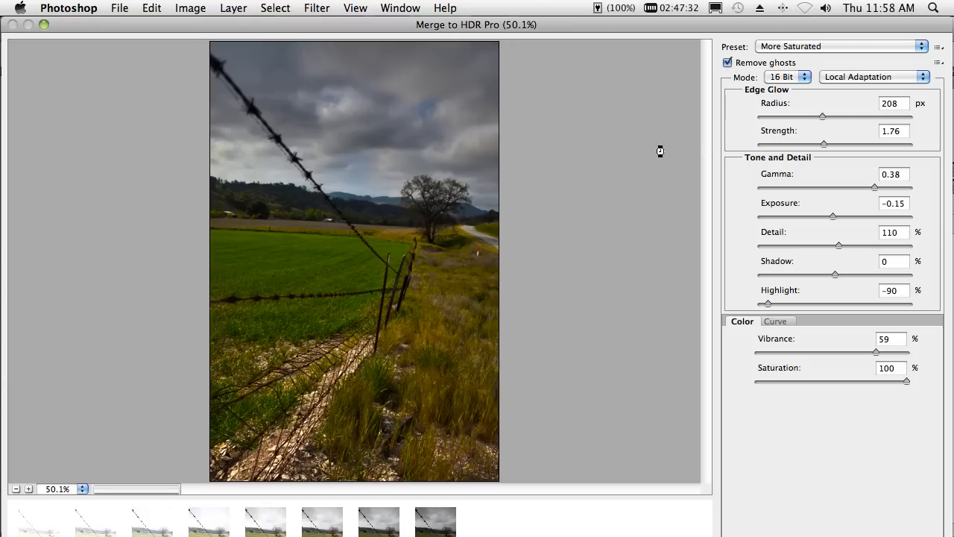
mouse_move(662, 155)
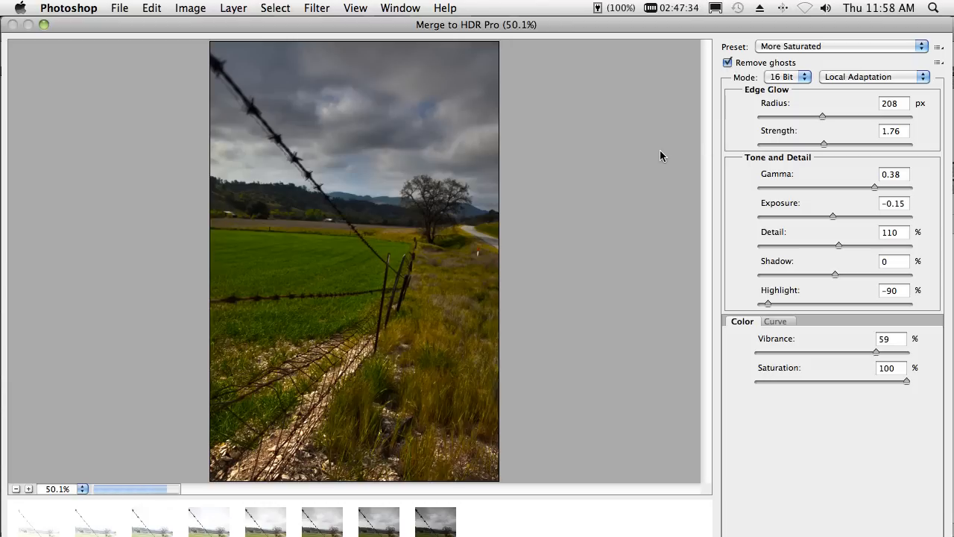
left_click(379, 521)
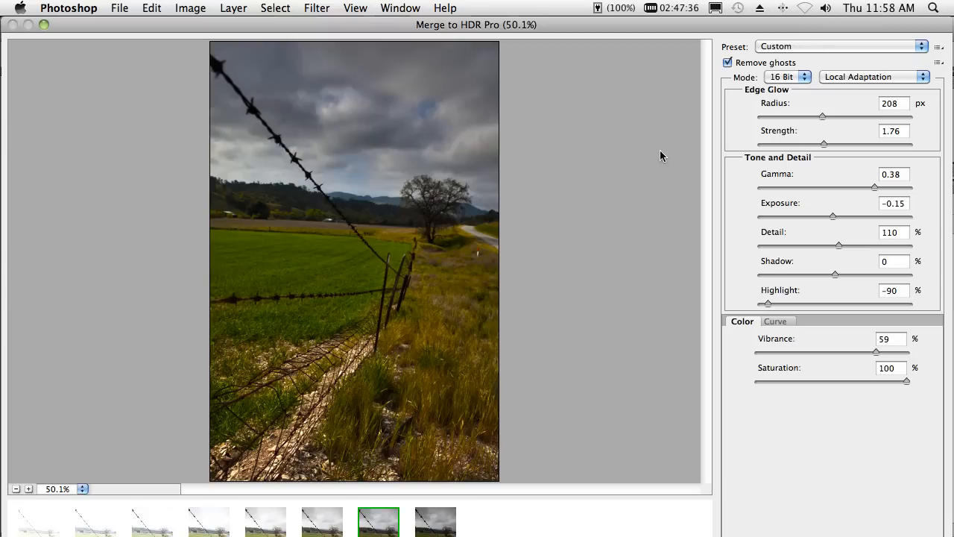
mouse_move(707, 286)
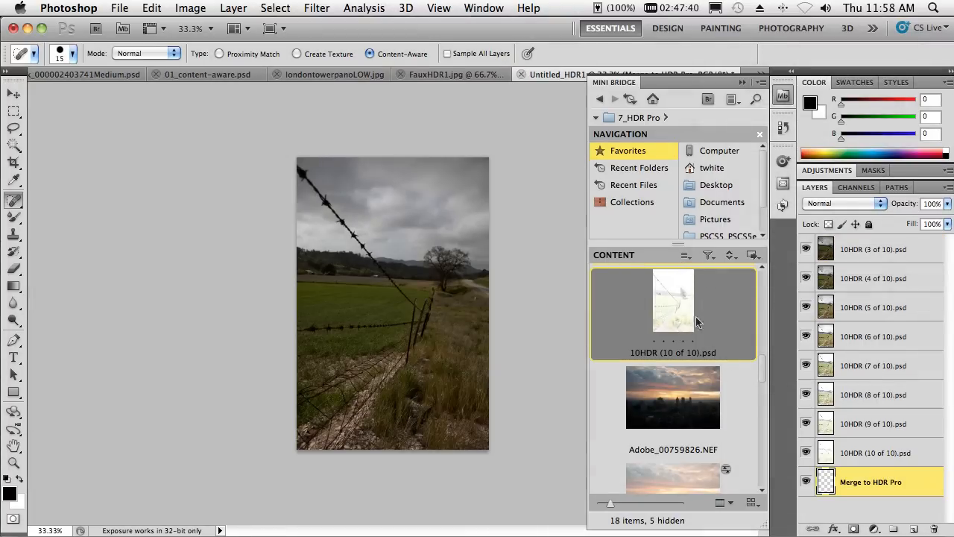
Scroll to and open FauxHDR1.jpg, then reach the Image adjustments commands
scroll("down", 3)
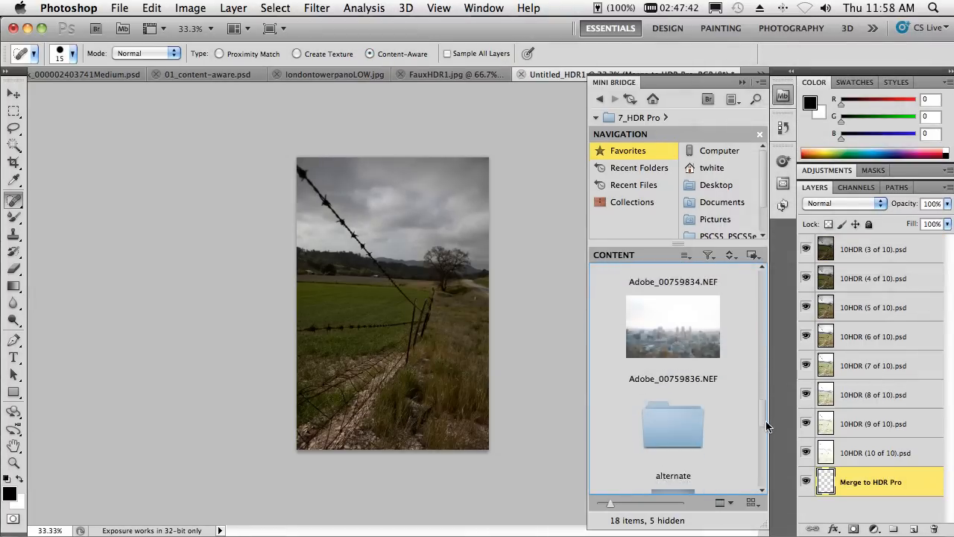
scroll("down", 3)
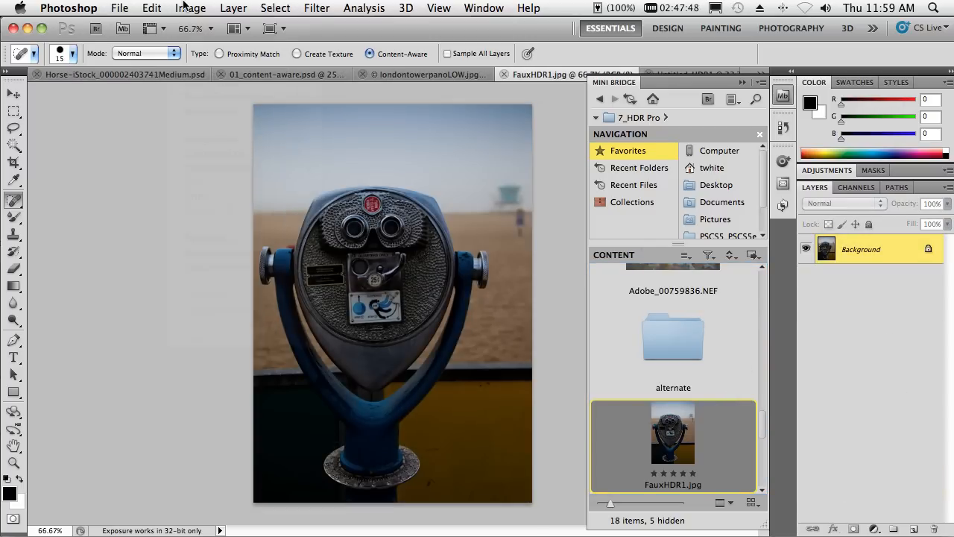
left_click(191, 9)
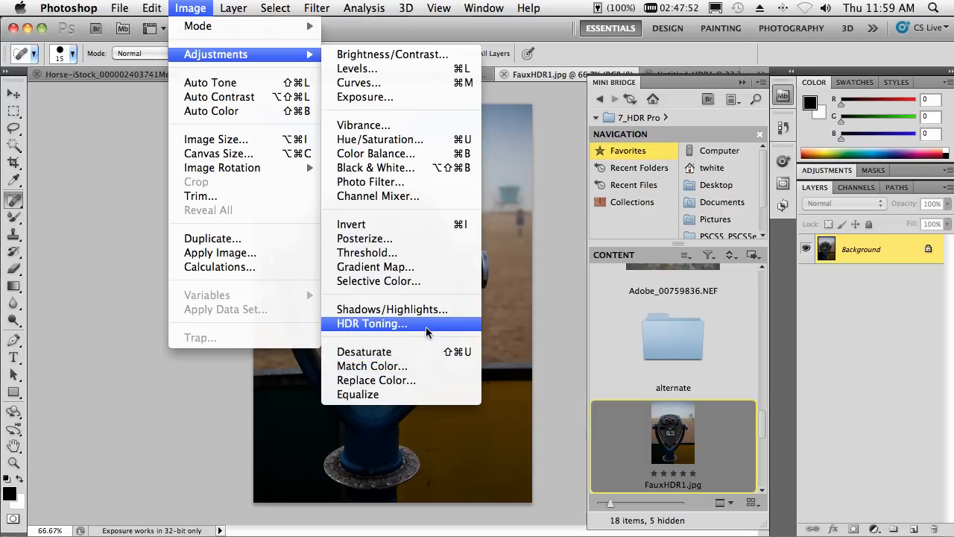
Apply HDR Toning with edge glow radius 22 px and strength 2.34
left_click(373, 322)
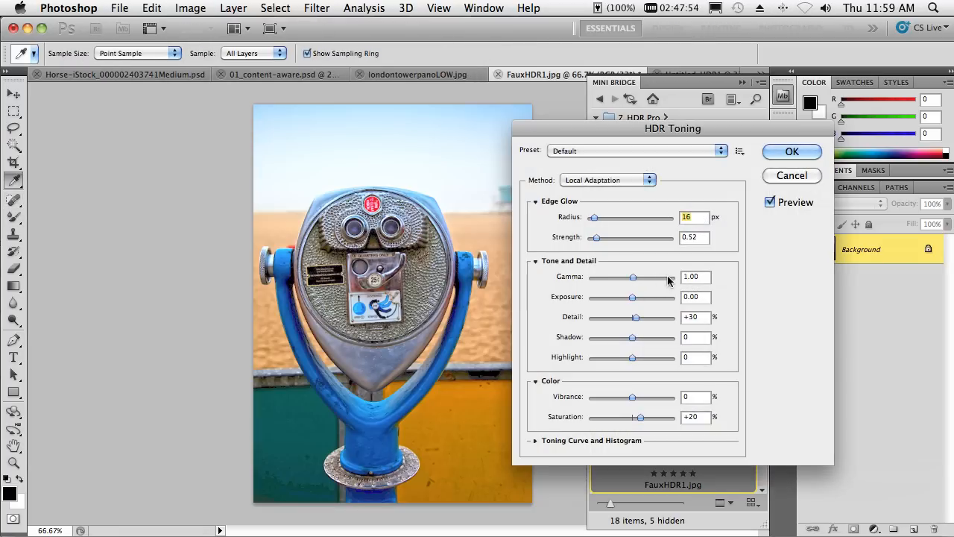
mouse_move(614, 159)
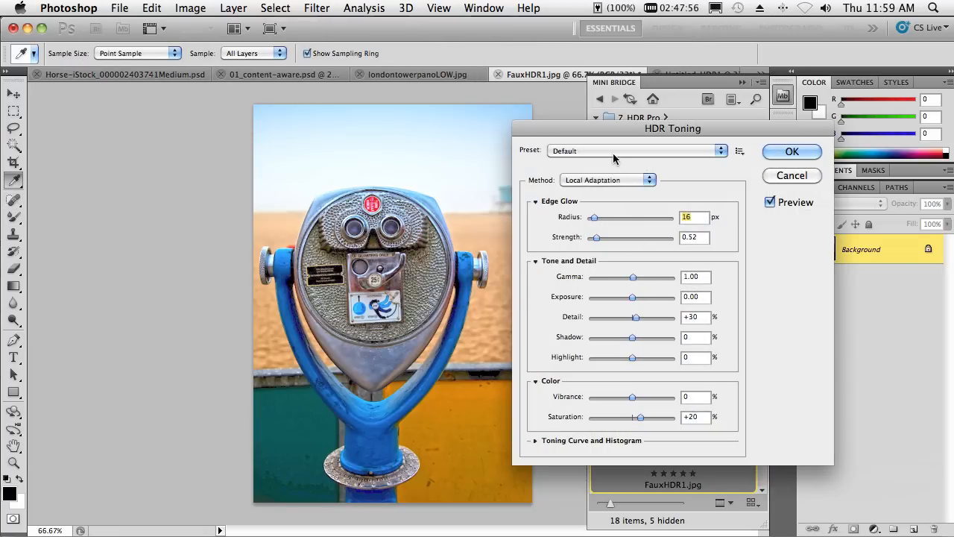
mouse_move(634, 151)
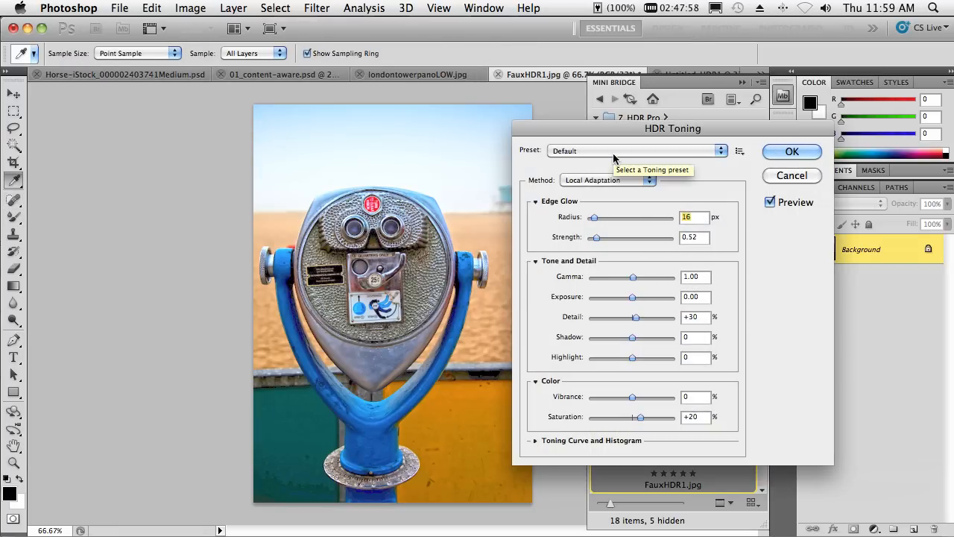
mouse_move(624, 272)
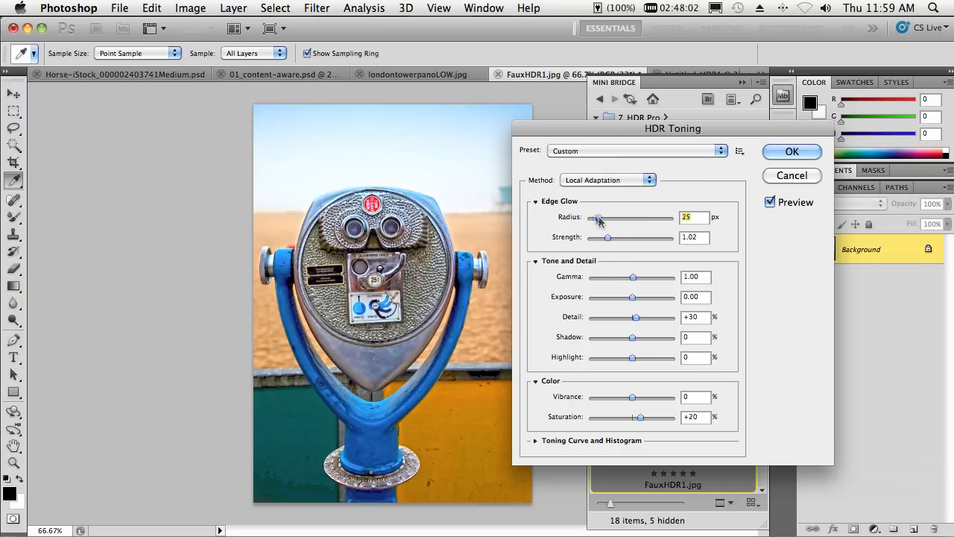
left_click_drag(600, 218, 608, 218)
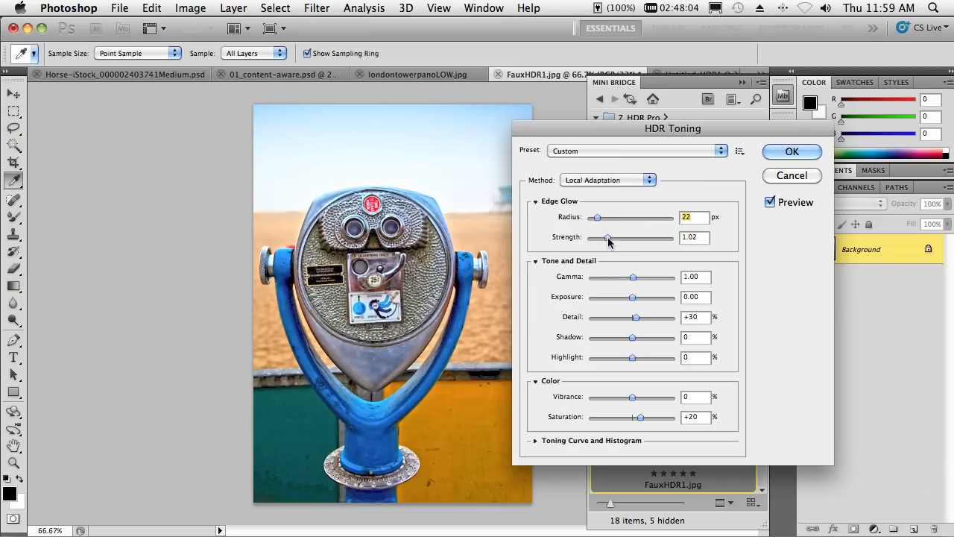
left_click_drag(605, 237, 636, 237)
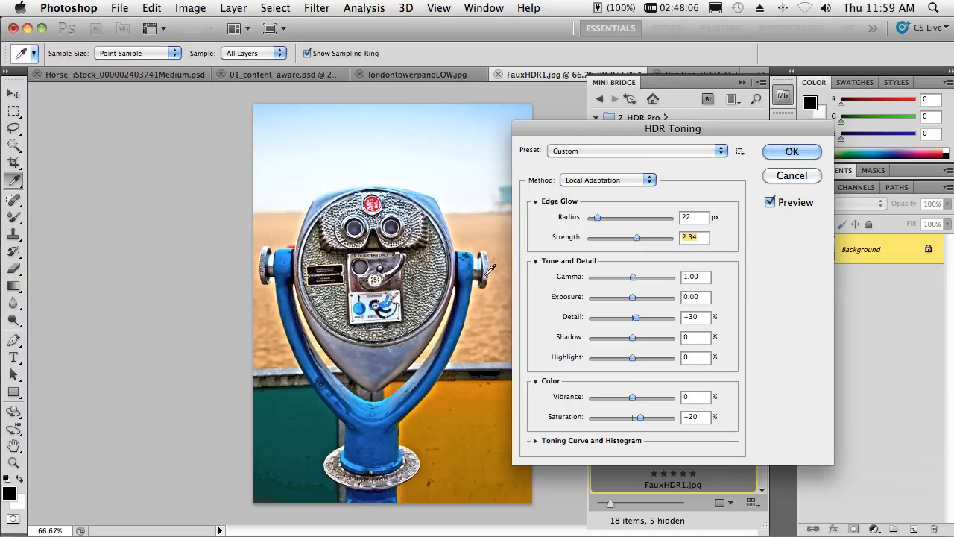
mouse_move(585, 431)
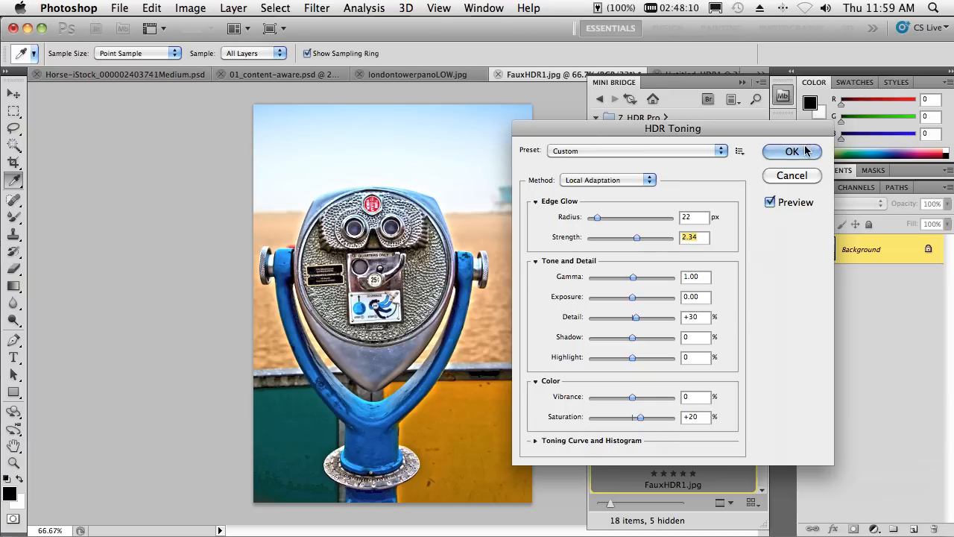
left_click(792, 152)
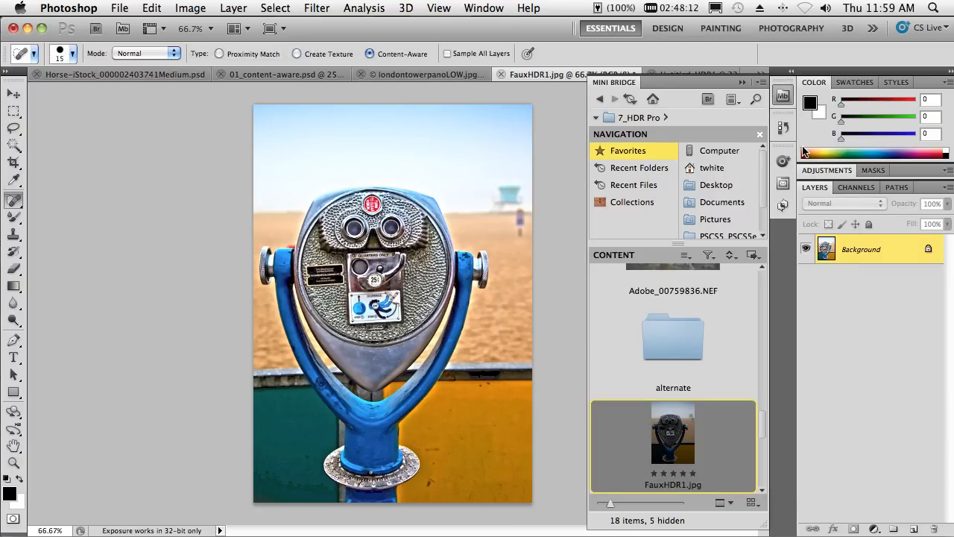